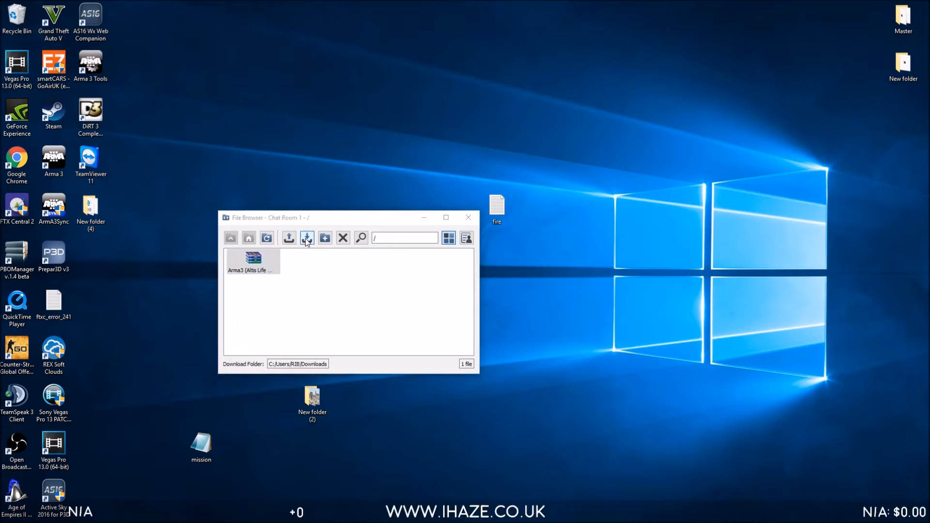
pyautogui.moveTo(468, 218)
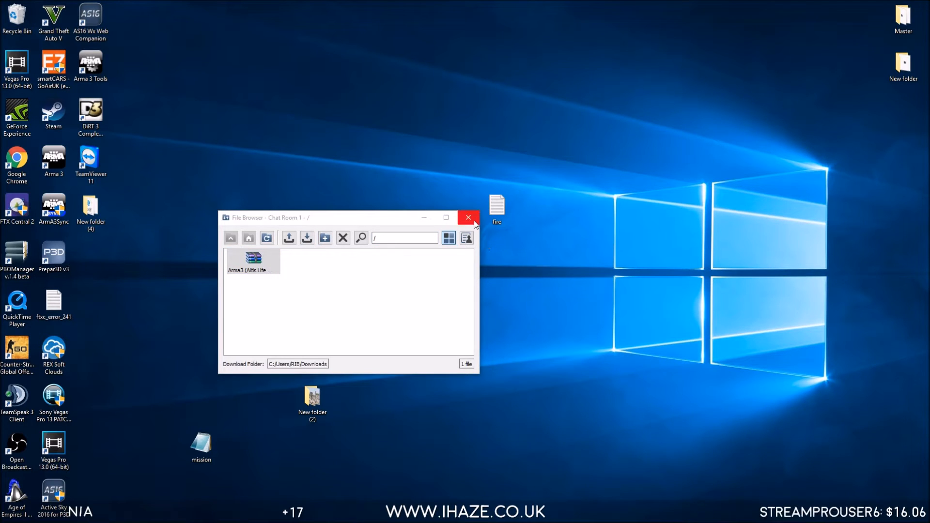
pyautogui.moveTo(468, 218)
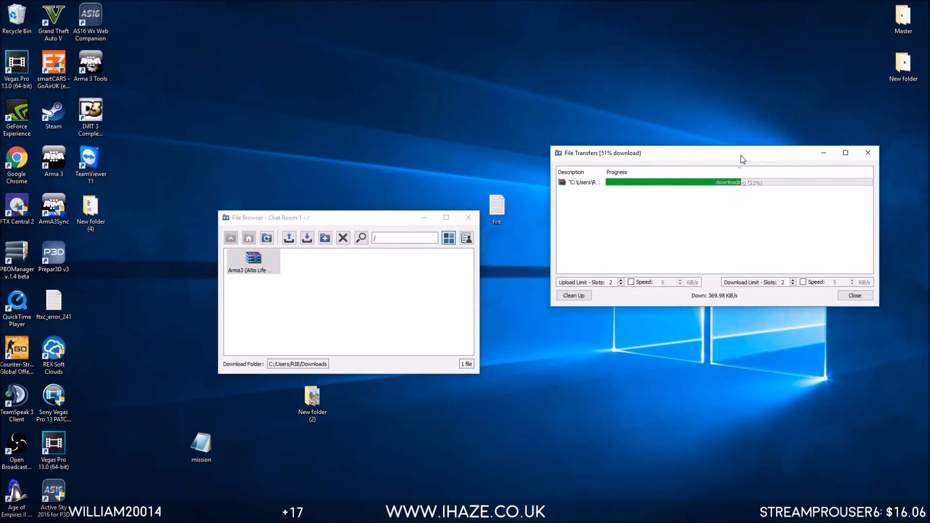
# Step: Open the Start menu to launch a program
pyautogui.click(8, 512)
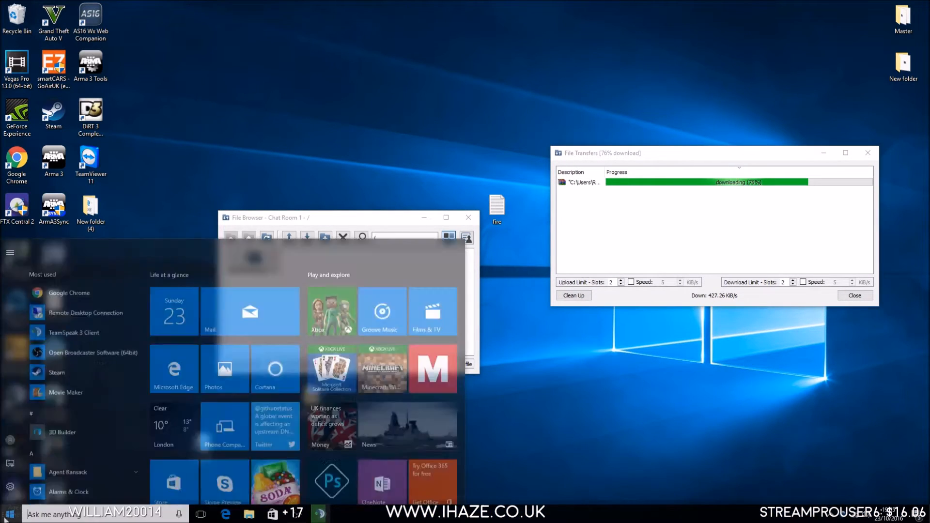
# Step: Connect to the remote server through Remote Desktop Connection using the administrator password
pyautogui.click(85, 313)
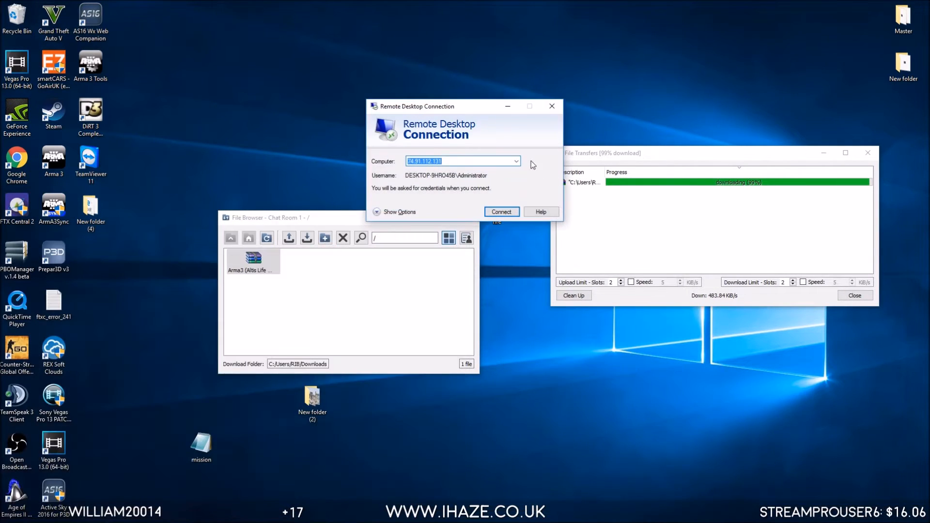
pyautogui.click(501, 212)
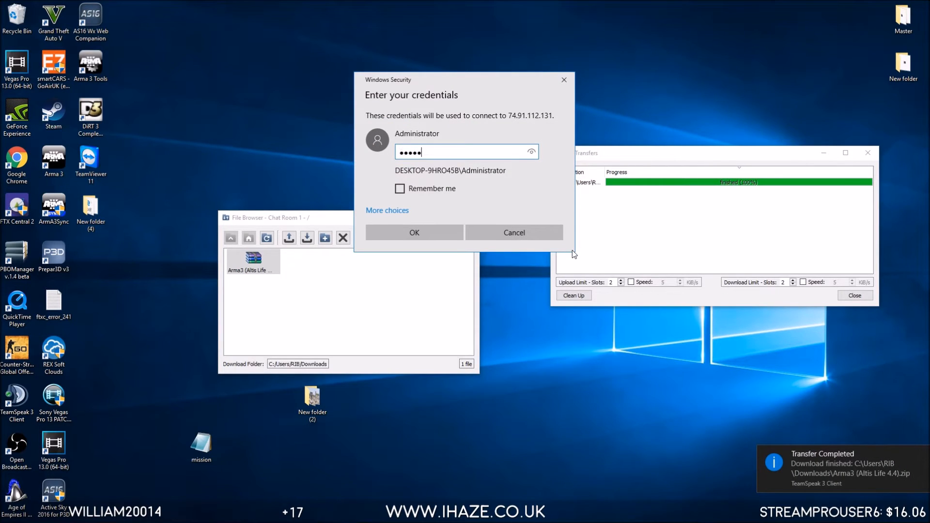
pyautogui.write('•••••')
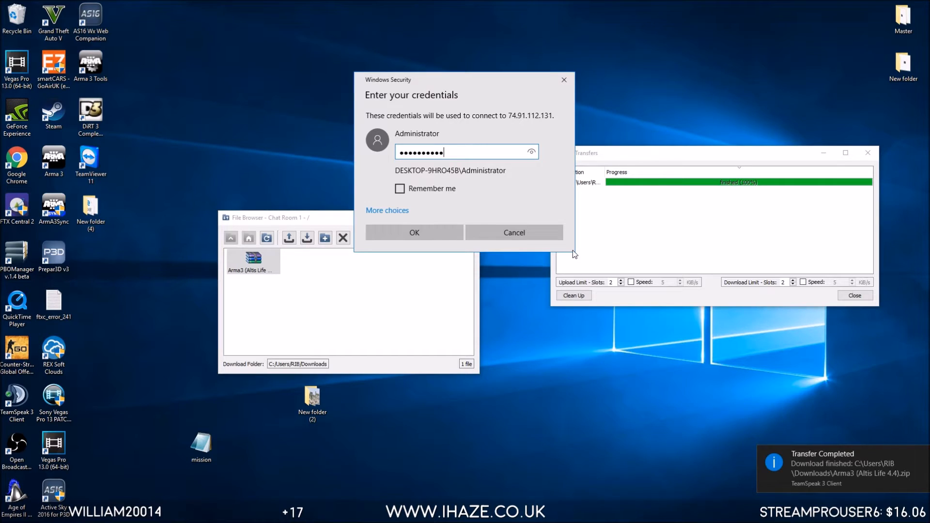
pyautogui.click(413, 232)
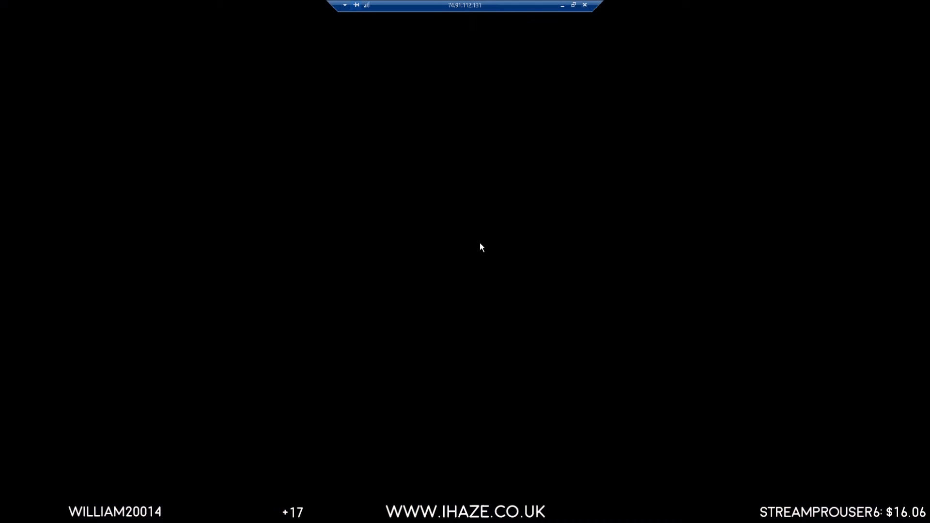
pyautogui.moveTo(483, 237)
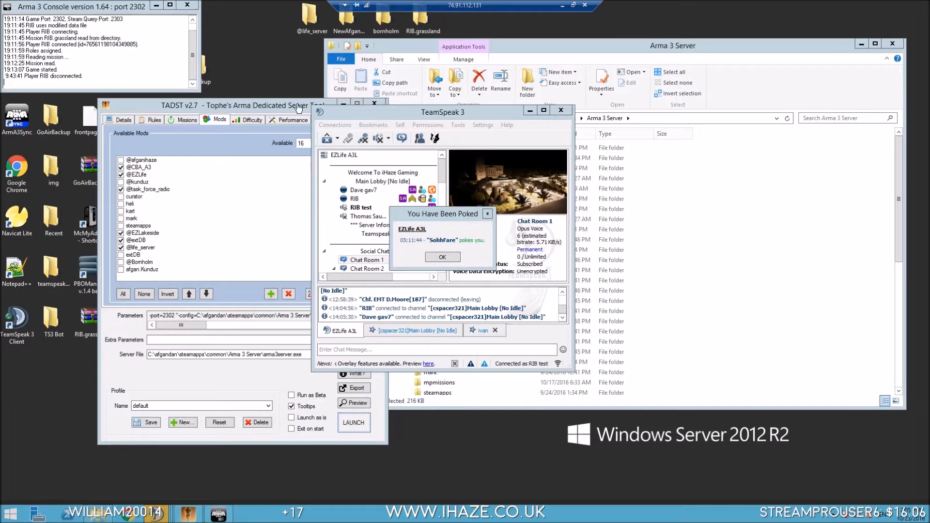
# Step: Dismiss the poke and download the Altis Life 4.4 archive from Chat Room 1's file browser
pyautogui.click(441, 257)
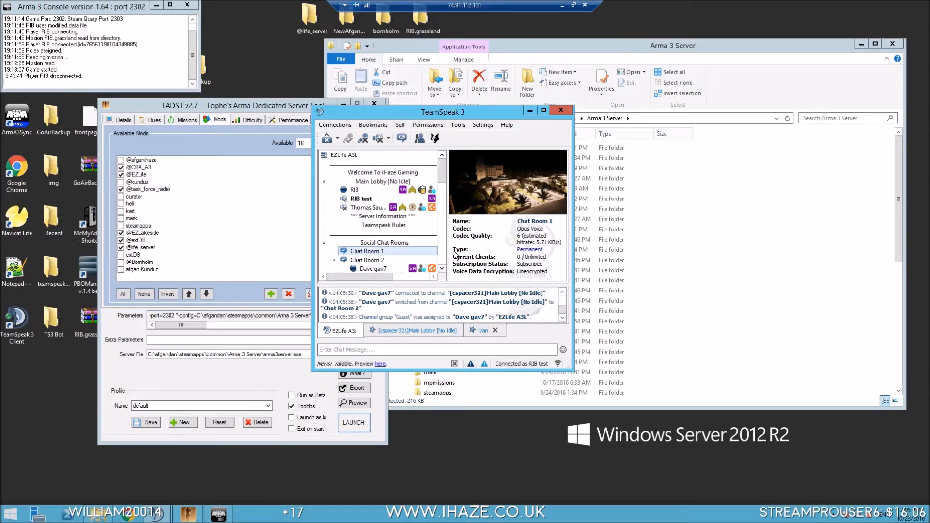
pyautogui.moveTo(297, 169)
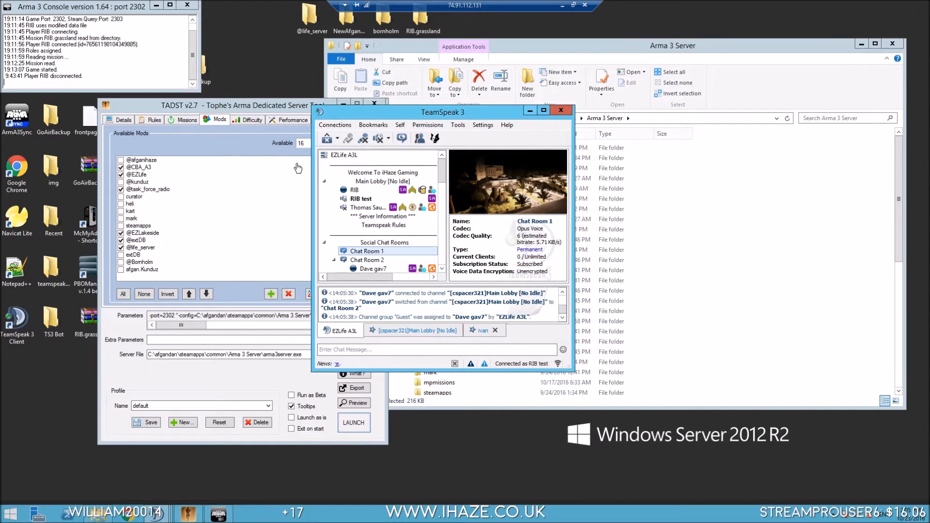
pyautogui.rightClick(369, 250)
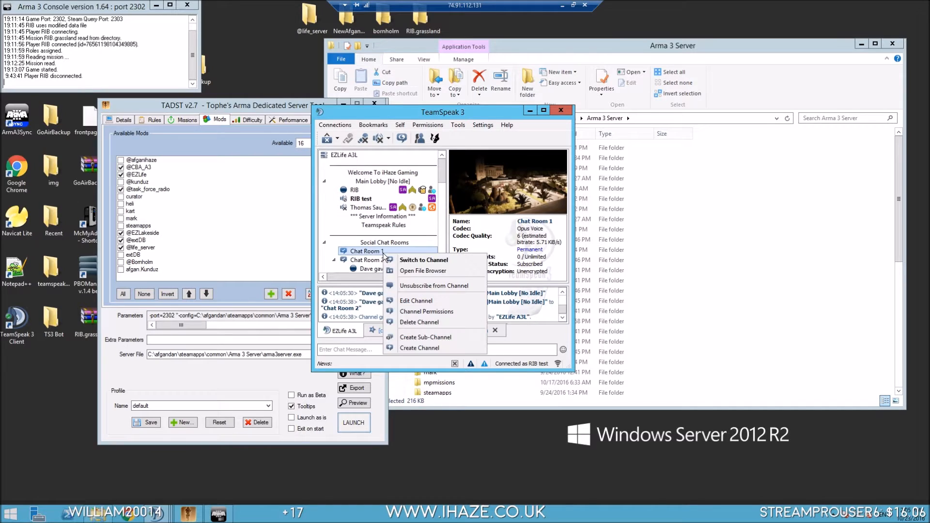
pyautogui.click(423, 270)
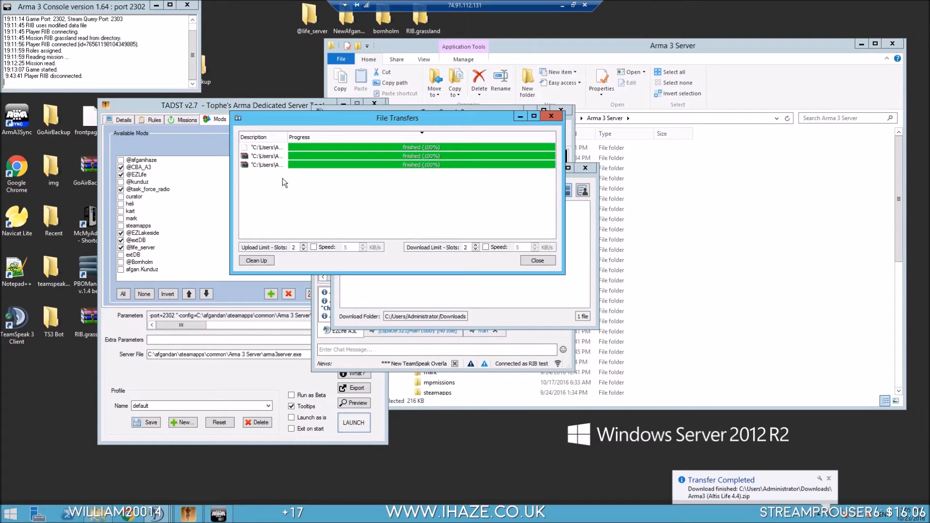
pyautogui.click(537, 260)
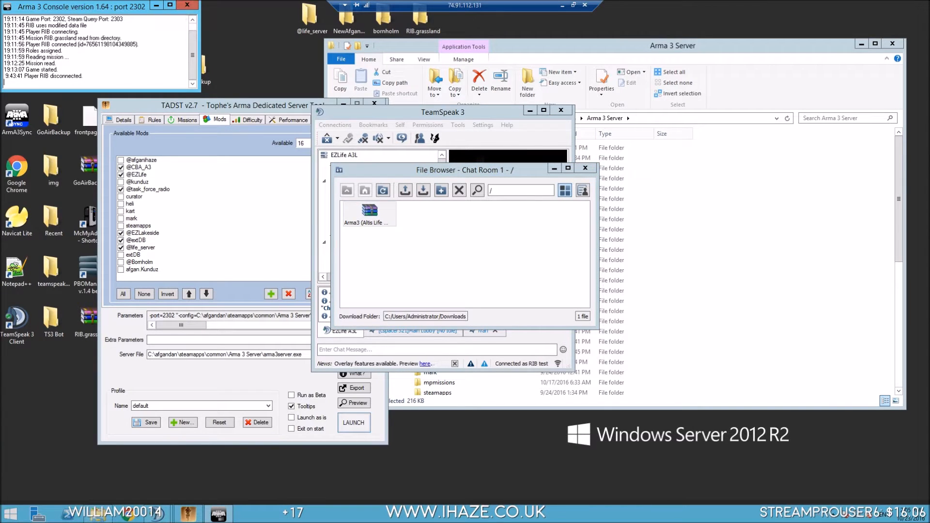
pyautogui.click(585, 168)
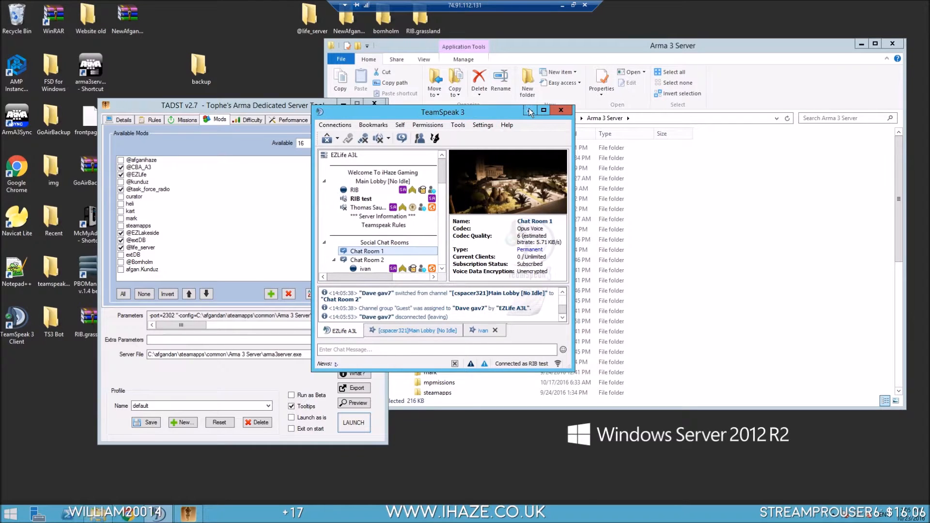
# Step: Create the Altislifeupdated folder on C: and take steamcmd.exe from the afgandan folder
pyautogui.click(560, 110)
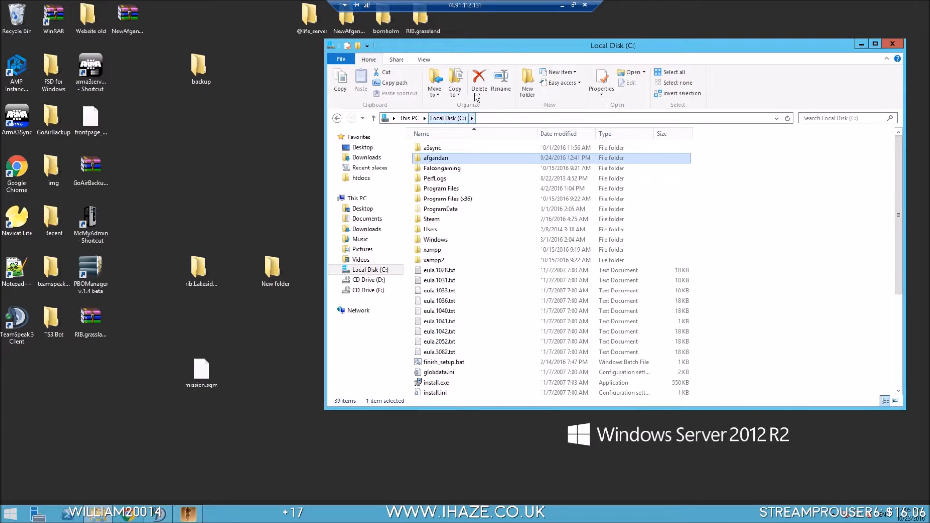
pyautogui.scroll(-3)
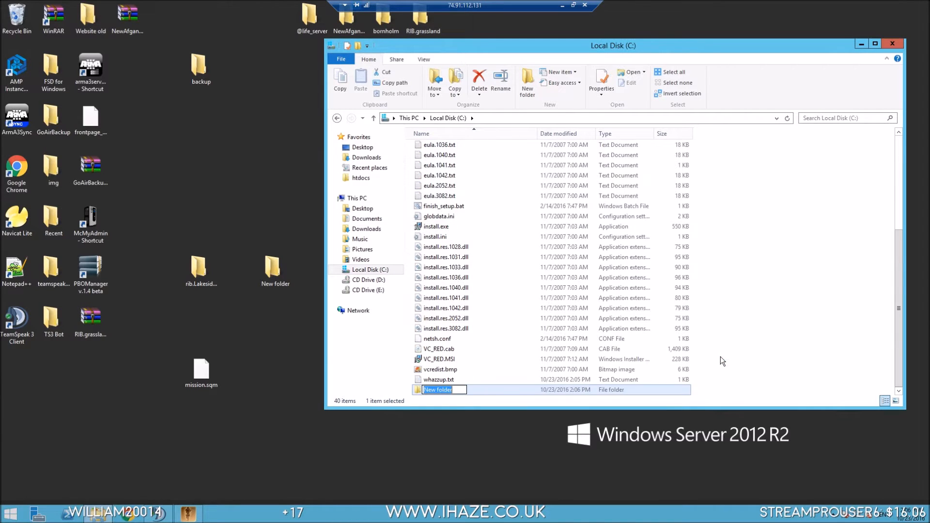
pyautogui.write('Altis')
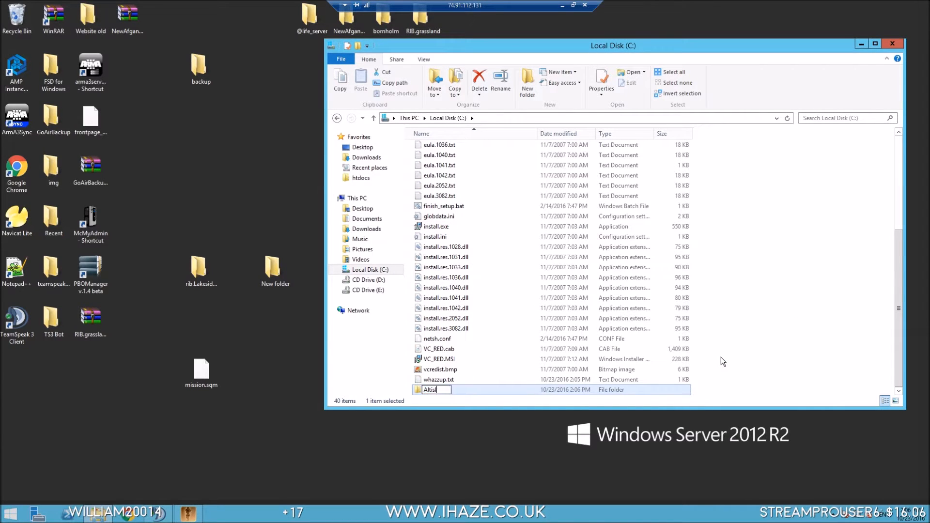
pyautogui.write('lifeupdate')
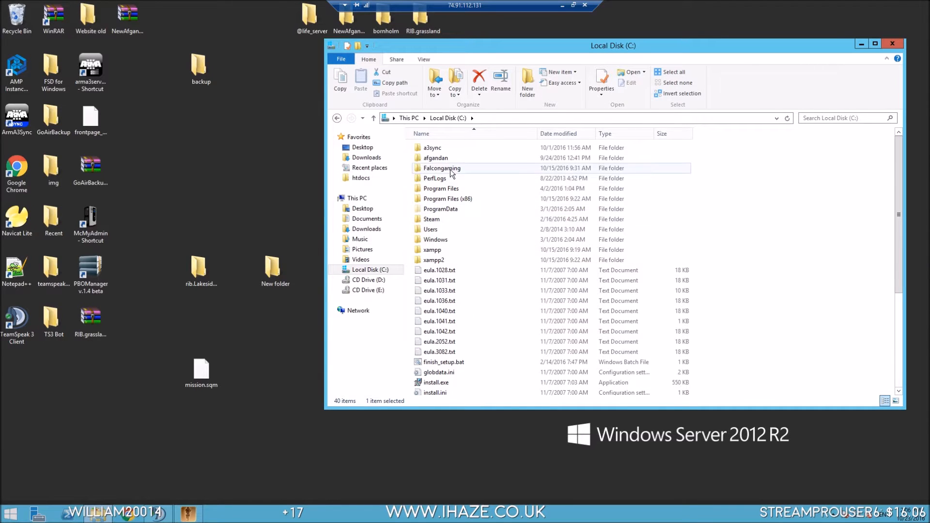
pyautogui.click(435, 158)
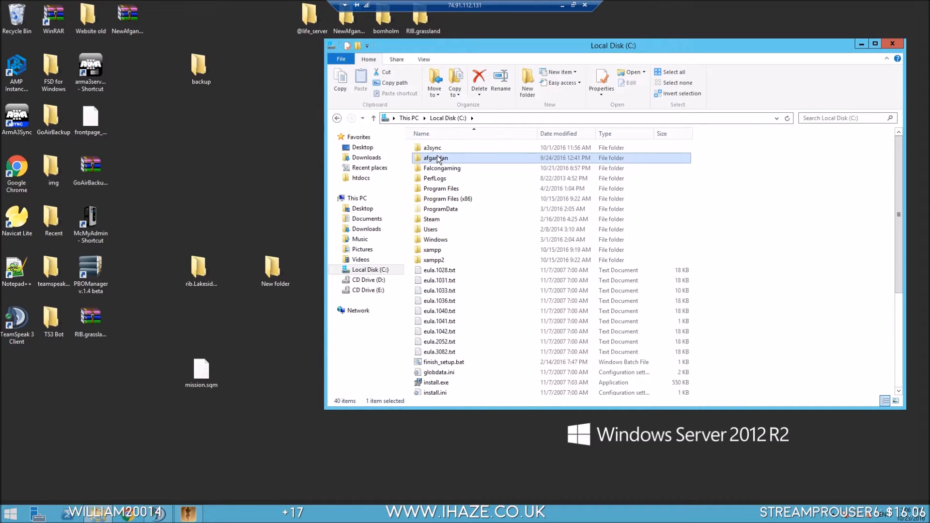
pyautogui.doubleClick(435, 157)
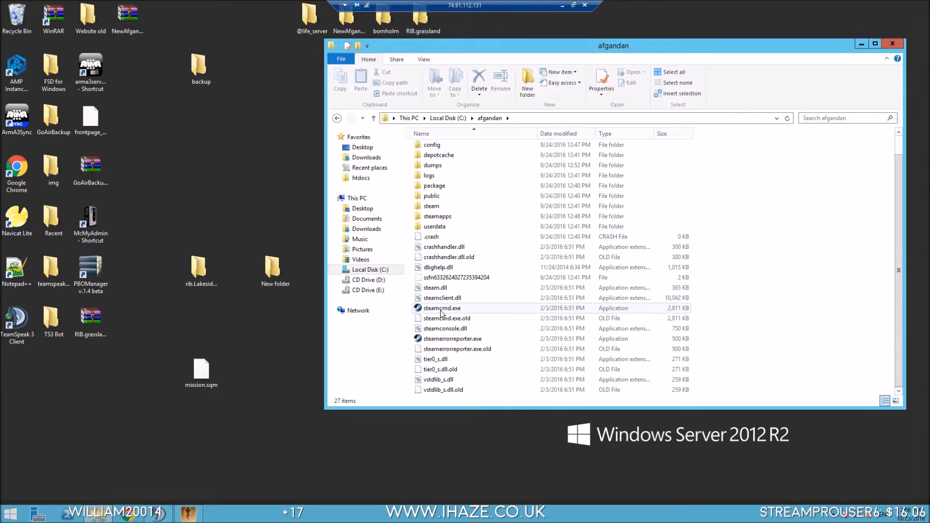
pyautogui.click(442, 308)
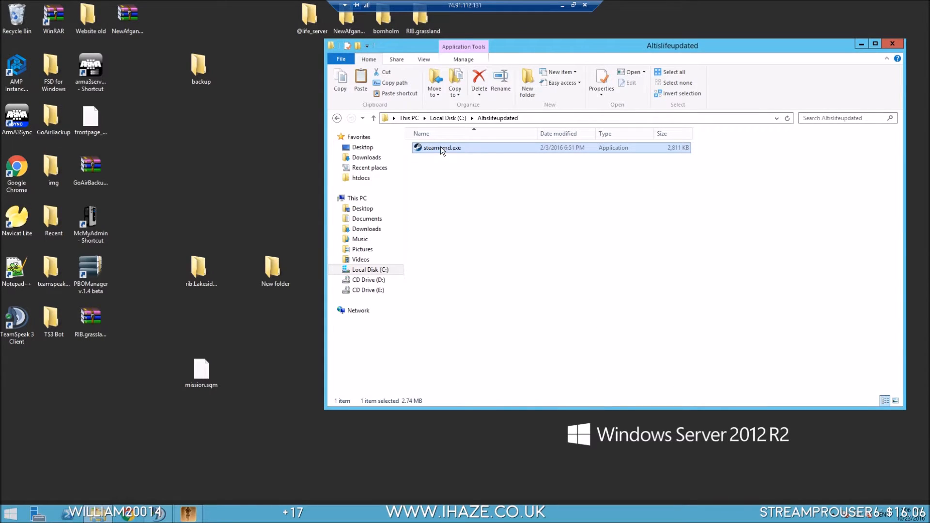
# Step: Launch steamcmd.exe from Altislifeupdated, let it self-update, and log in to Steam
pyautogui.doubleClick(442, 147)
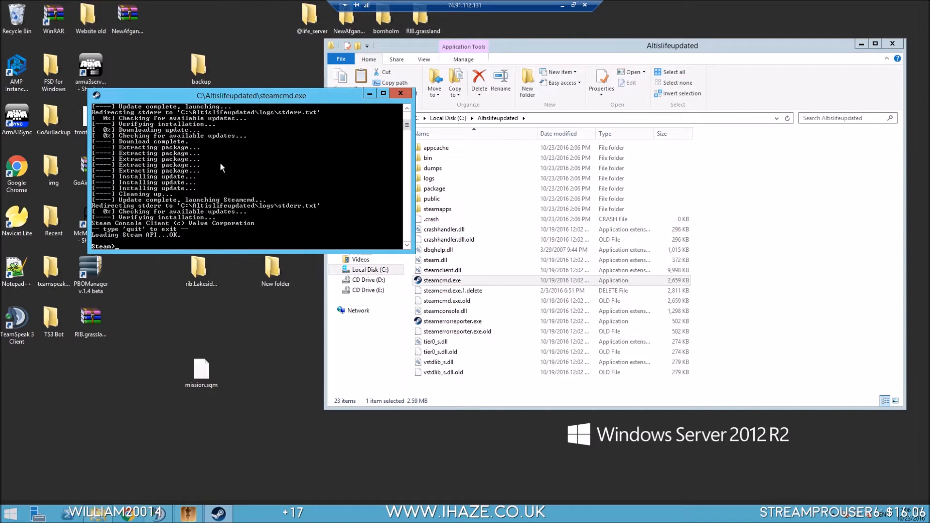
pyautogui.write('login')
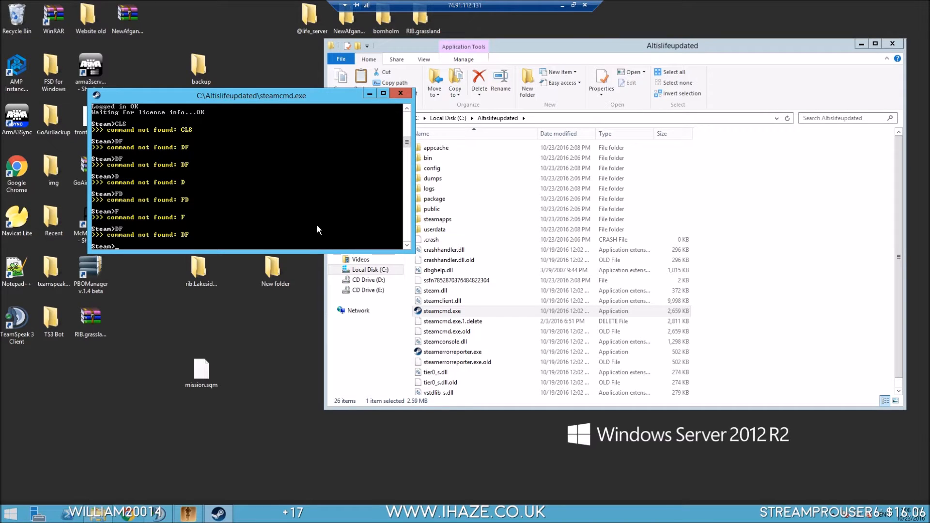
pyautogui.write('APP_UPDATE')
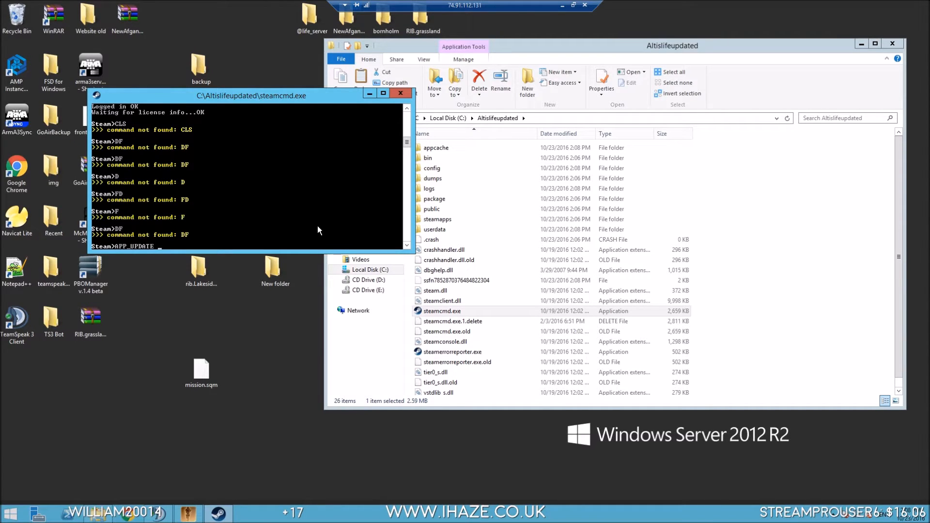
# Step: Run app_update 233780 and wait until the app reports fully installed
pyautogui.write('233')
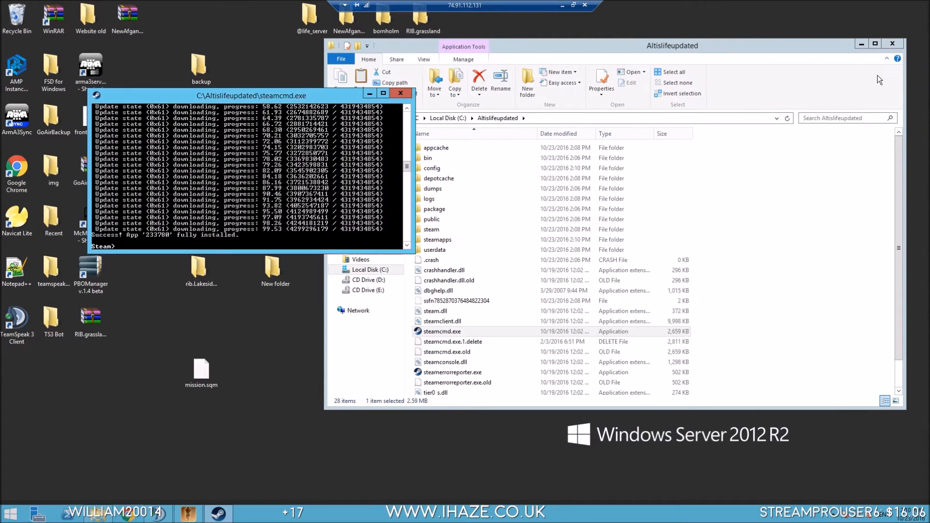
pyautogui.moveTo(748, 330)
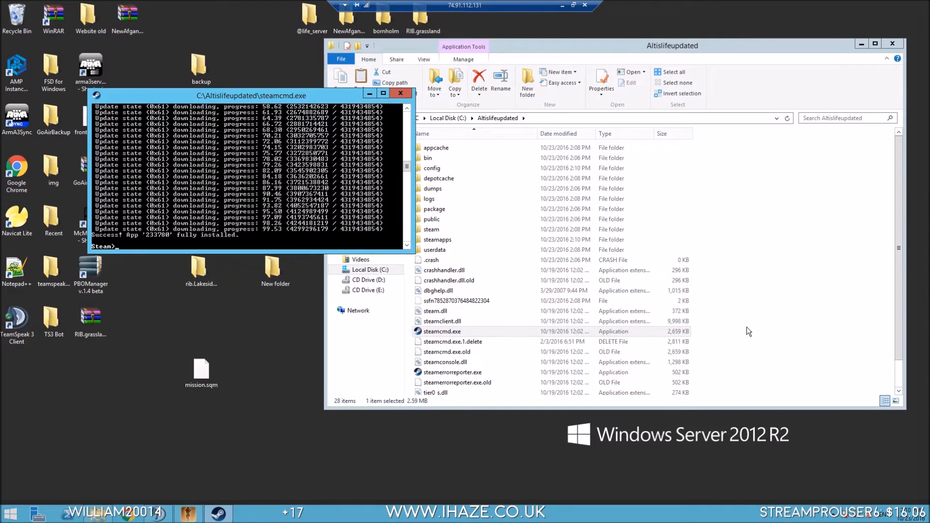
# Step: Browse the installed steamapps\common folder, then switch to Downloads
pyautogui.doubleClick(437, 239)
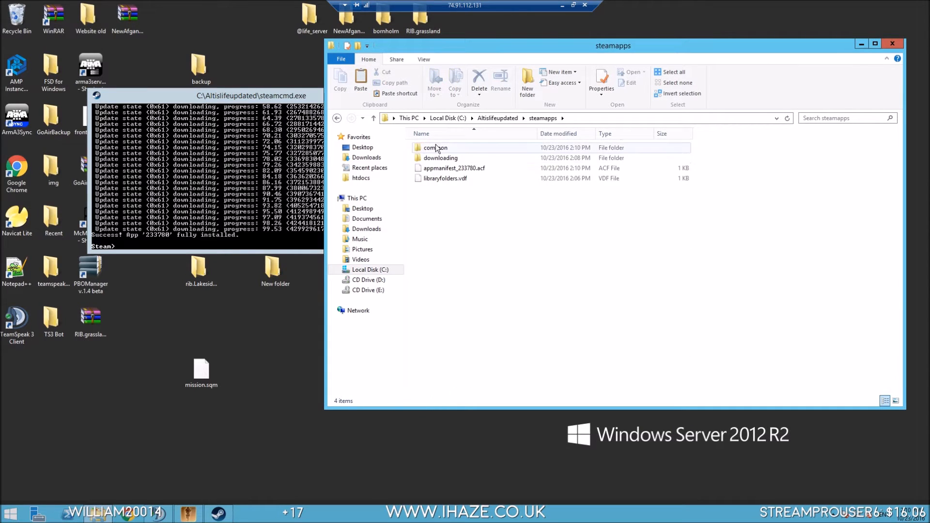
pyautogui.doubleClick(436, 148)
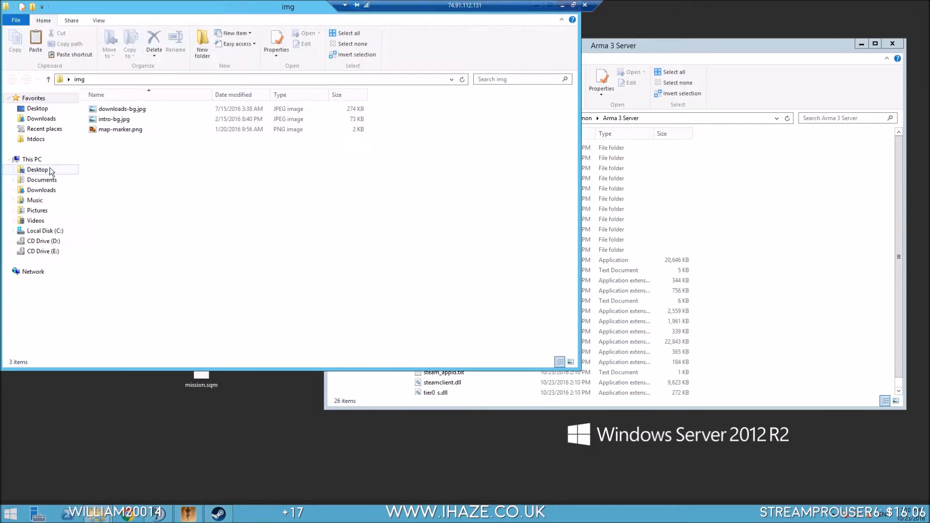
pyautogui.click(41, 118)
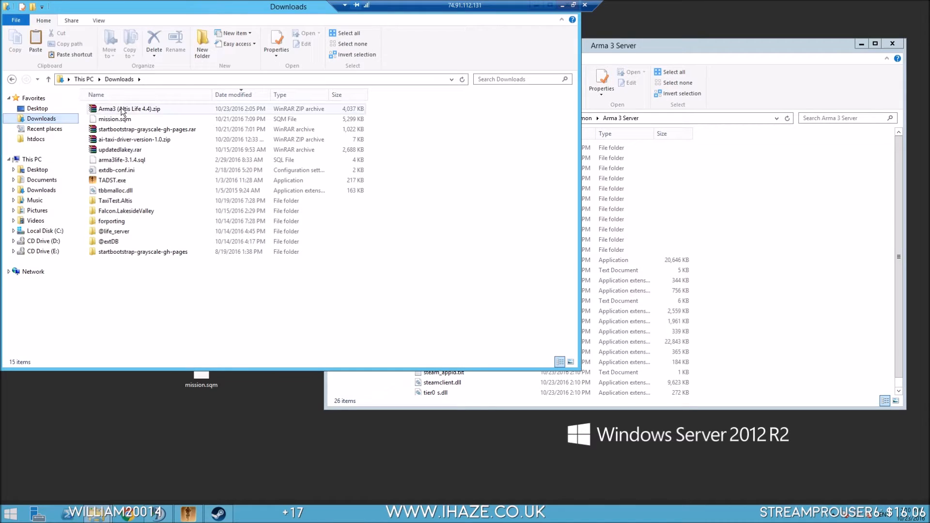
# Step: Extract the Arma3 (Altis Life 4.4) zip in place
pyautogui.click(130, 109)
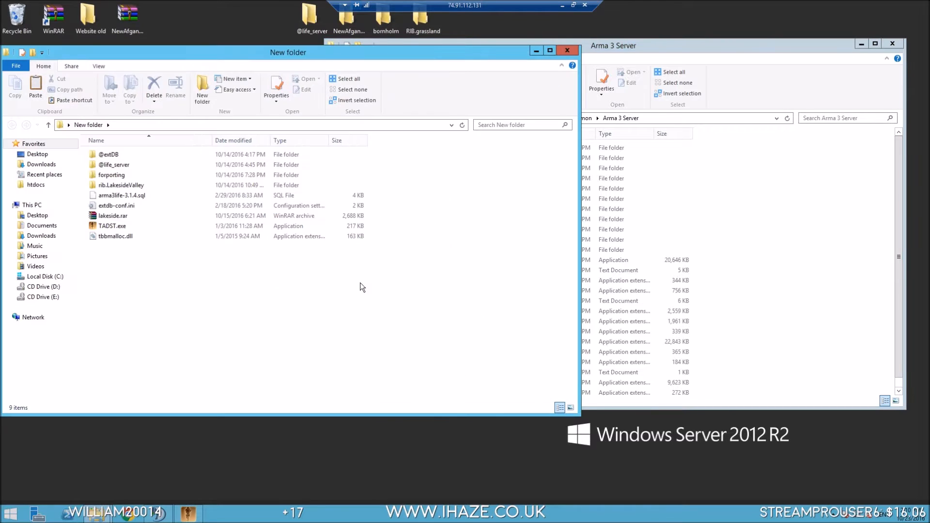
pyautogui.click(347, 79)
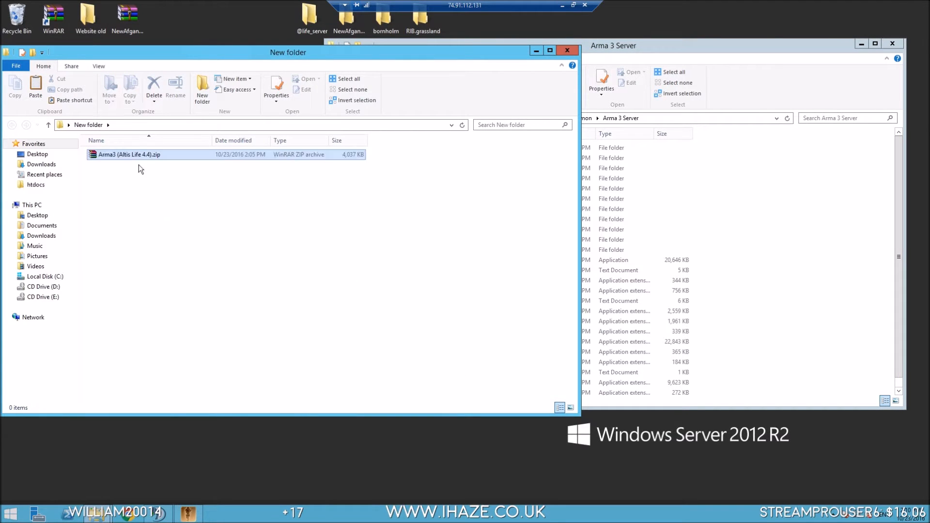
pyautogui.rightClick(128, 154)
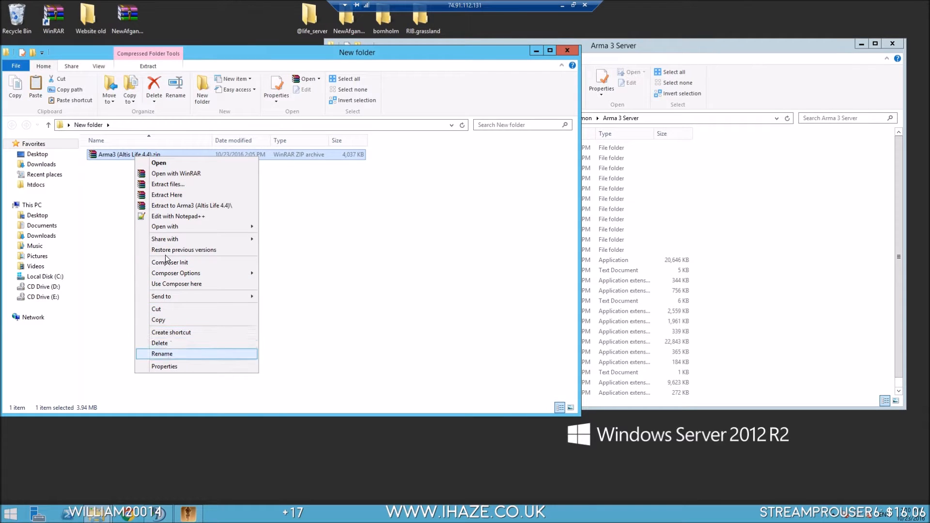
pyautogui.click(166, 194)
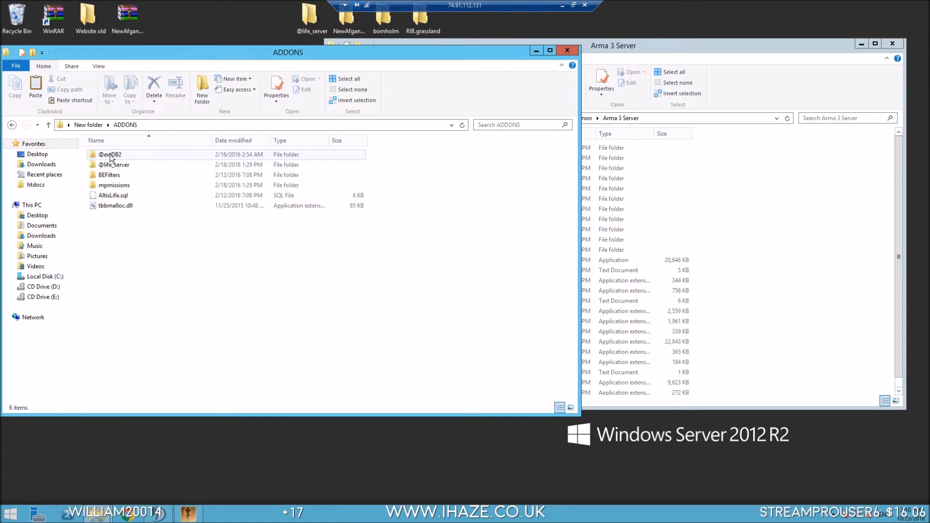
pyautogui.click(110, 154)
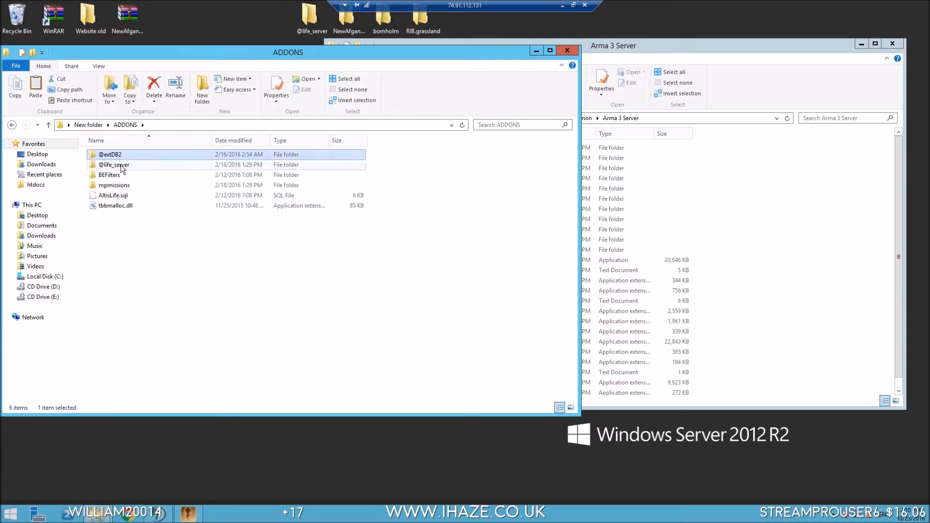
pyautogui.rightClick(114, 164)
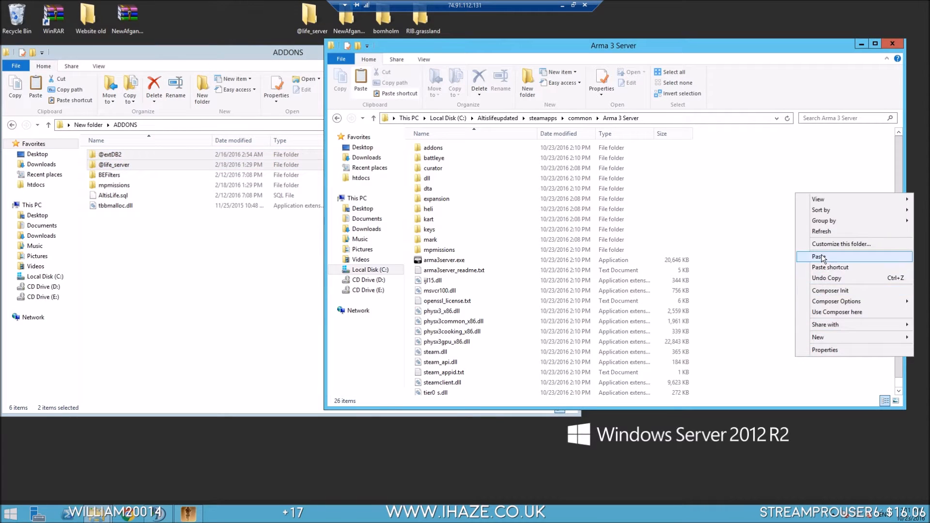
pyautogui.click(821, 256)
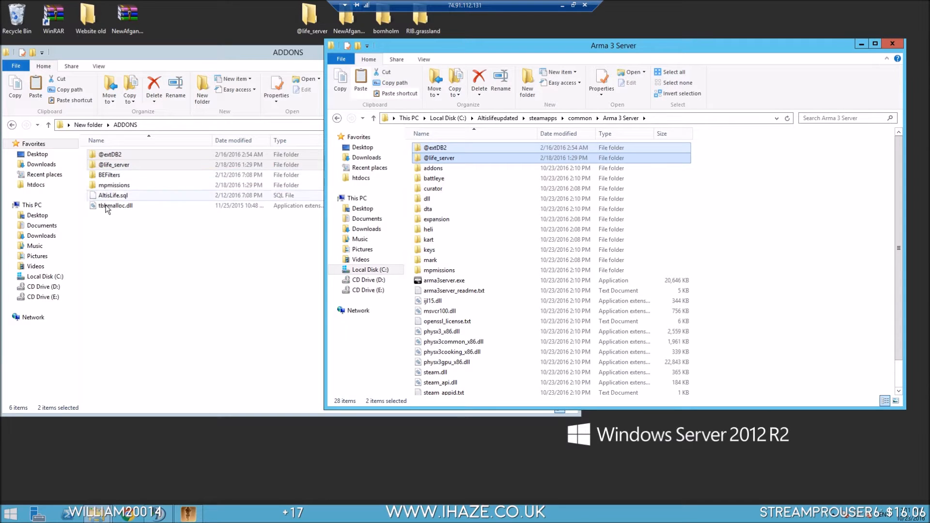
pyautogui.rightClick(116, 206)
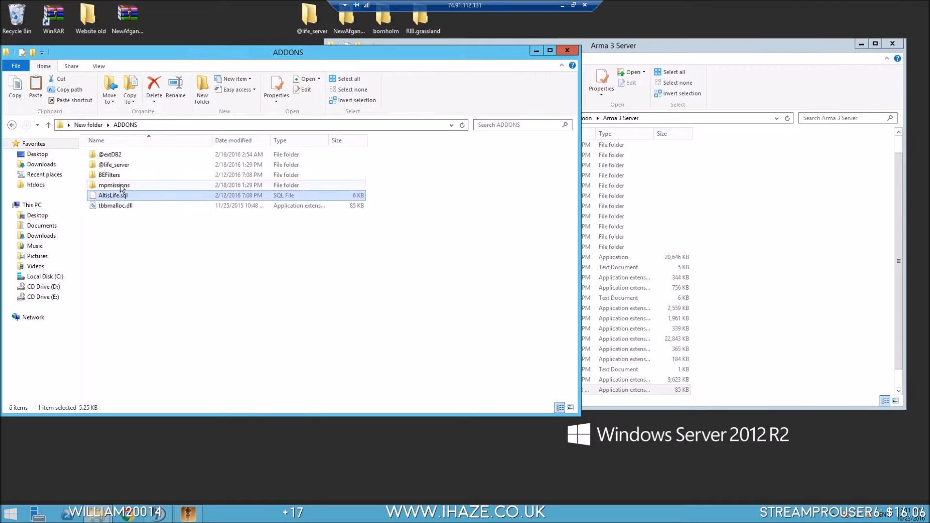
pyautogui.rightClick(116, 154)
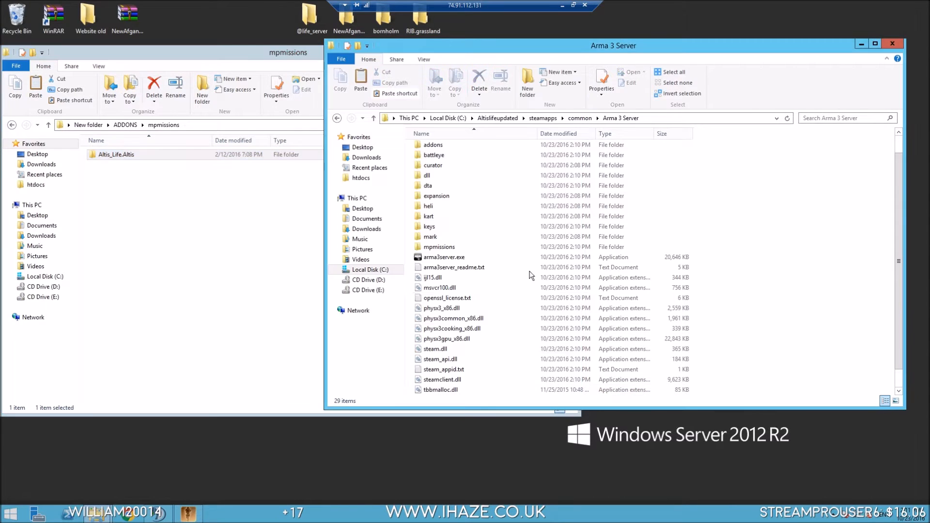
pyautogui.doubleClick(438, 246)
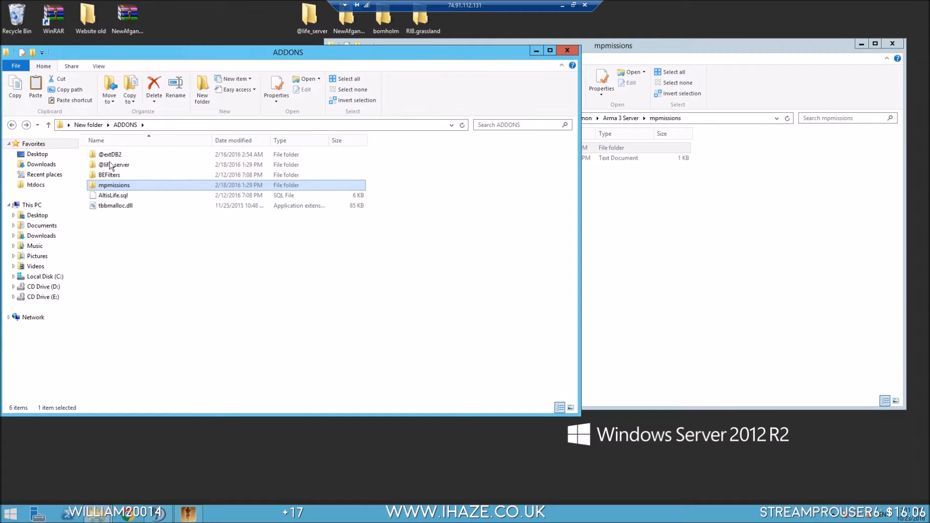
pyautogui.moveTo(180, 188)
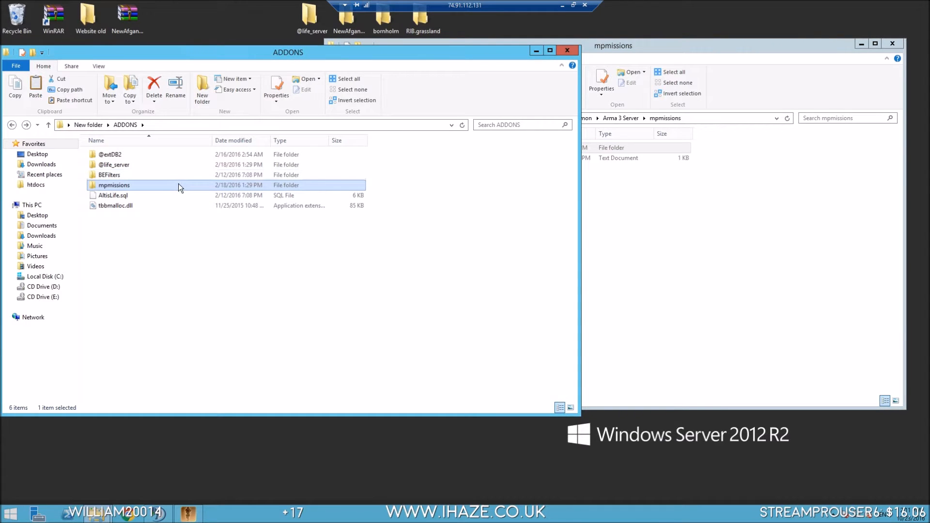
pyautogui.moveTo(172, 185)
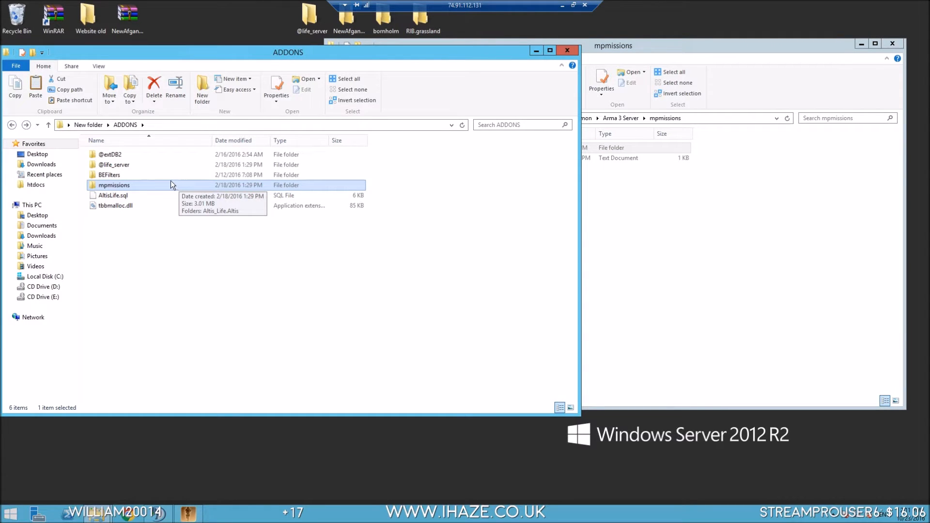
pyautogui.moveTo(125, 233)
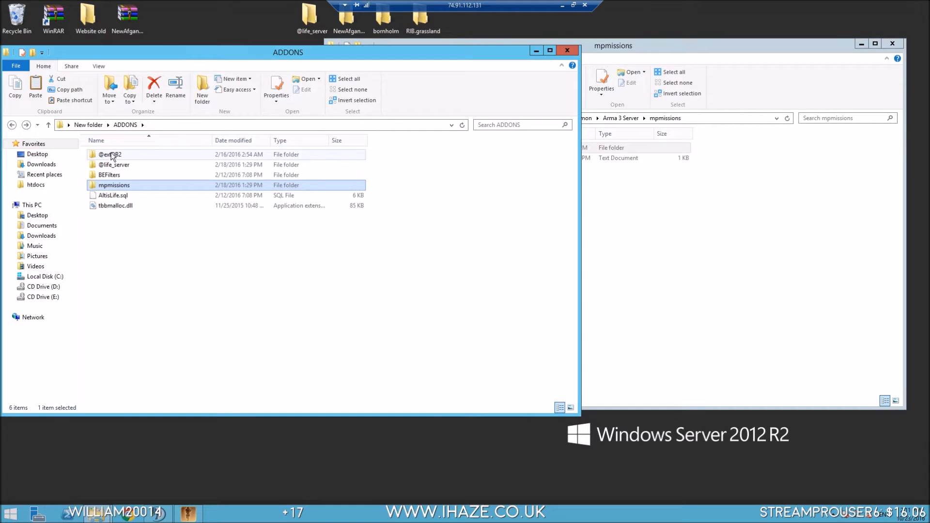
pyautogui.moveTo(110, 154)
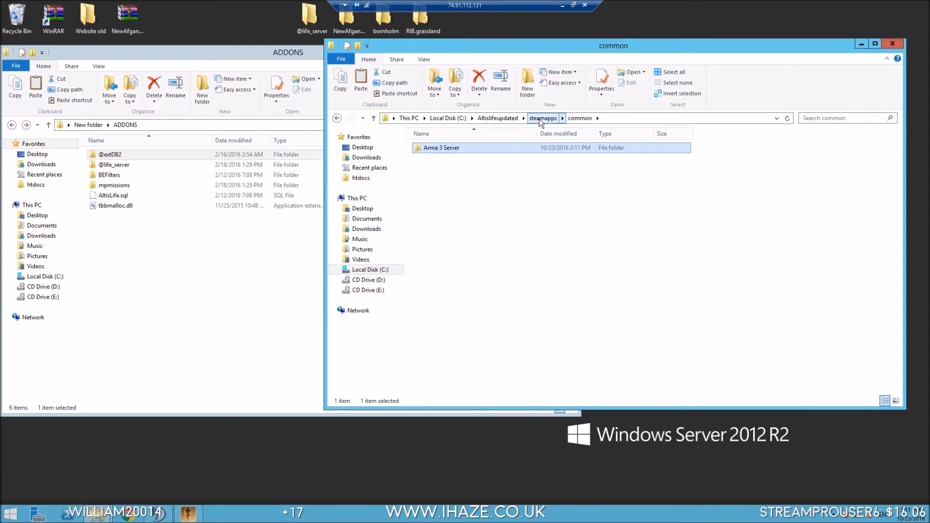
pyautogui.moveTo(485, 130)
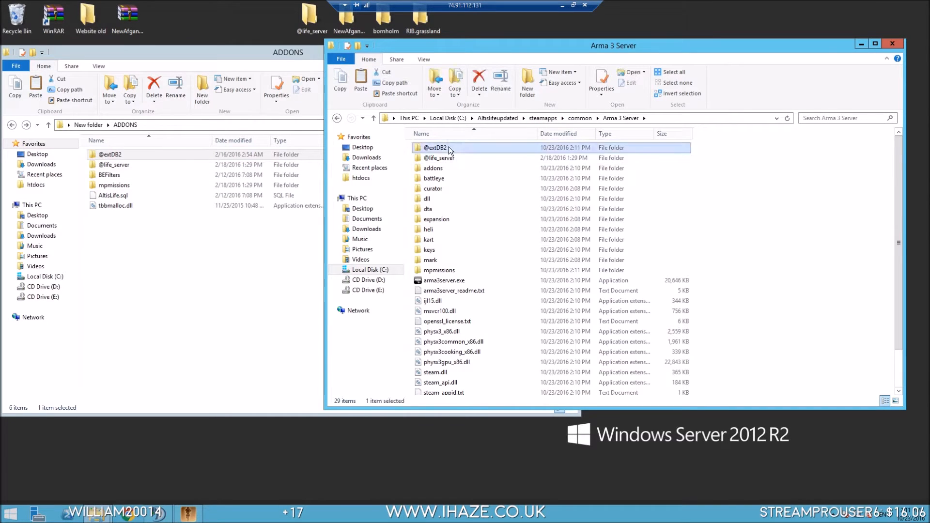
pyautogui.doubleClick(437, 147)
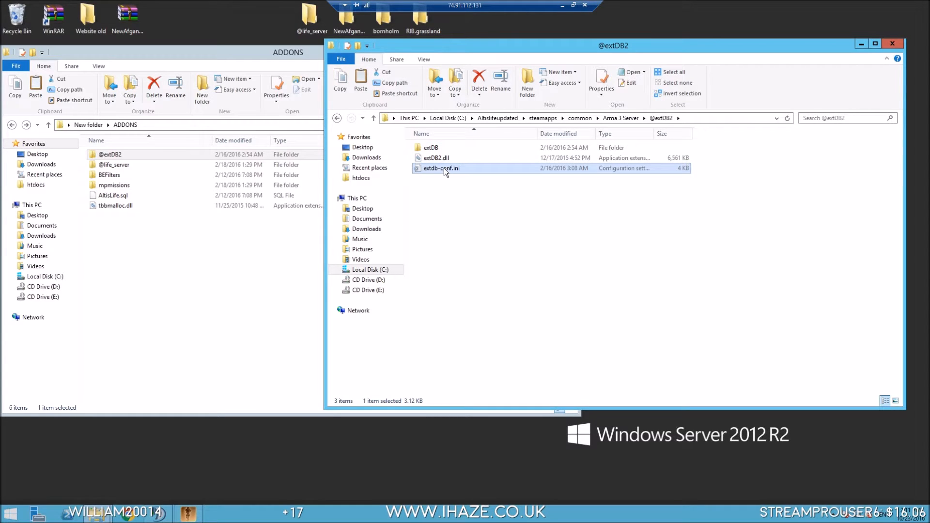
pyautogui.rightClick(441, 168)
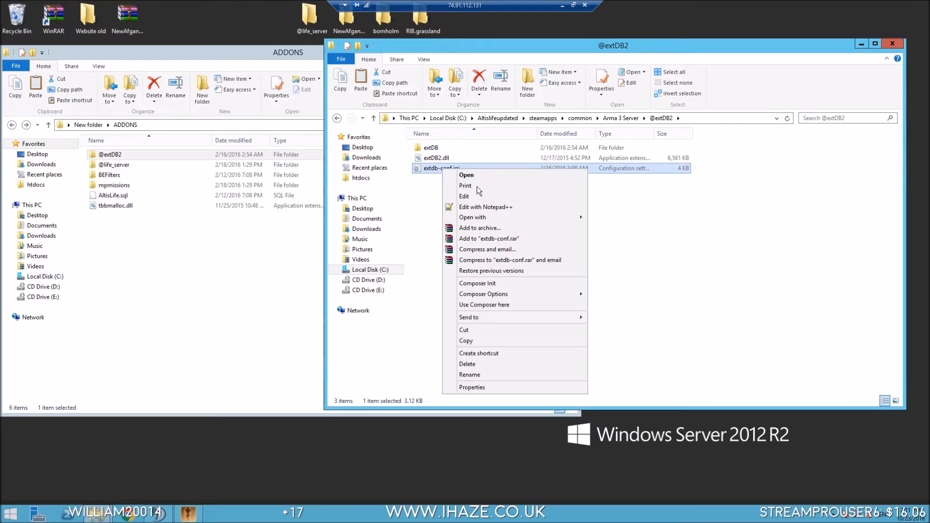
pyautogui.click(486, 206)
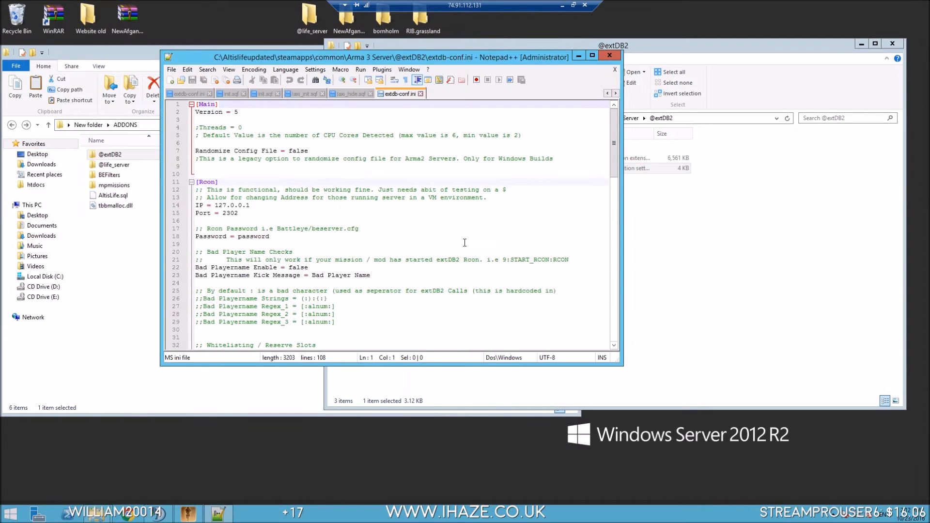
pyautogui.scroll(-3)
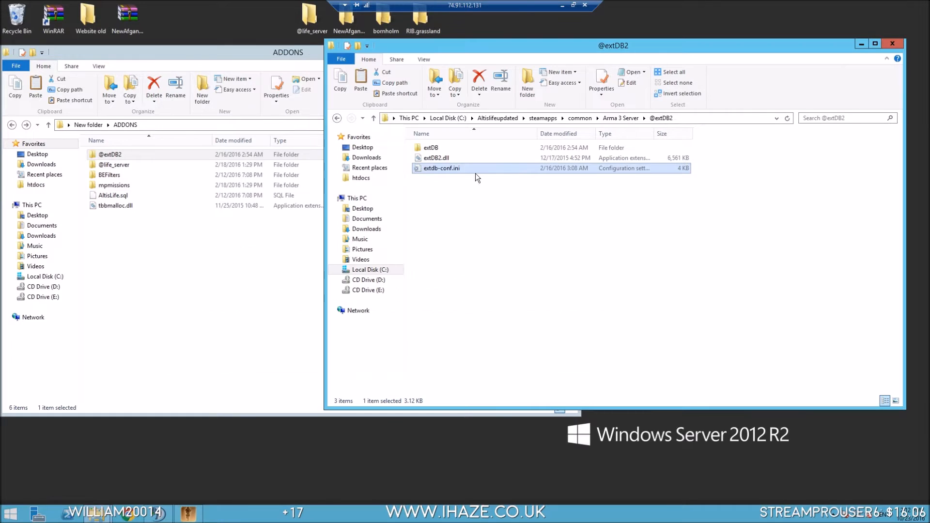
pyautogui.rightClick(441, 168)
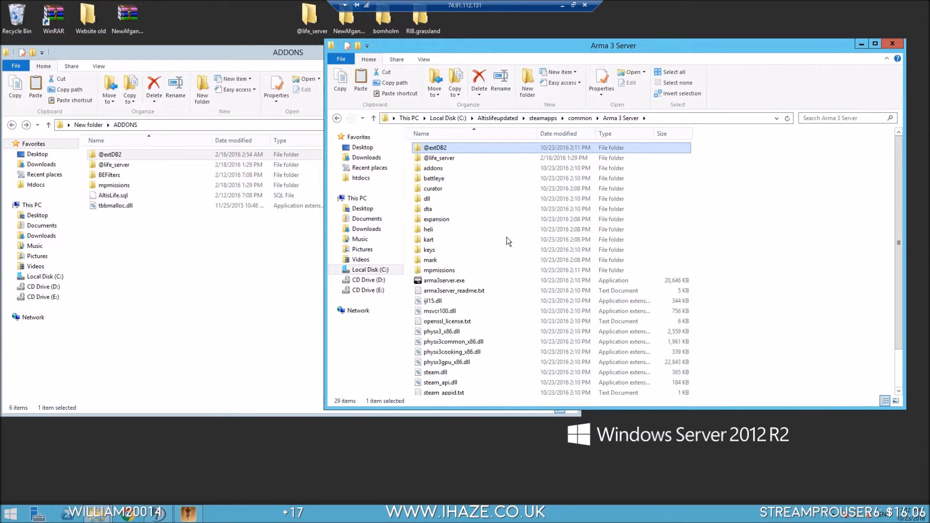
pyautogui.doubleClick(439, 269)
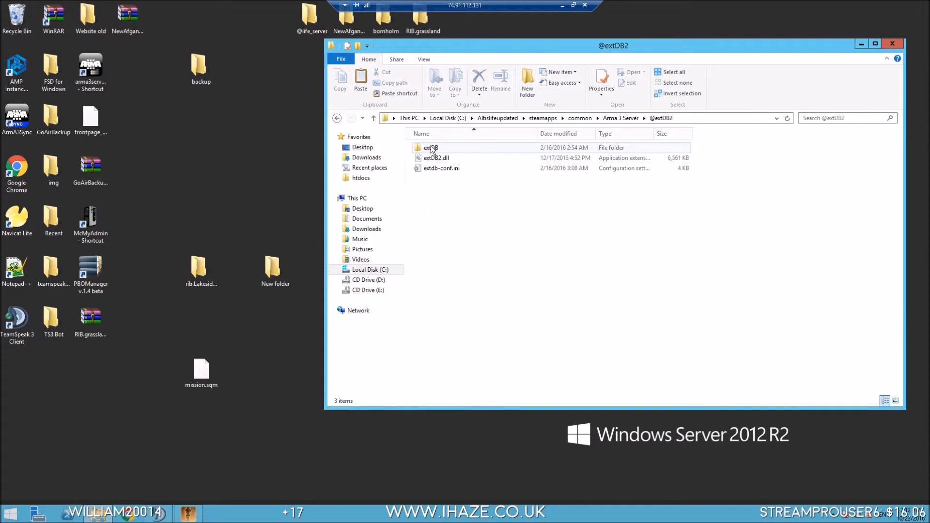
pyautogui.click(441, 168)
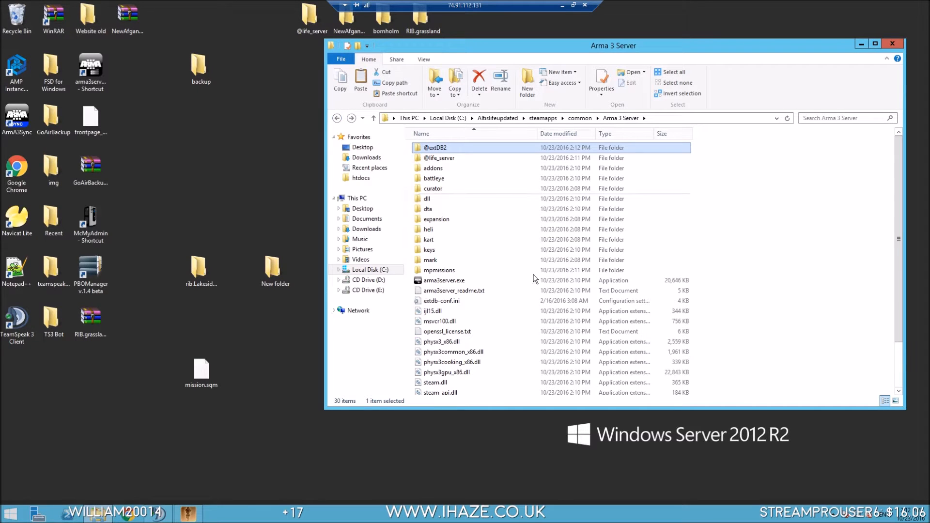
pyautogui.scroll(-3)
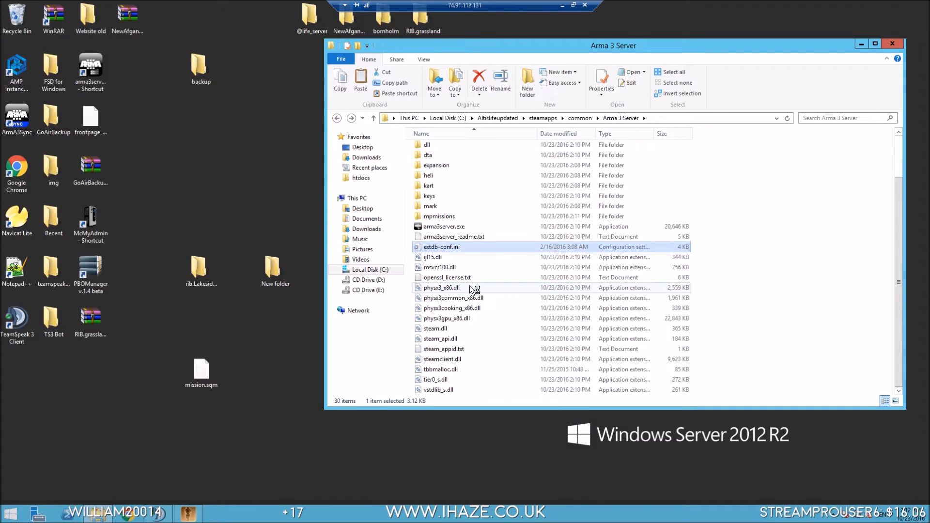
pyautogui.doubleClick(441, 247)
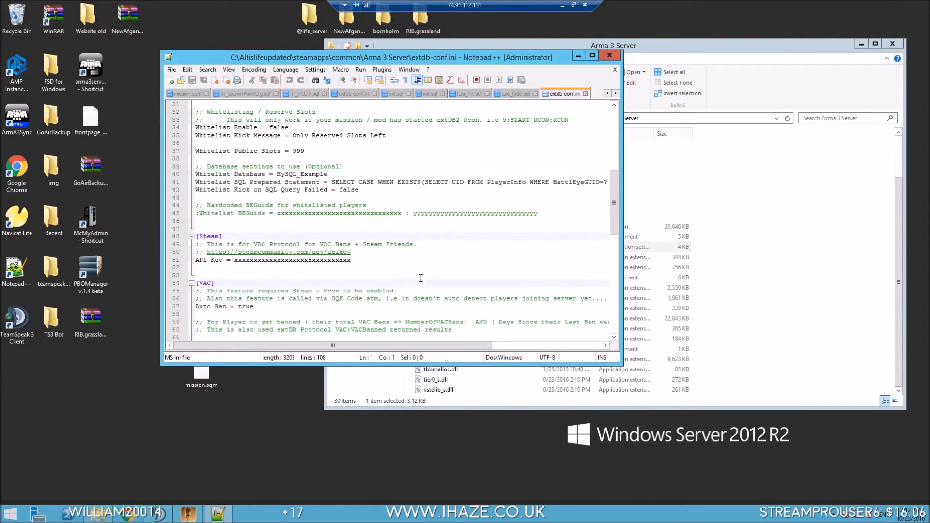
pyautogui.scroll(-3)
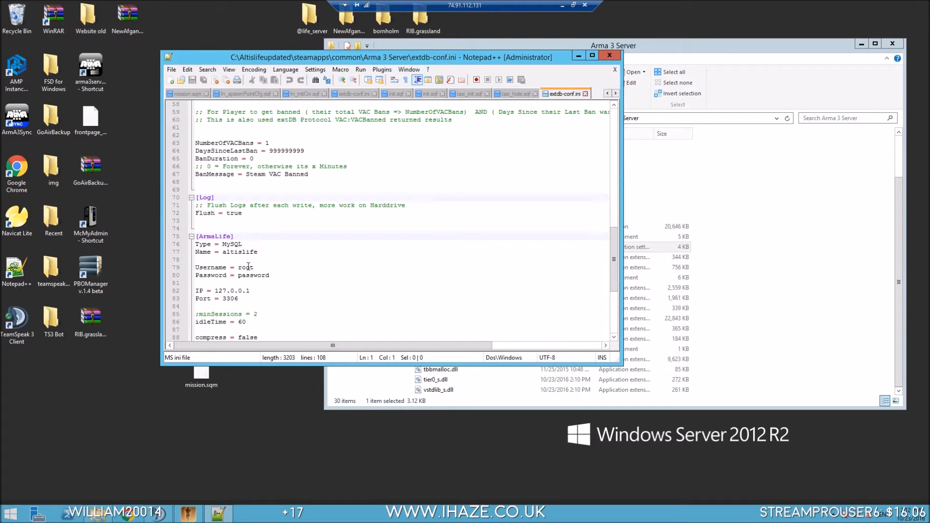
pyautogui.doubleClick(246, 267)
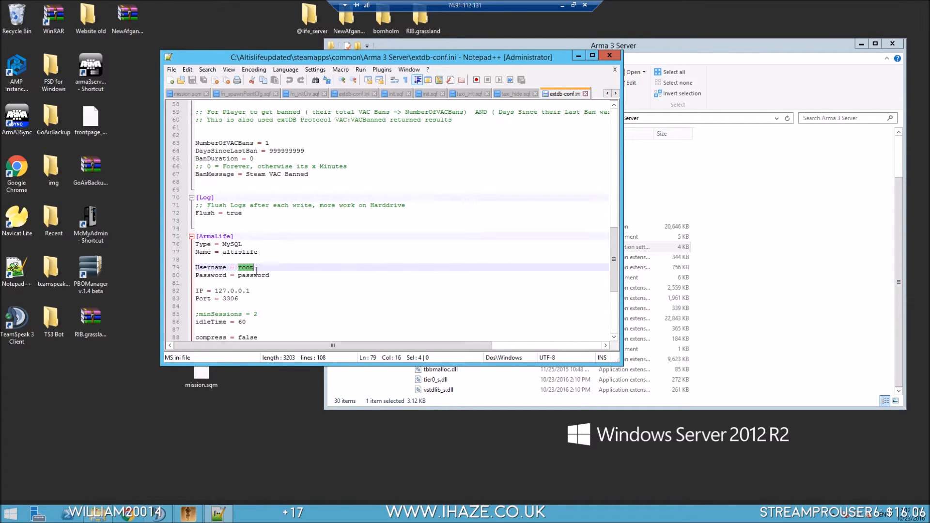
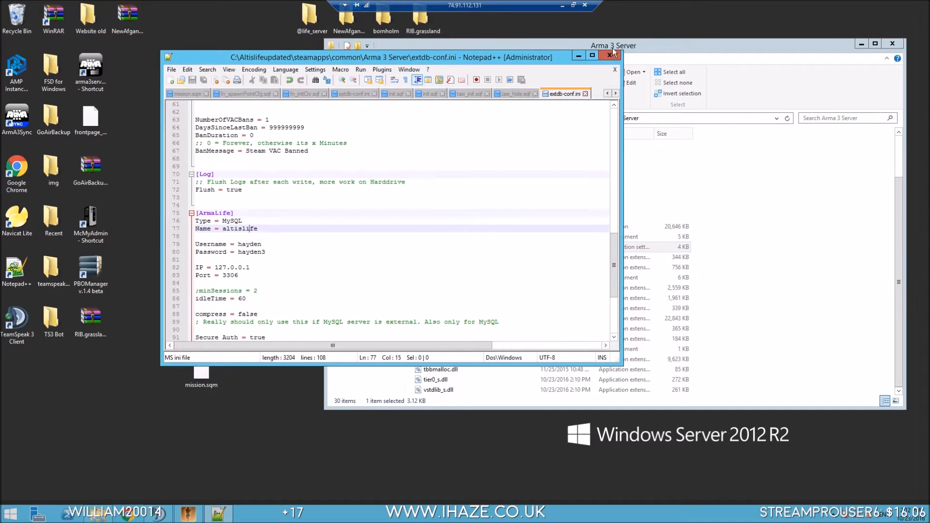
pyautogui.click(613, 54)
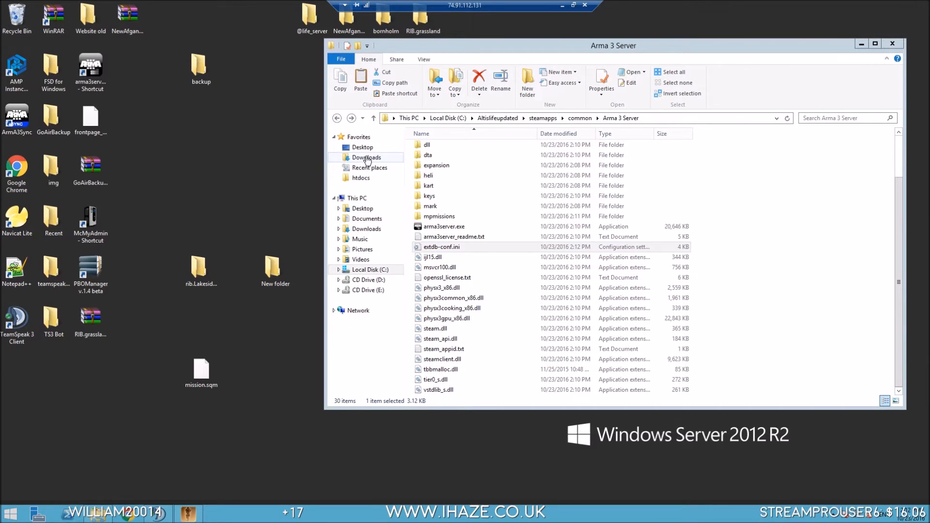
# Step: Paste TADST.exe into the Arma 3 Server folder and launch it
pyautogui.rightClick(436, 219)
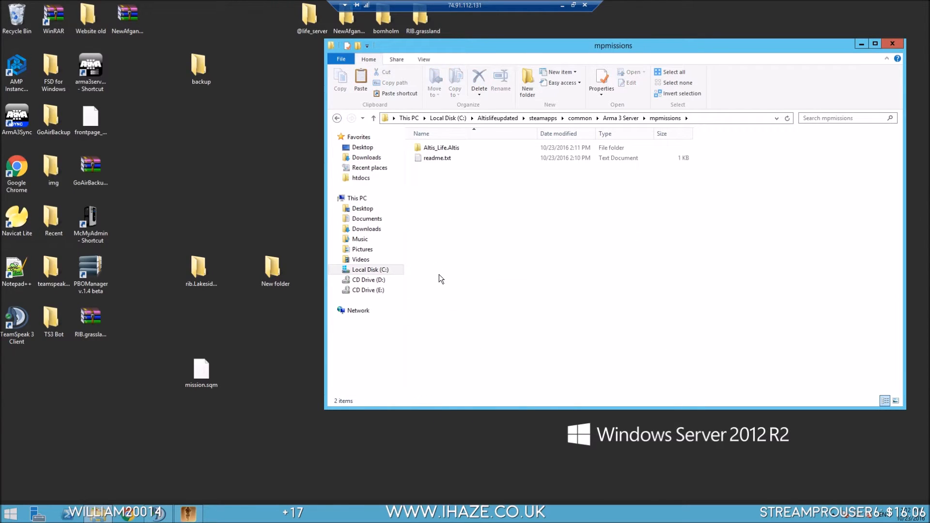
pyautogui.moveTo(452, 183)
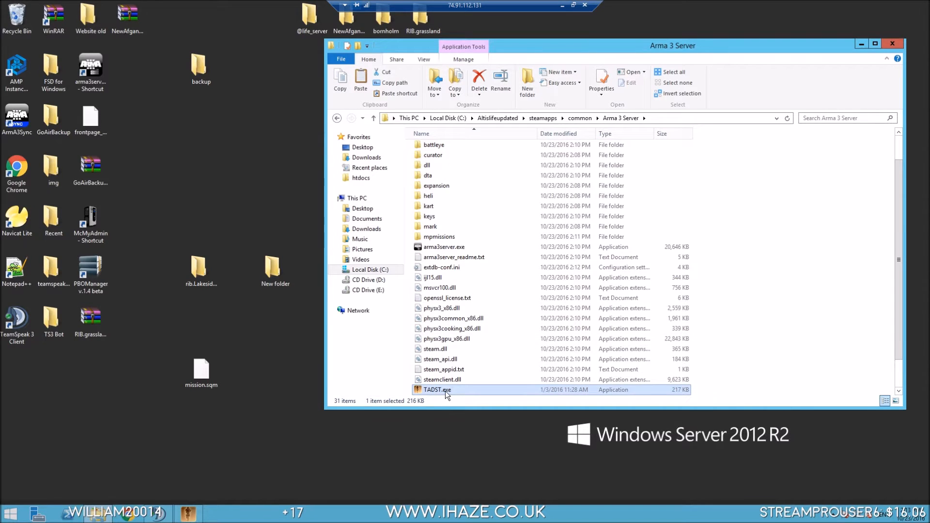
pyautogui.doubleClick(437, 390)
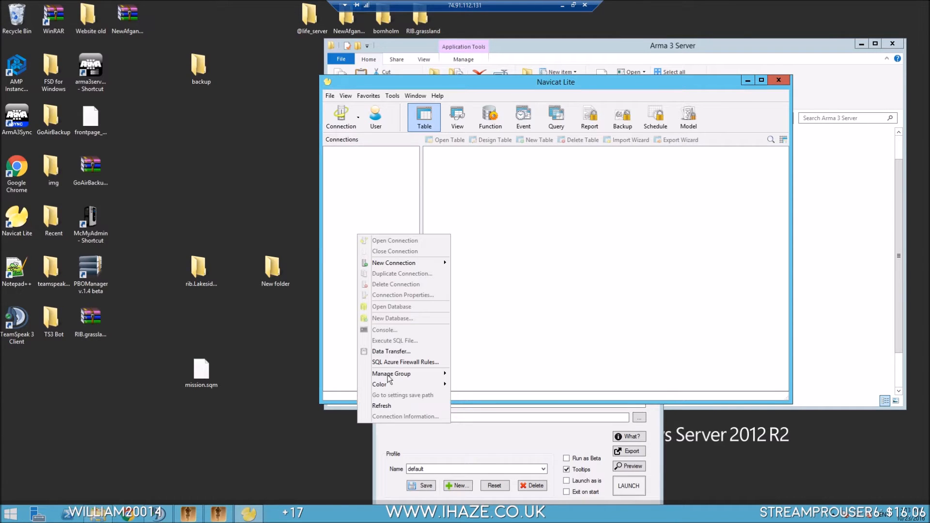
# Step: Create a new MySQL connection in Navicat Lite named altislife
pyautogui.click(341, 117)
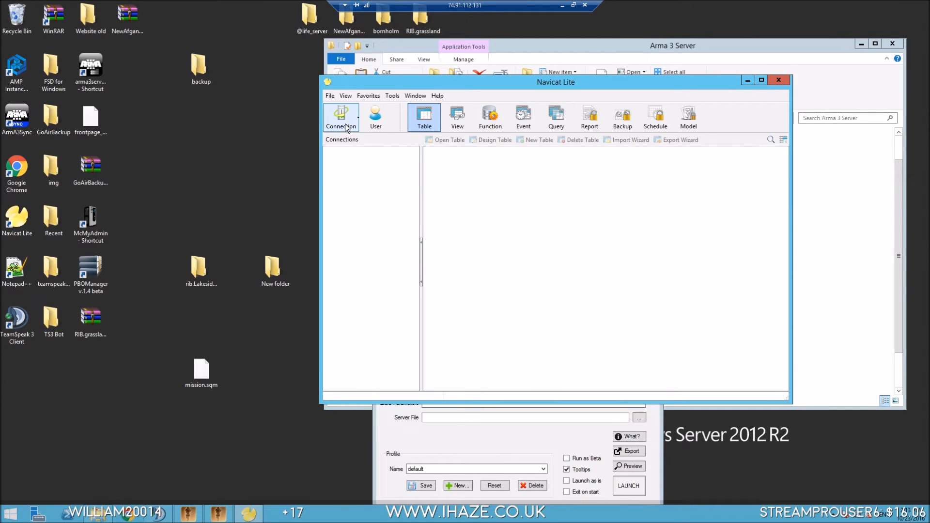
pyautogui.click(341, 117)
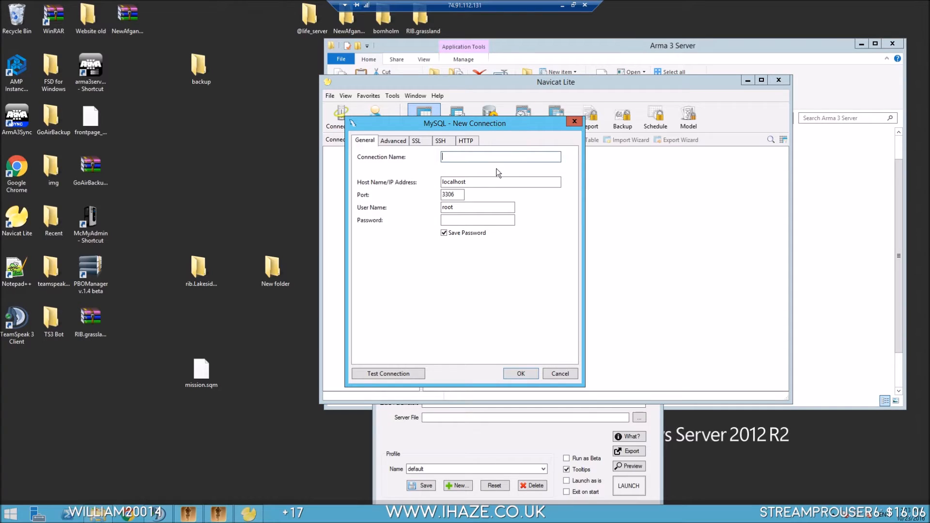
pyautogui.write('altislife')
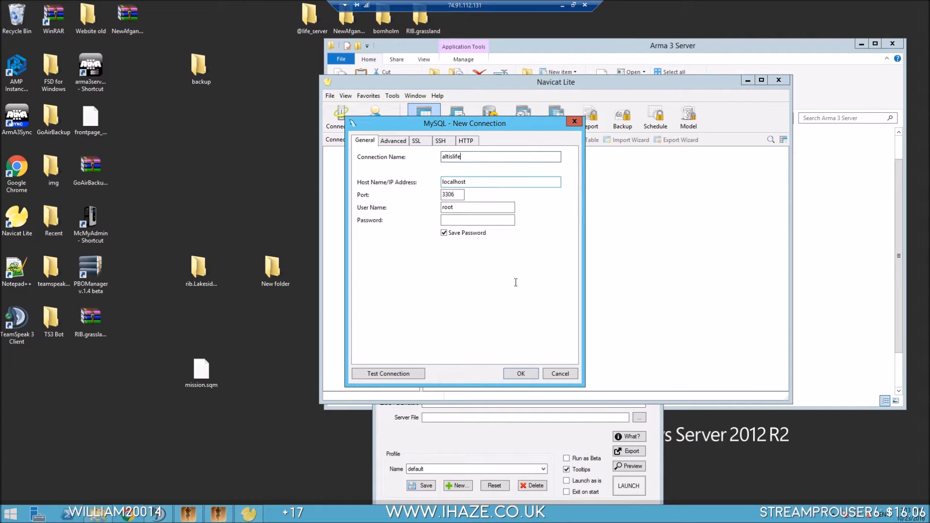
pyautogui.click(520, 373)
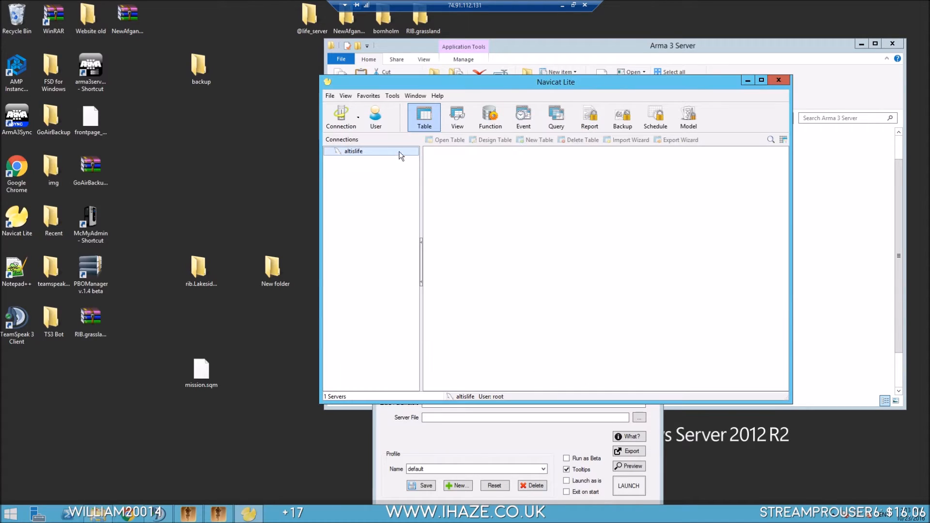
# Step: Open the altislife connection to list its databases and user accounts
pyautogui.doubleClick(353, 151)
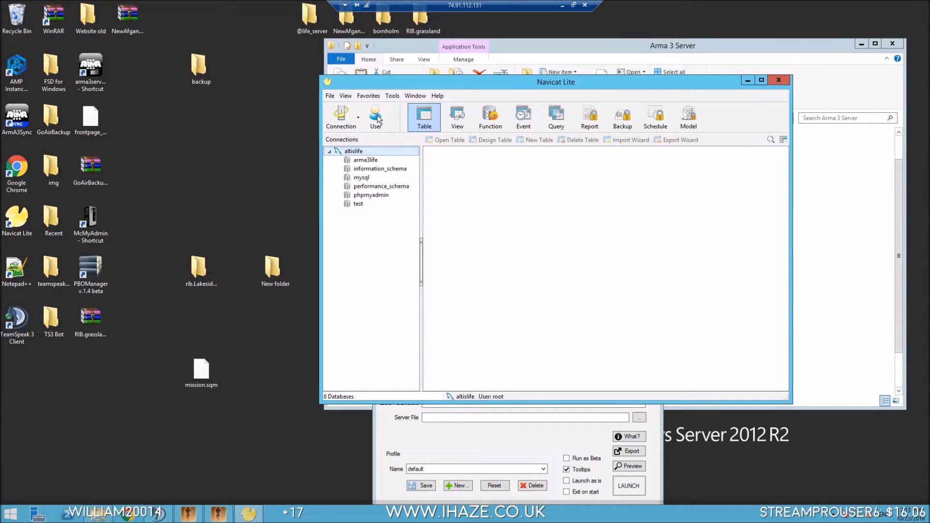
pyautogui.click(375, 117)
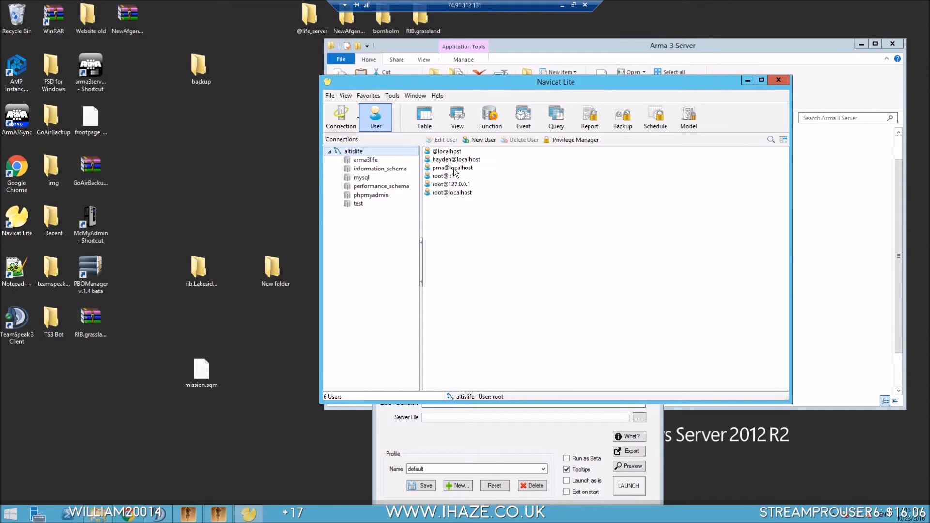
pyautogui.click(365, 159)
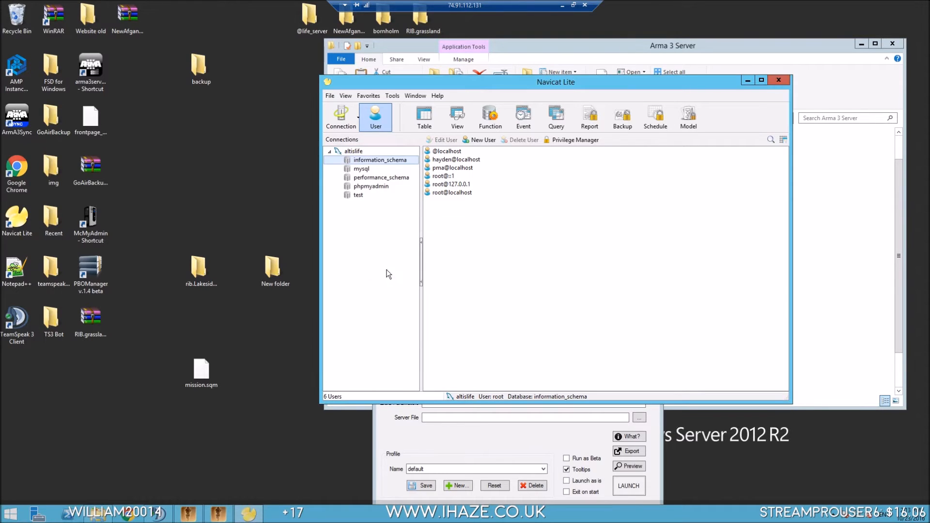
pyautogui.moveTo(410, 433)
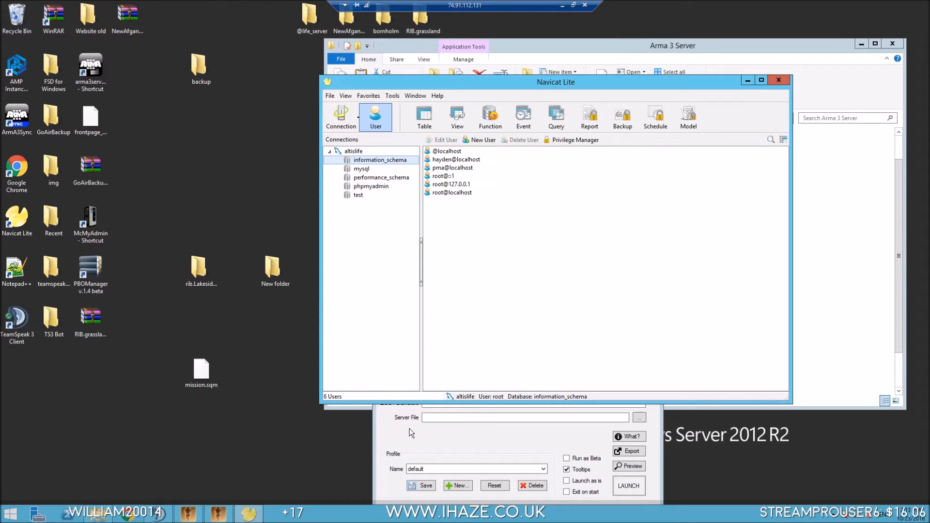
pyautogui.click(354, 151)
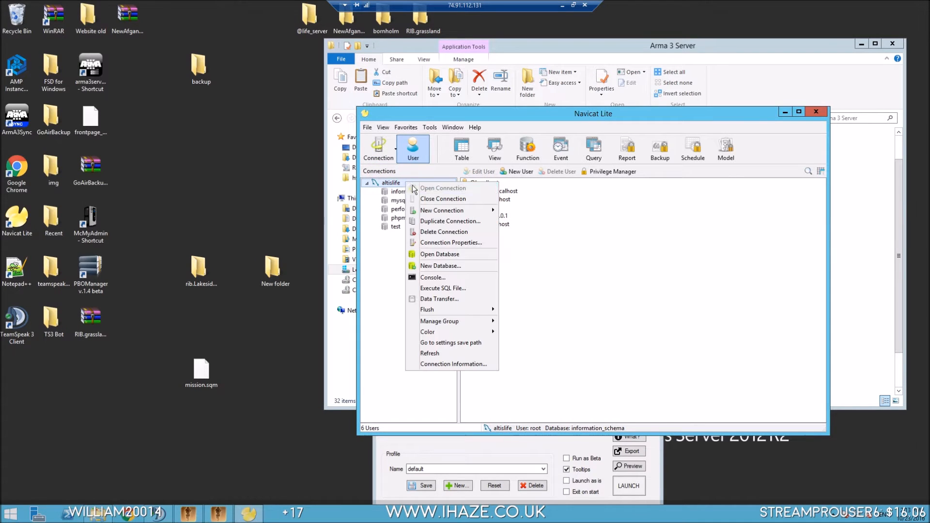
# Step: Choose Desktop\New folder\ADDONS\AltisLife.sql as the SQL file to execute on altislife
pyautogui.click(442, 288)
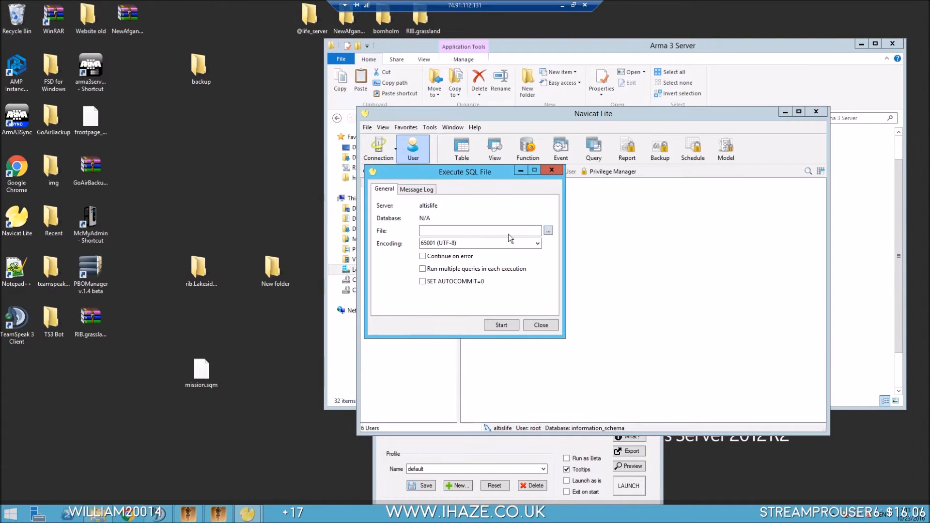
pyautogui.click(547, 230)
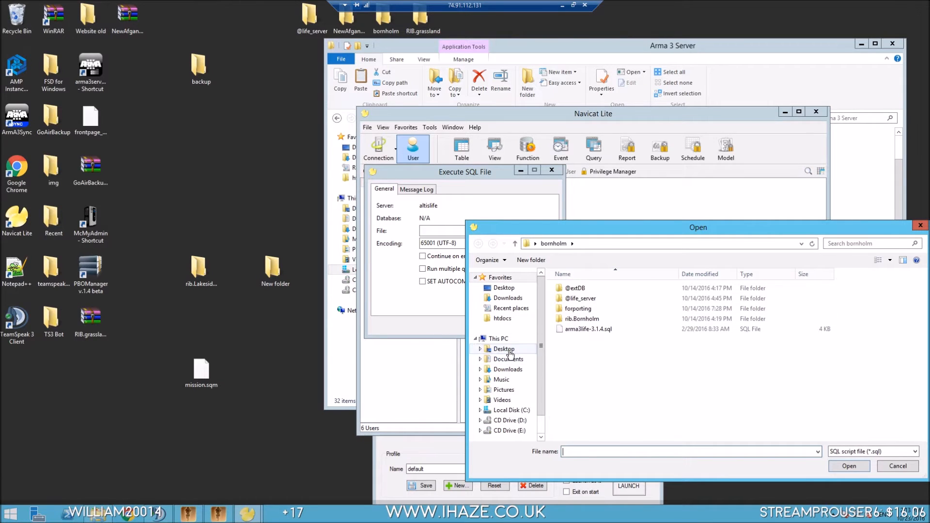
pyautogui.click(504, 348)
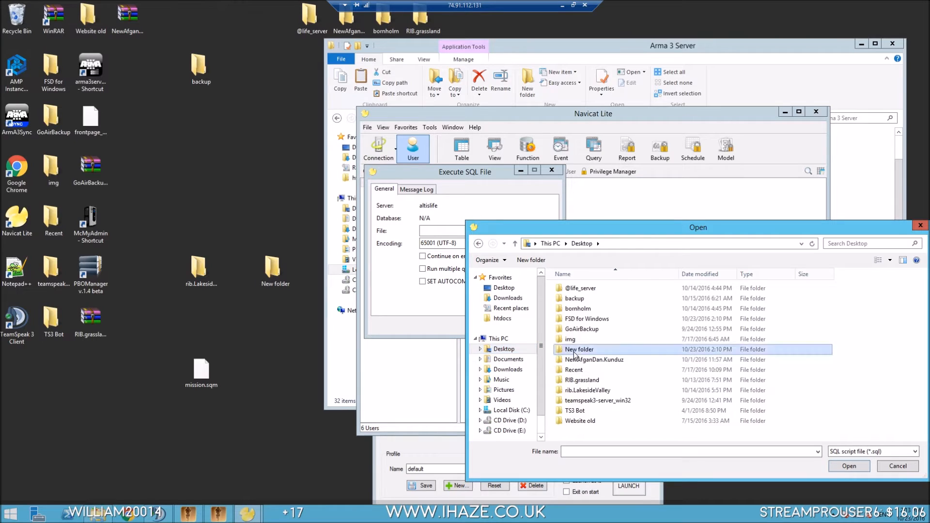
pyautogui.doubleClick(578, 349)
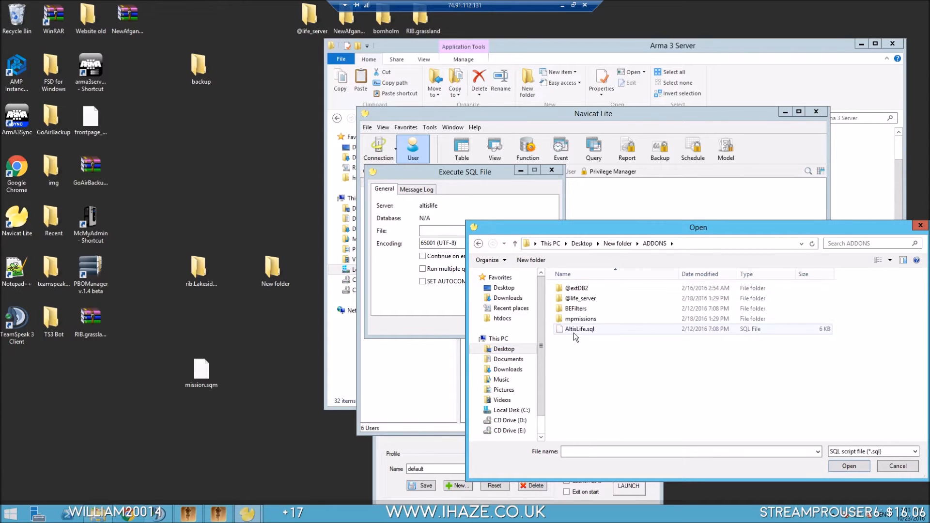
pyautogui.doubleClick(579, 329)
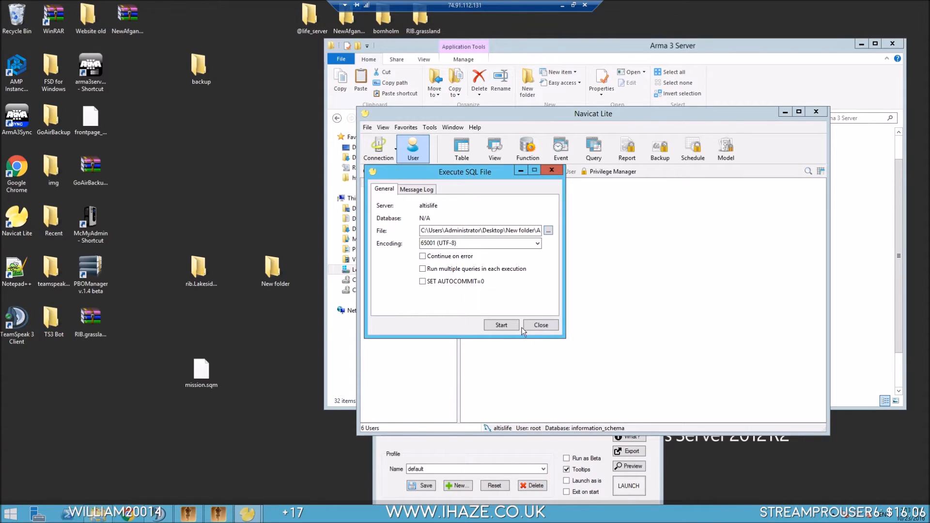
# Step: Run the script's 23 queries, view the six new tables, and minimise Navicat
pyautogui.click(501, 325)
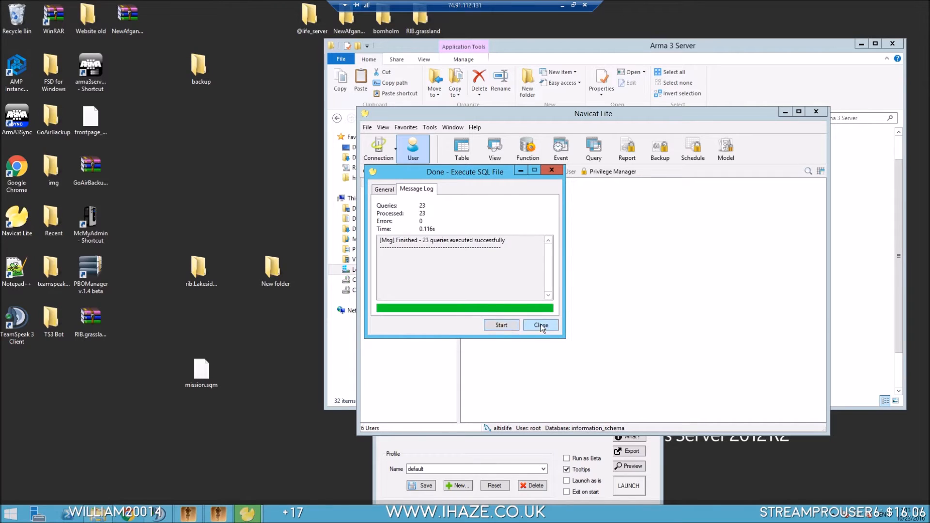
pyautogui.click(541, 325)
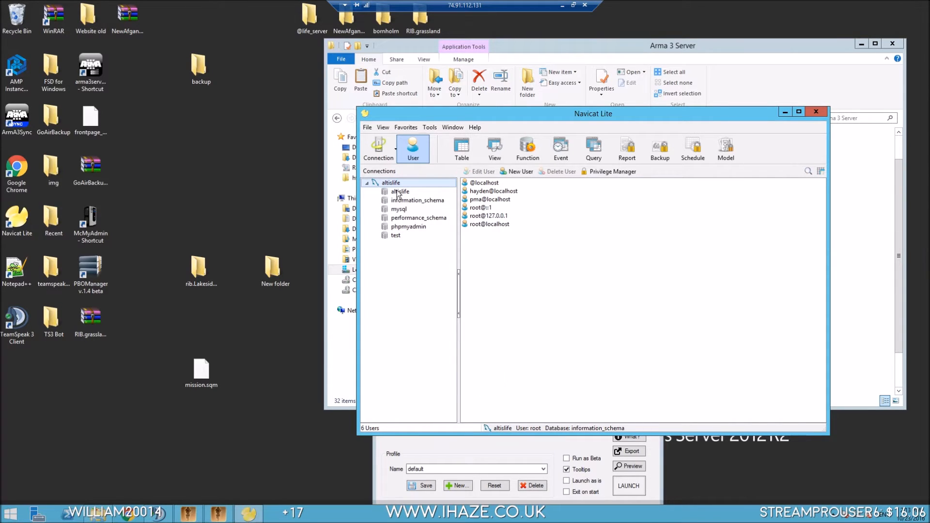
pyautogui.doubleClick(400, 191)
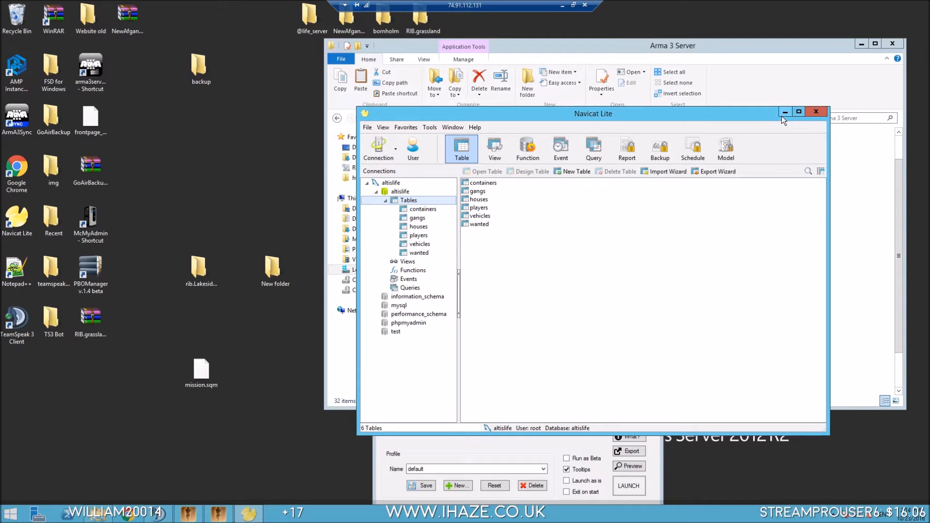
pyautogui.moveTo(784, 113)
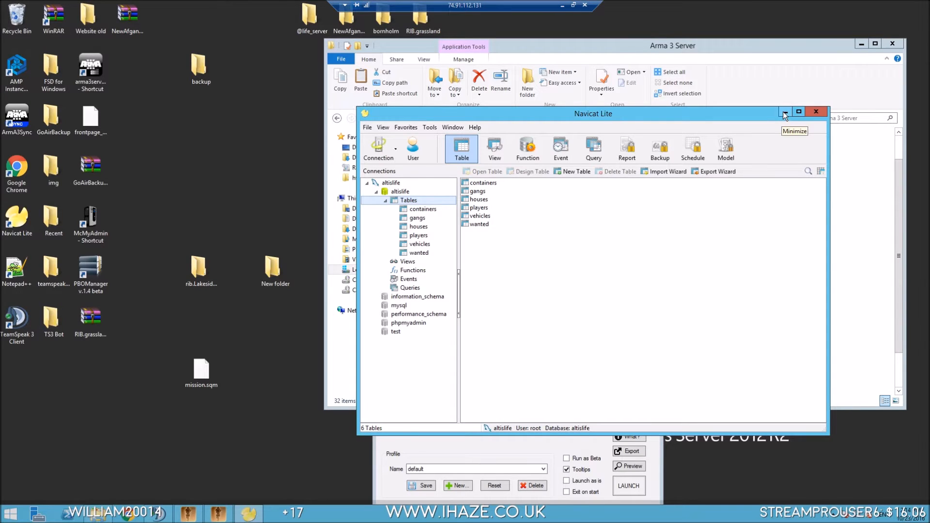
pyautogui.click(784, 113)
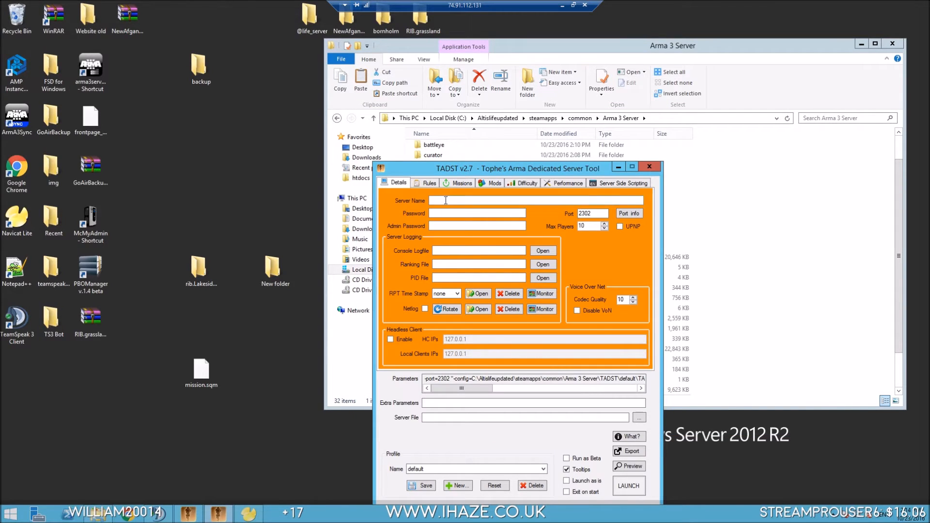
# Step: Name the server 'RIBS test altislife' and adjust the server rules settings
pyautogui.write('R')
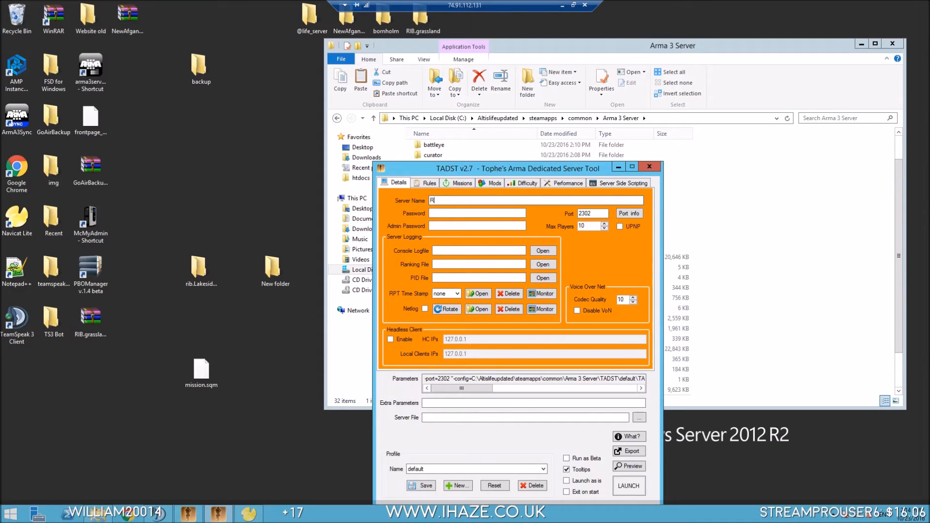
pyautogui.write('IBS test')
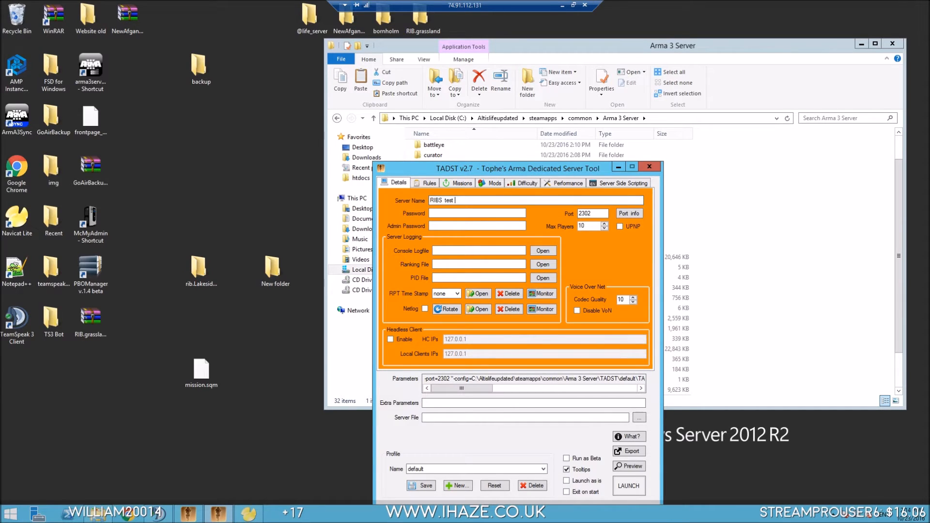
pyautogui.write('altislife')
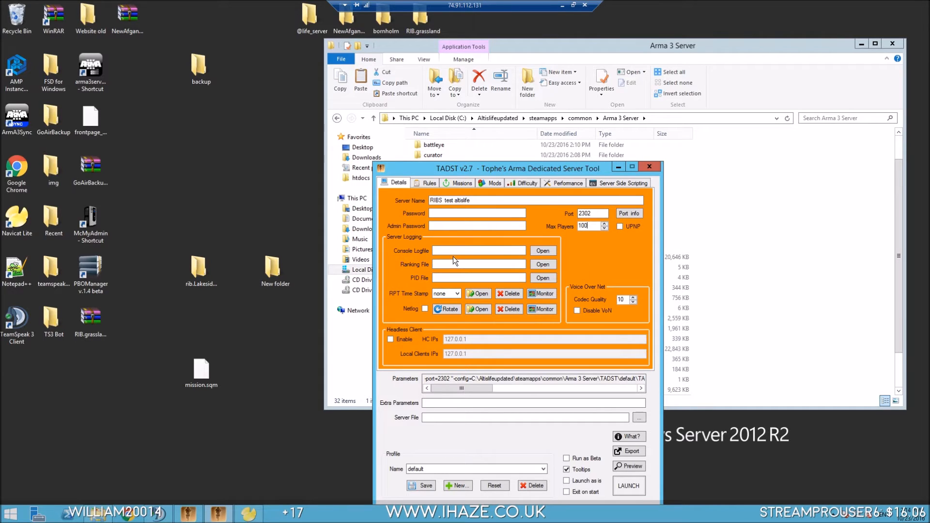
pyautogui.moveTo(618, 237)
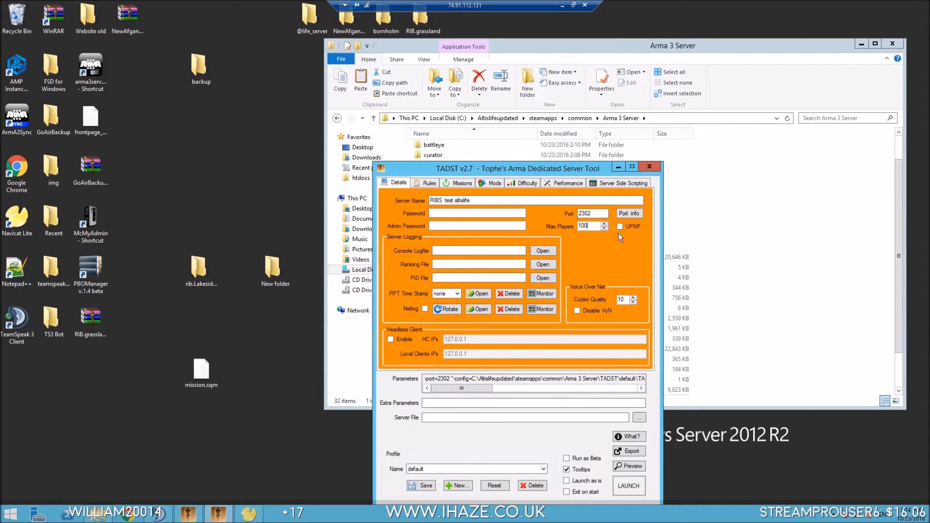
pyautogui.moveTo(587, 229)
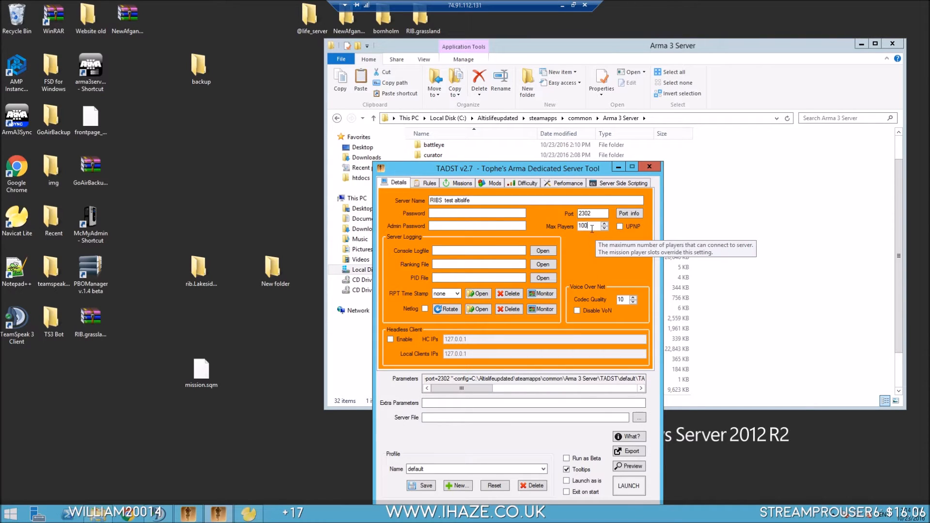
pyautogui.moveTo(514, 247)
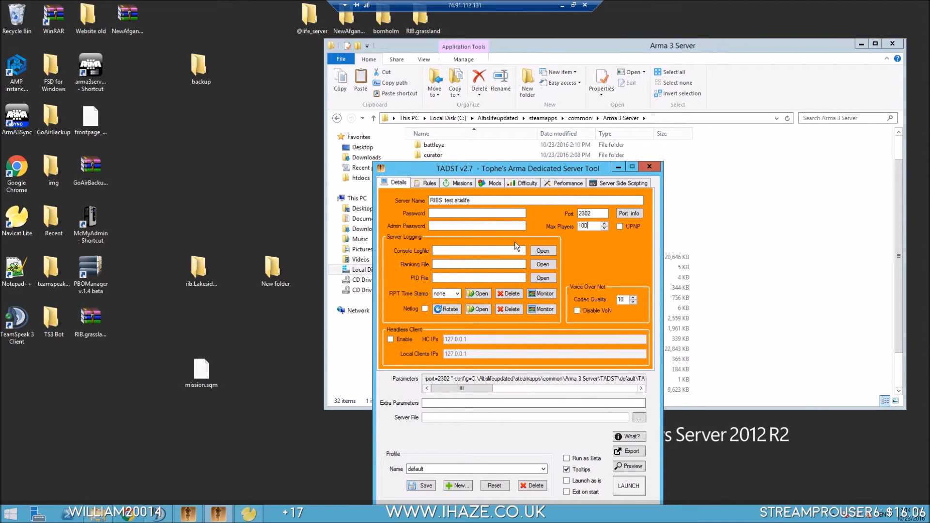
pyautogui.moveTo(584, 229)
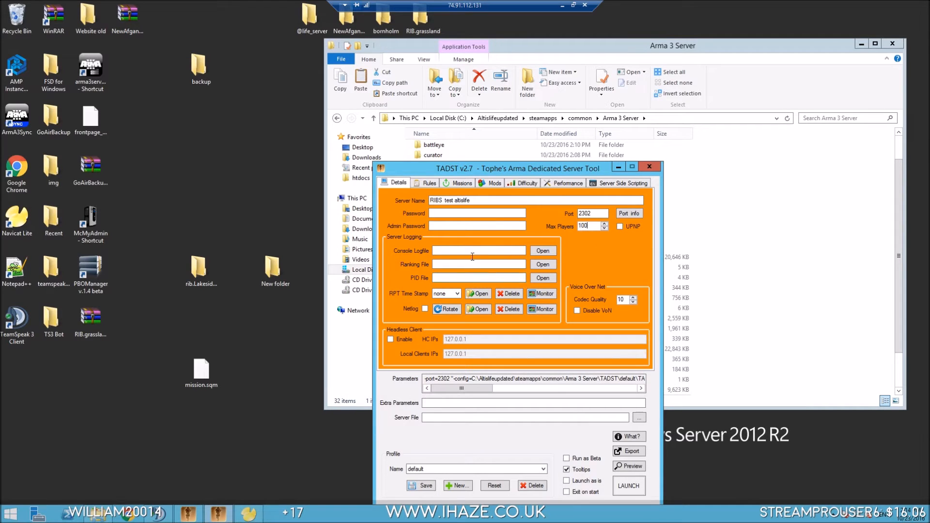
pyautogui.rightClick(460, 388)
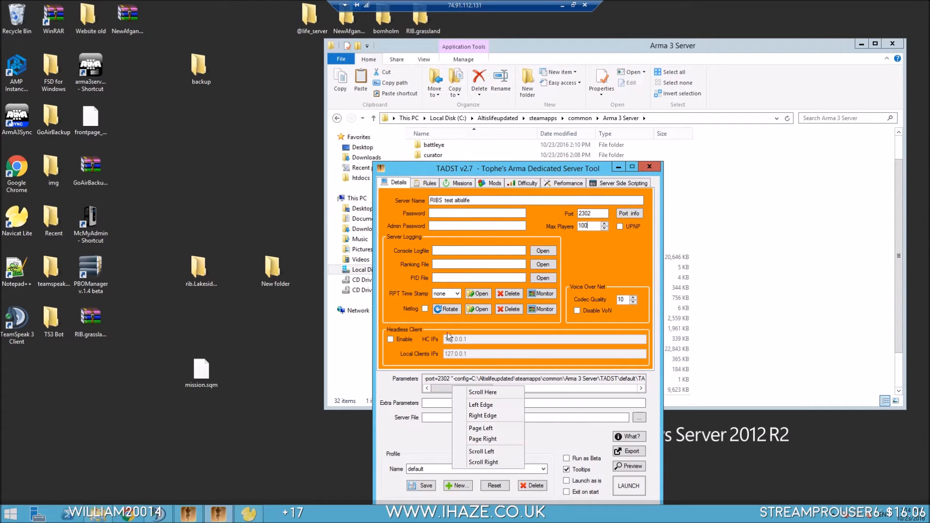
pyautogui.click(429, 182)
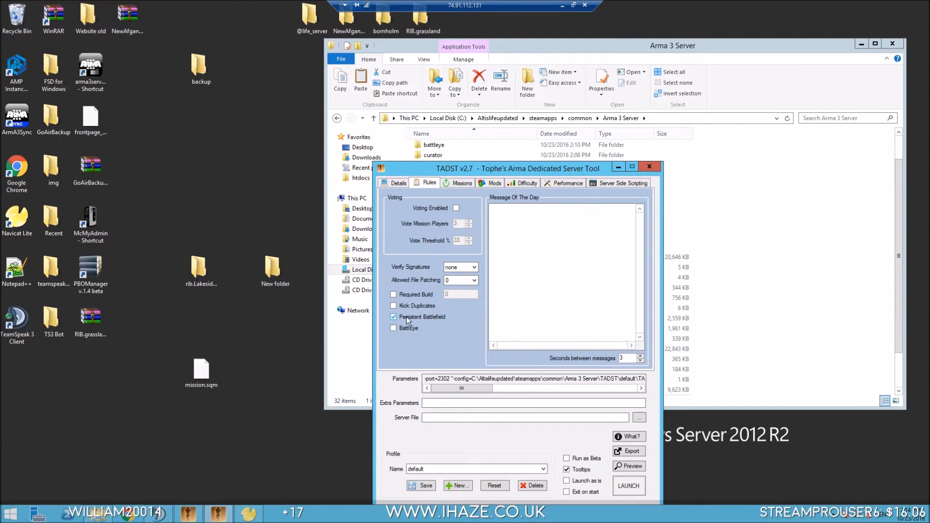
pyautogui.click(393, 316)
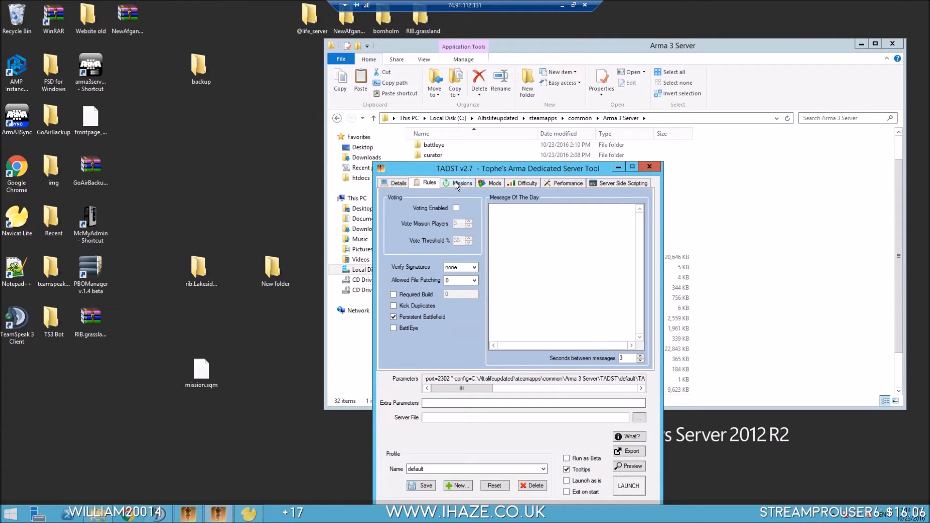
pyautogui.click(462, 183)
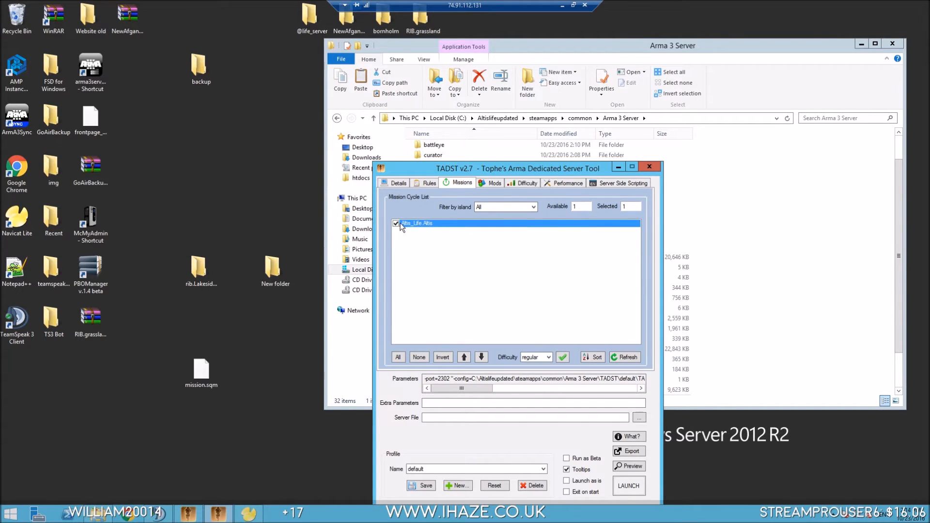
pyautogui.click(491, 183)
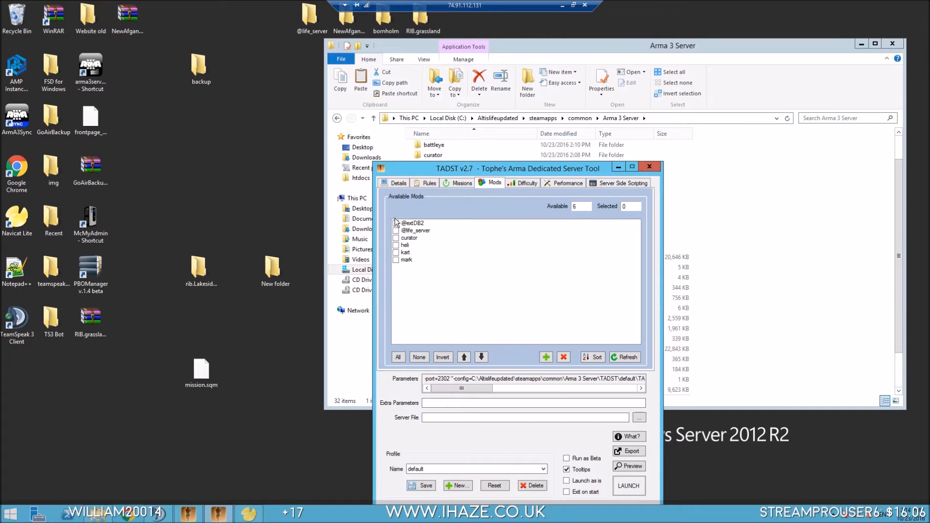
pyautogui.click(396, 231)
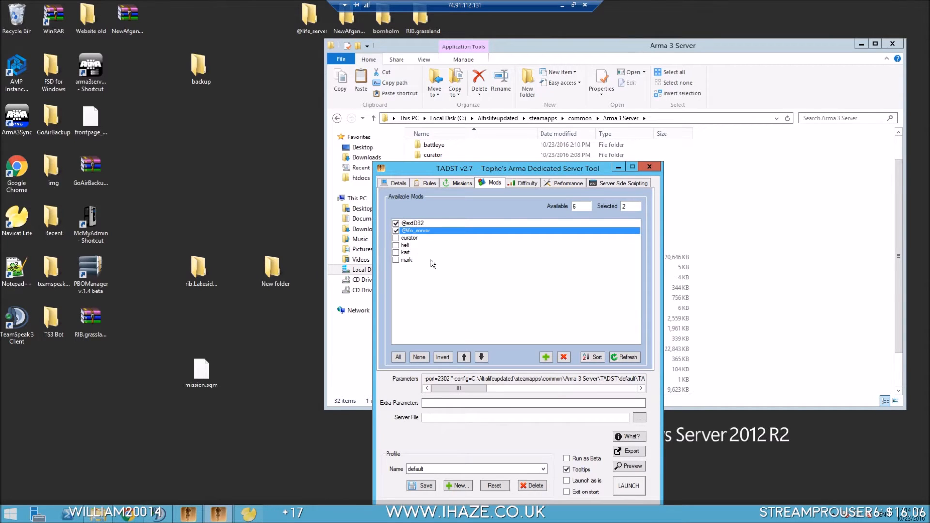
pyautogui.click(399, 183)
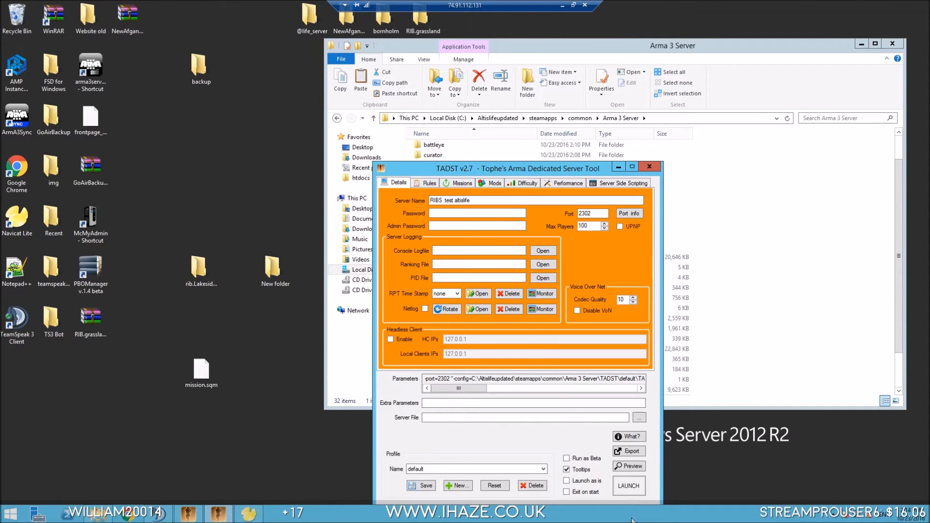
pyautogui.click(639, 417)
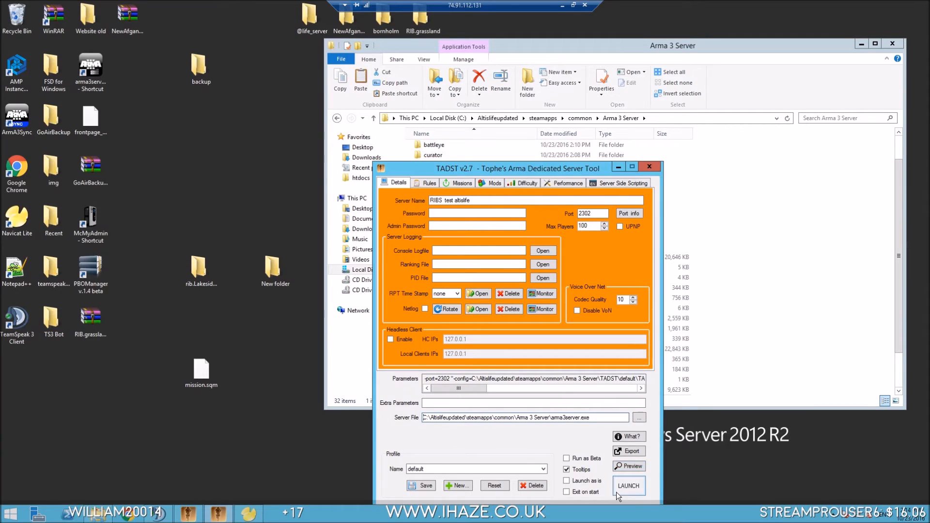
pyautogui.click(628, 486)
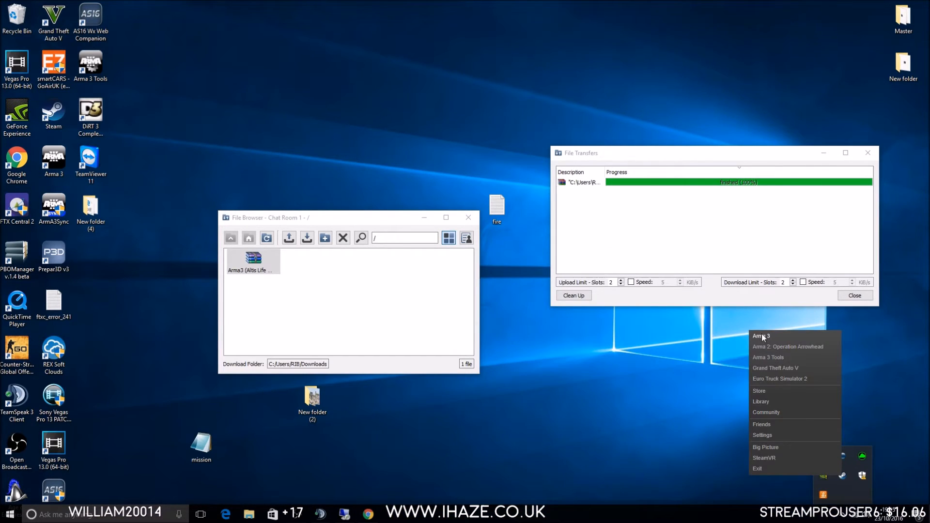
# Step: Close the file browser and TADST monitor, and start Arma 3 from the launcher
pyautogui.click(761, 336)
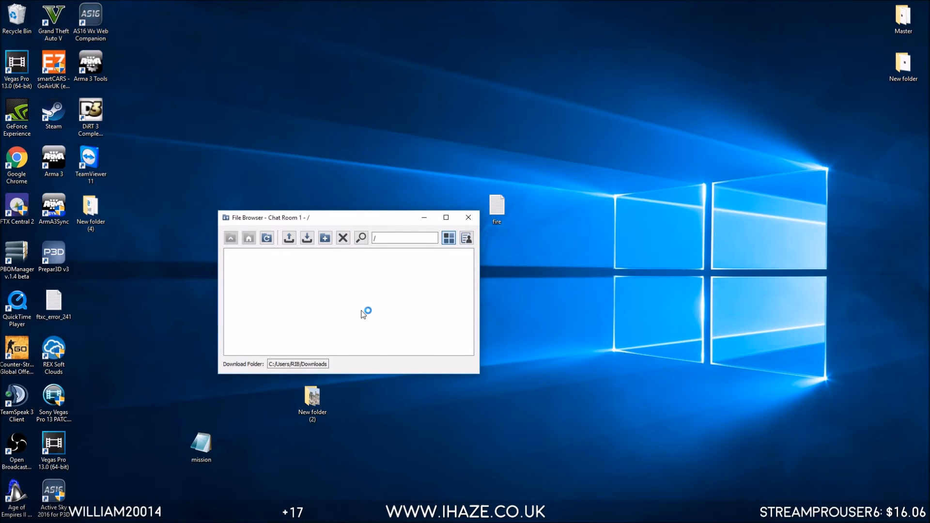
pyautogui.click(467, 217)
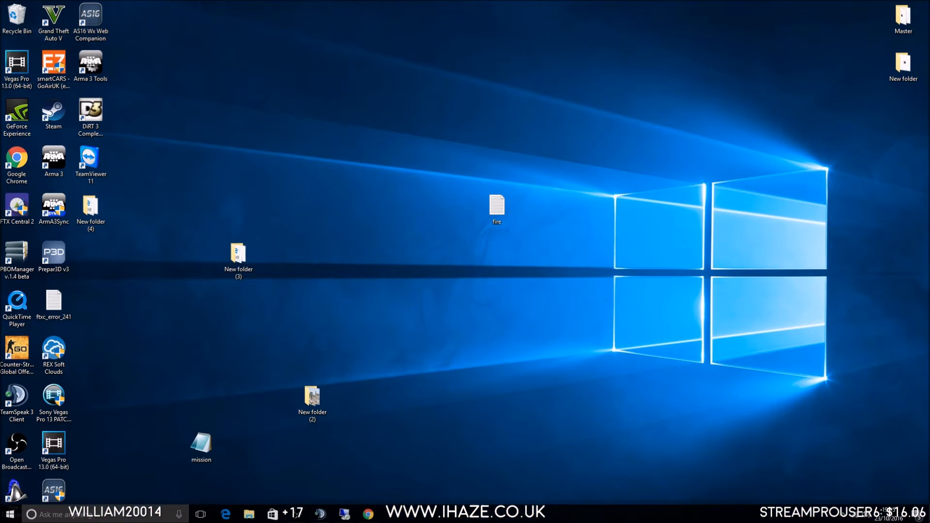
pyautogui.doubleClick(53, 160)
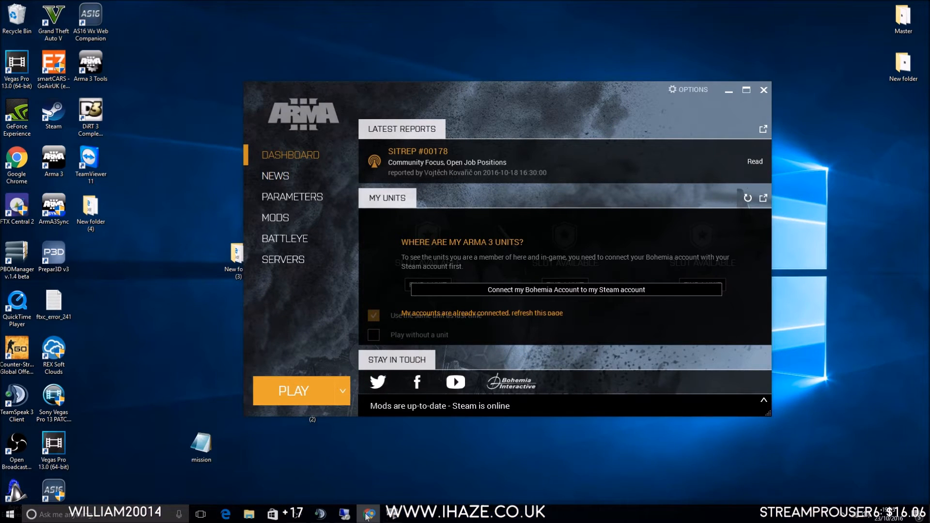
pyautogui.click(293, 390)
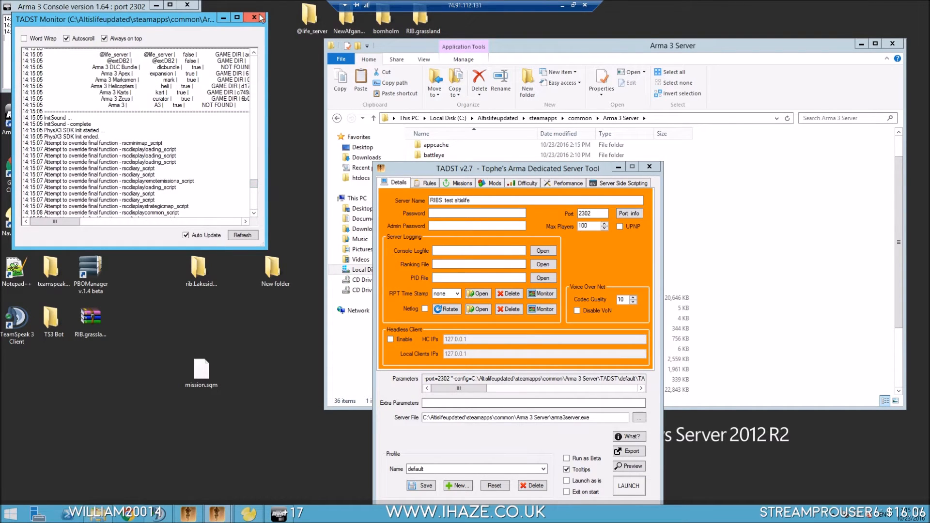
pyautogui.click(253, 18)
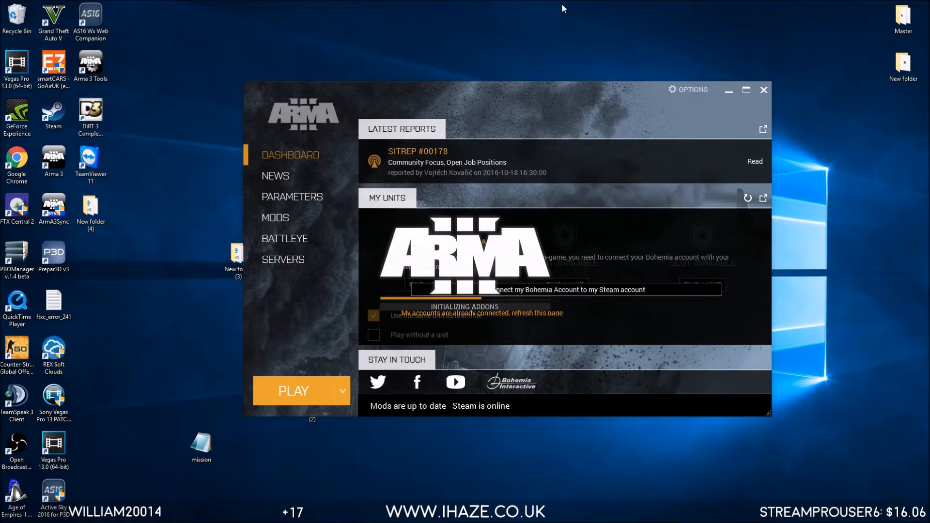
pyautogui.moveTo(500, 327)
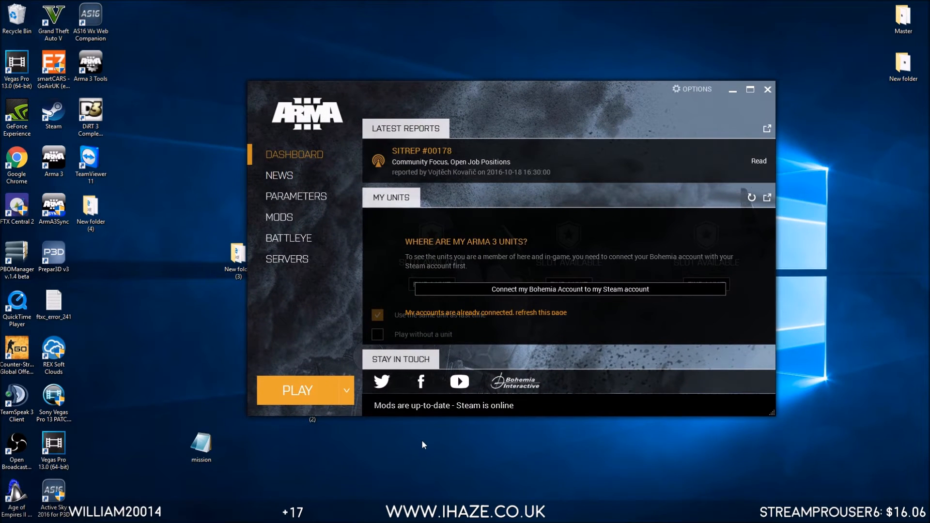
pyautogui.click(297, 391)
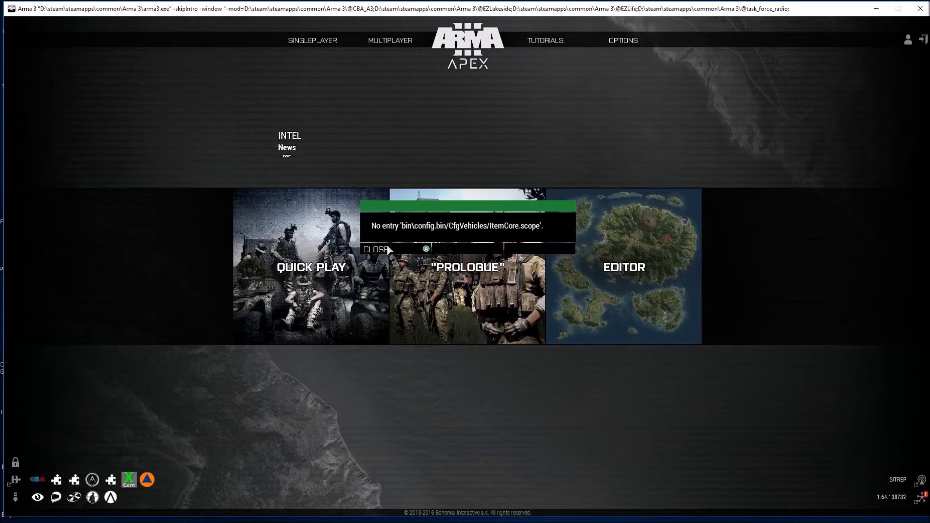
# Step: Dismiss the config error, join RIBS test altislife from the server browser, and take a Civ slot
pyautogui.click(390, 40)
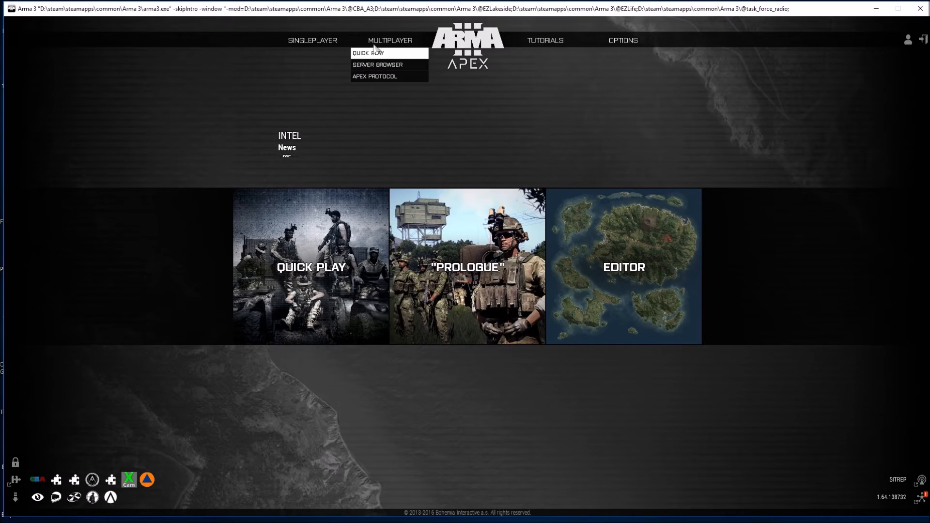
pyautogui.click(378, 65)
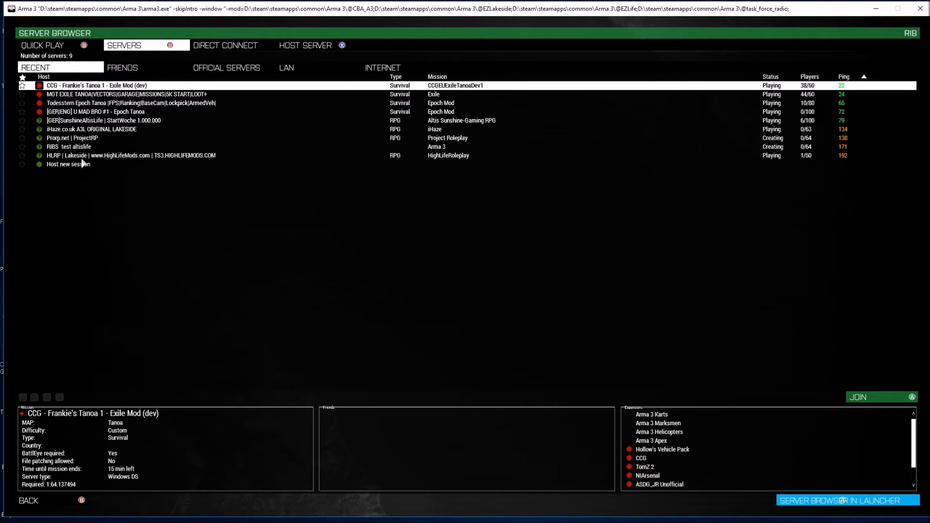
pyautogui.click(880, 397)
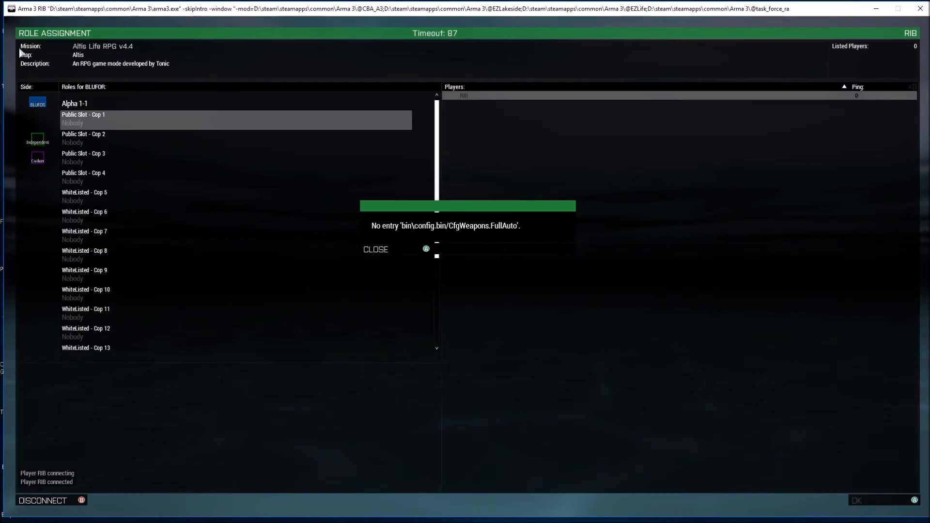
pyautogui.click(375, 249)
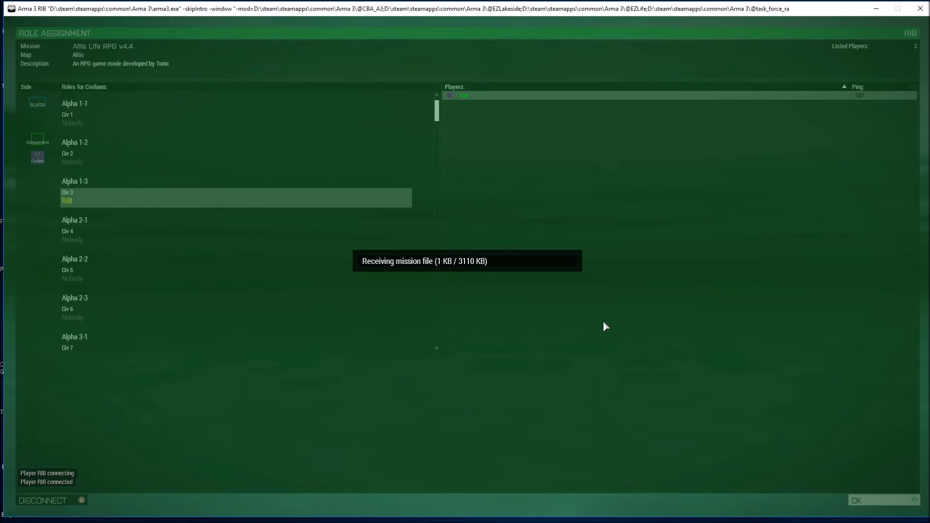
pyautogui.moveTo(607, 317)
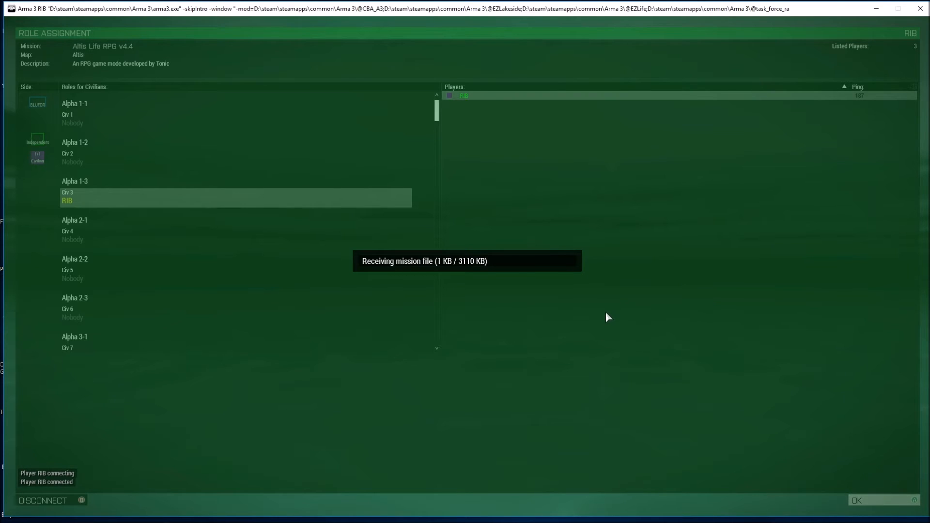
pyautogui.moveTo(611, 317)
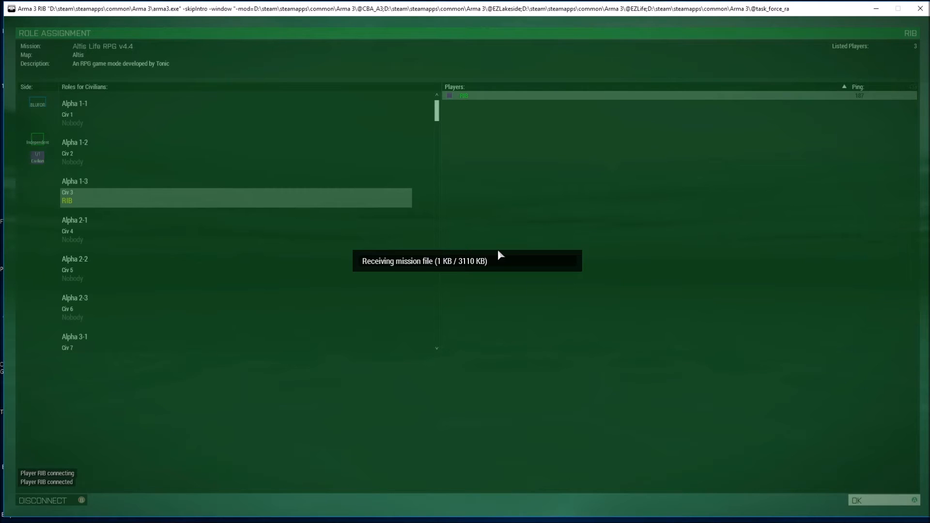
pyautogui.moveTo(507, 251)
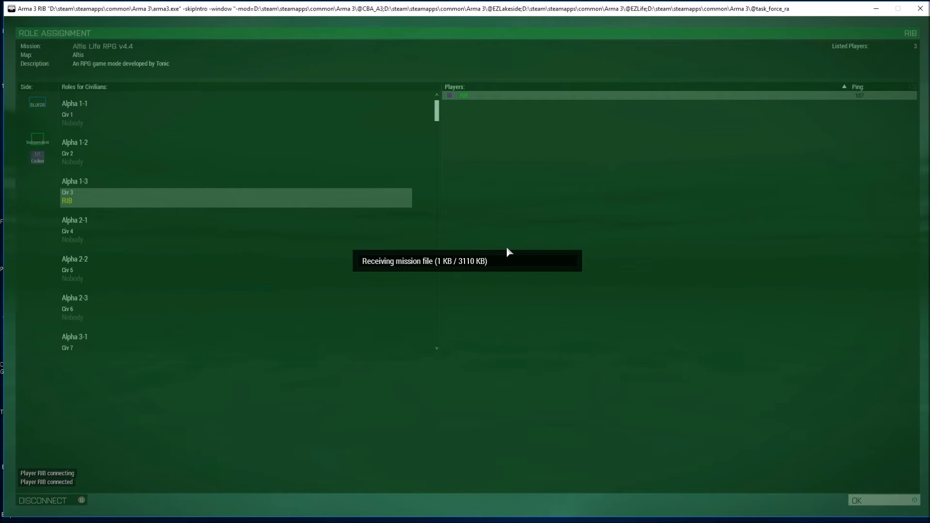
pyautogui.moveTo(118, 53)
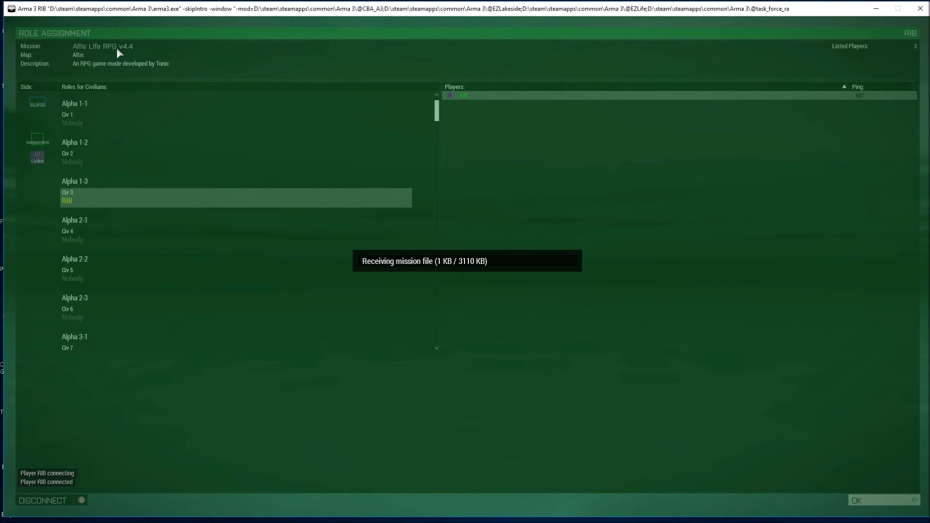
pyautogui.moveTo(132, 45)
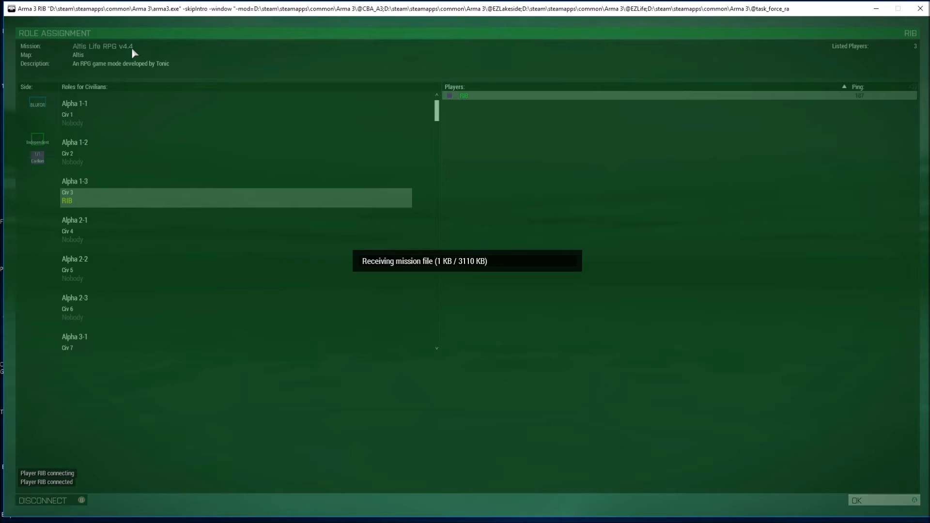
pyautogui.moveTo(519, 214)
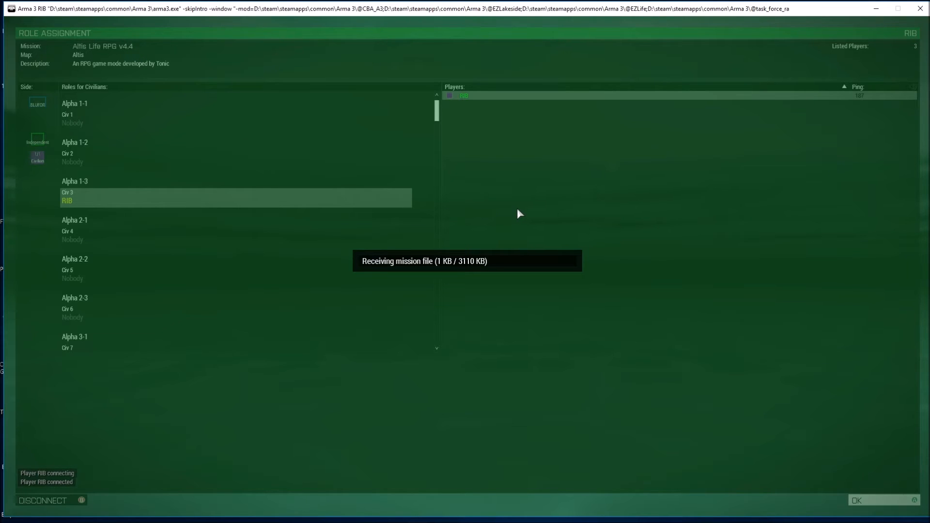
pyautogui.moveTo(529, 213)
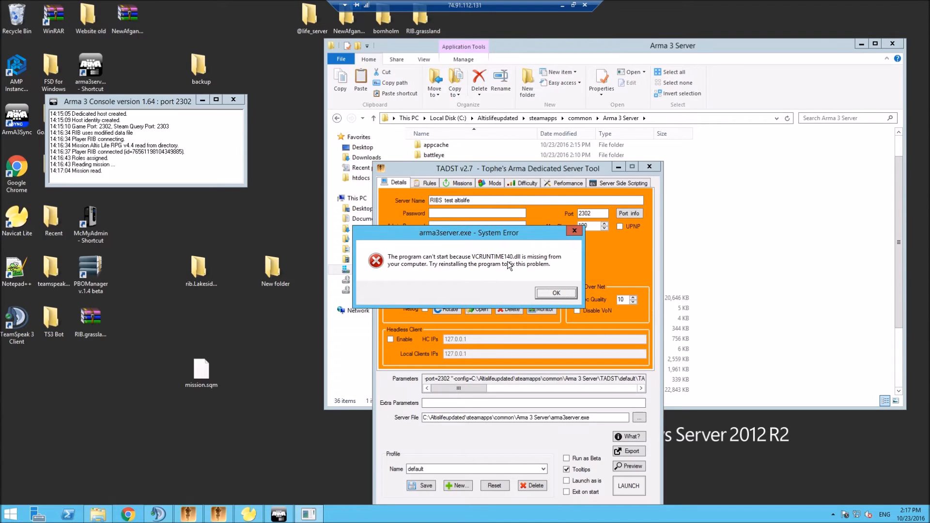
pyautogui.moveTo(522, 291)
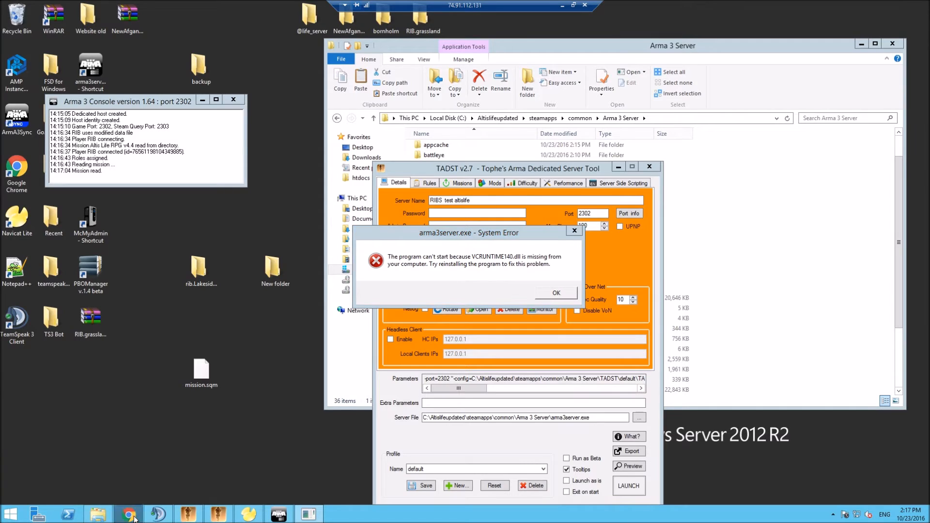
# Step: Search Chrome for vcruntime140.dll and dismiss the arma3server.exe missing-DLL error
pyautogui.click(128, 514)
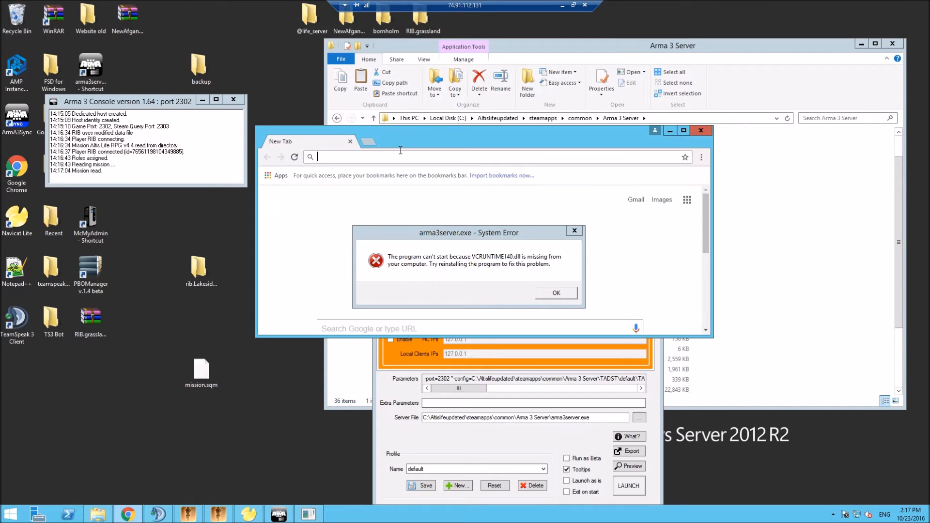
pyautogui.write('vcruntime')
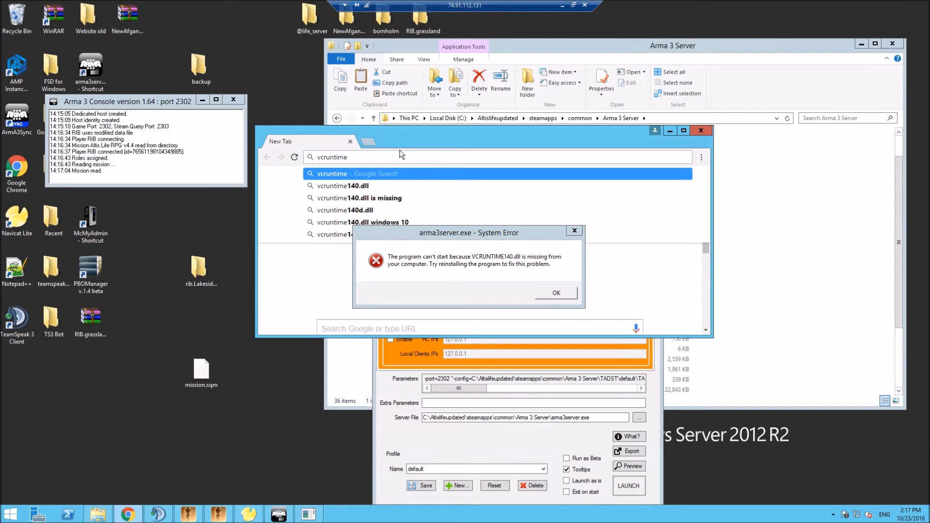
pyautogui.click(343, 186)
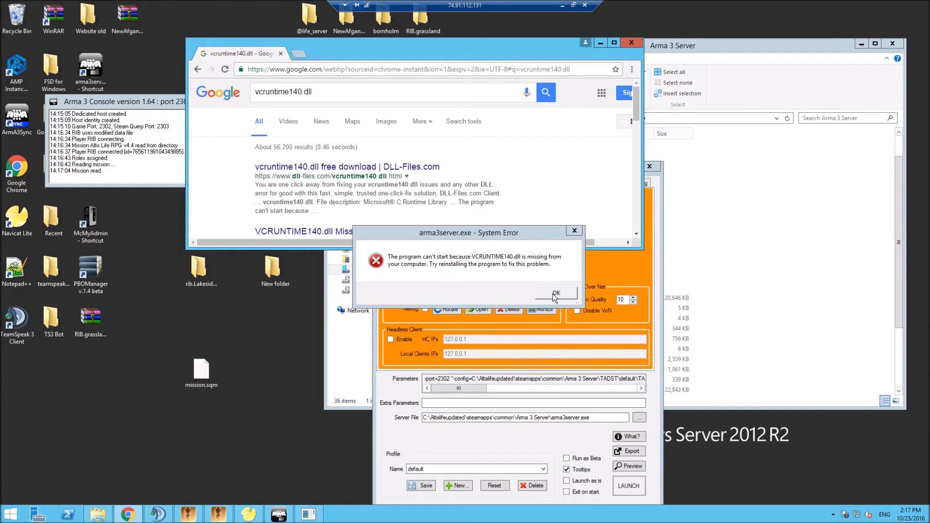
pyautogui.click(555, 295)
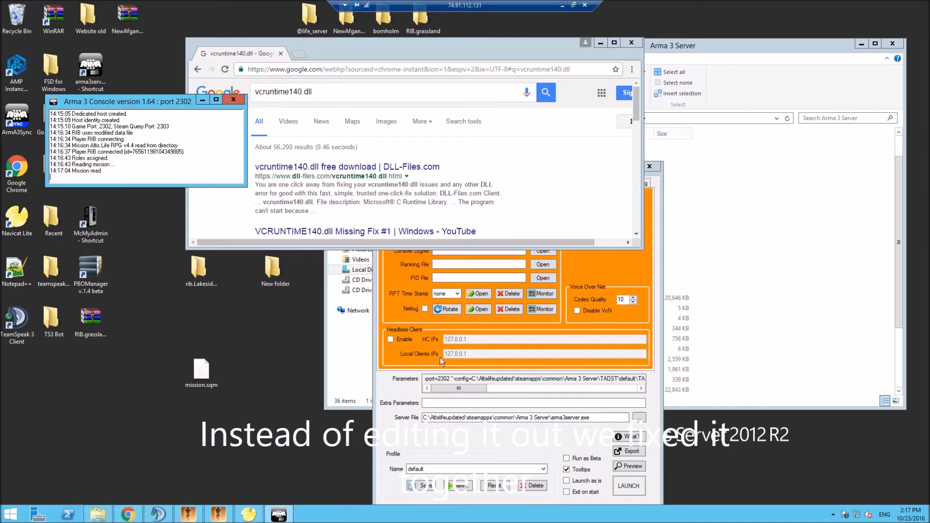
pyautogui.moveTo(377, 191)
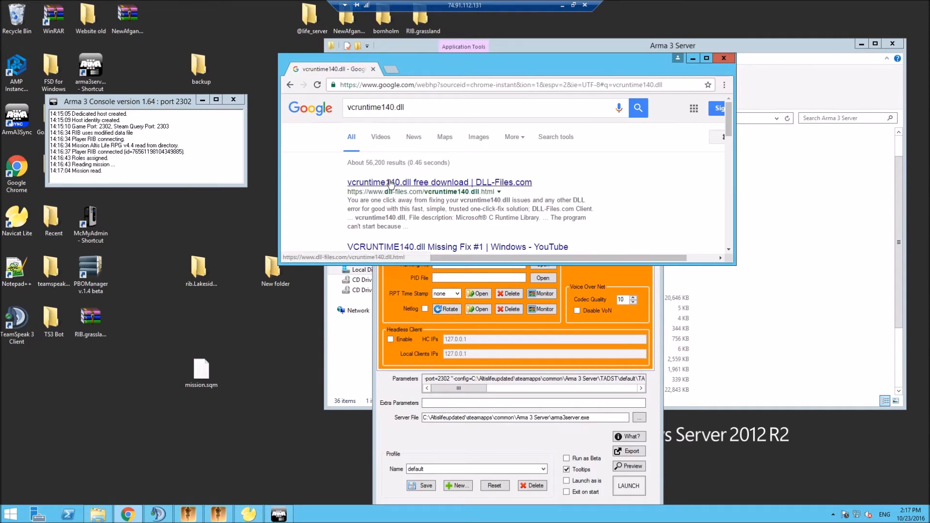
pyautogui.click(439, 182)
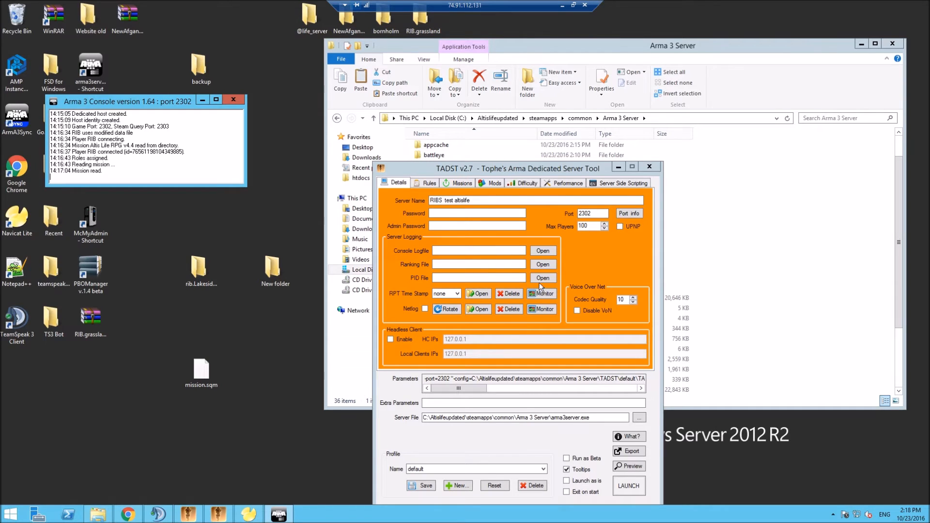
# Step: Open the opendll 'Download vcruntime140.dll' page from the Chrome search results
pyautogui.click(540, 293)
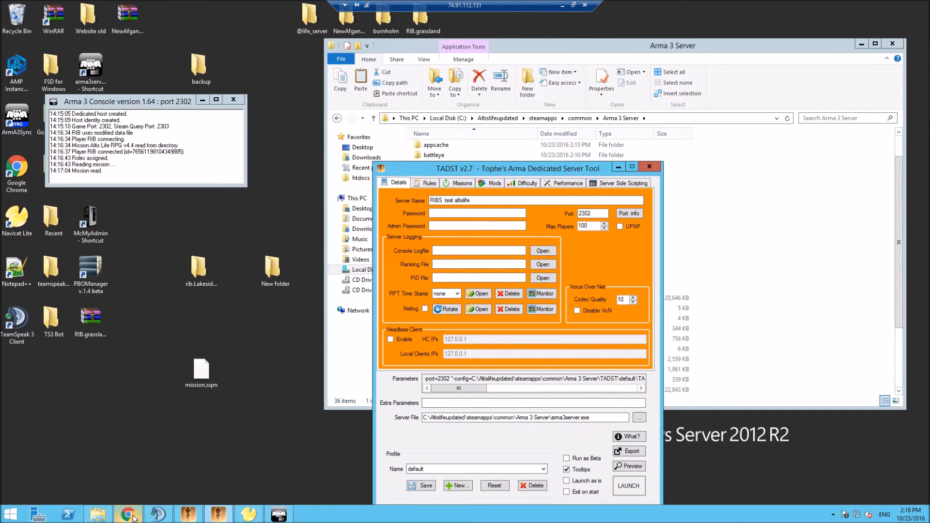
pyautogui.click(127, 513)
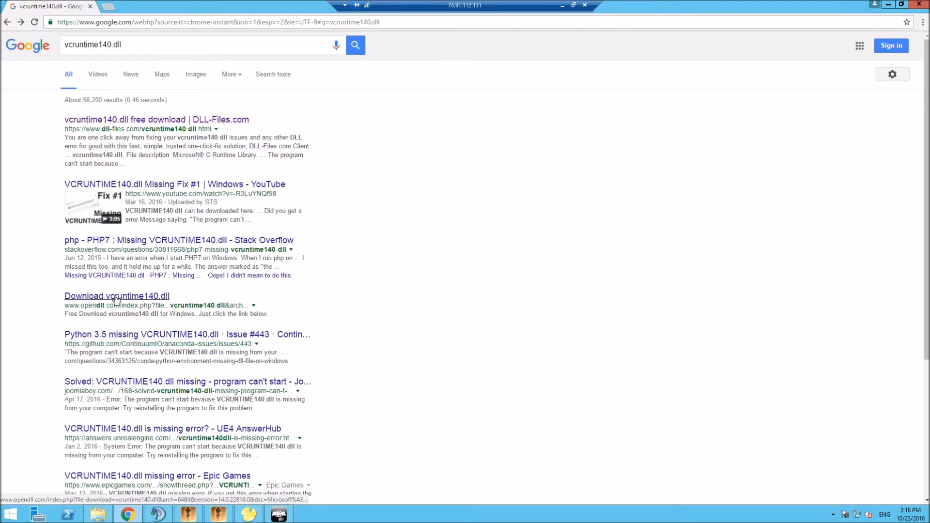
pyautogui.click(117, 295)
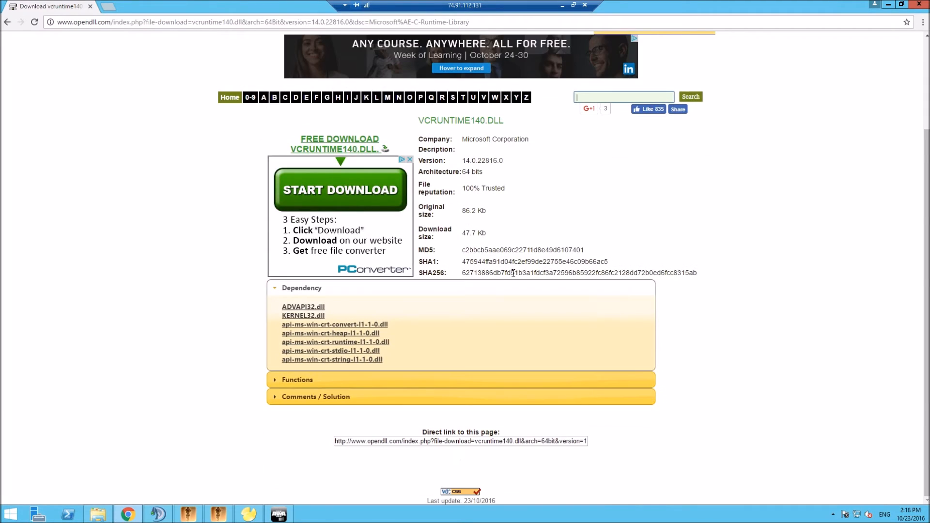
pyautogui.moveTo(532, 284)
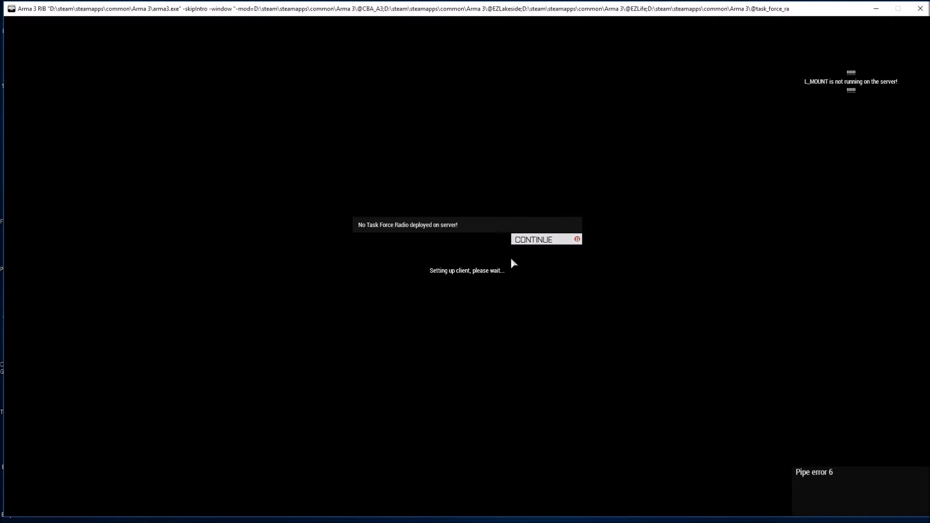
# Step: Continue past the missing Task Force Radio warning
pyautogui.click(532, 239)
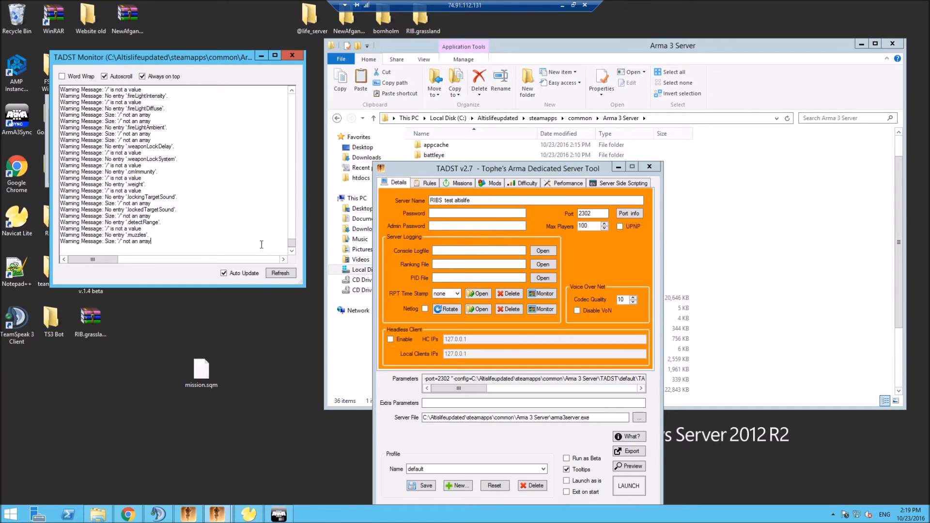
# Step: Scroll through the TADST server log and close the monitor window
pyautogui.scroll(-3)
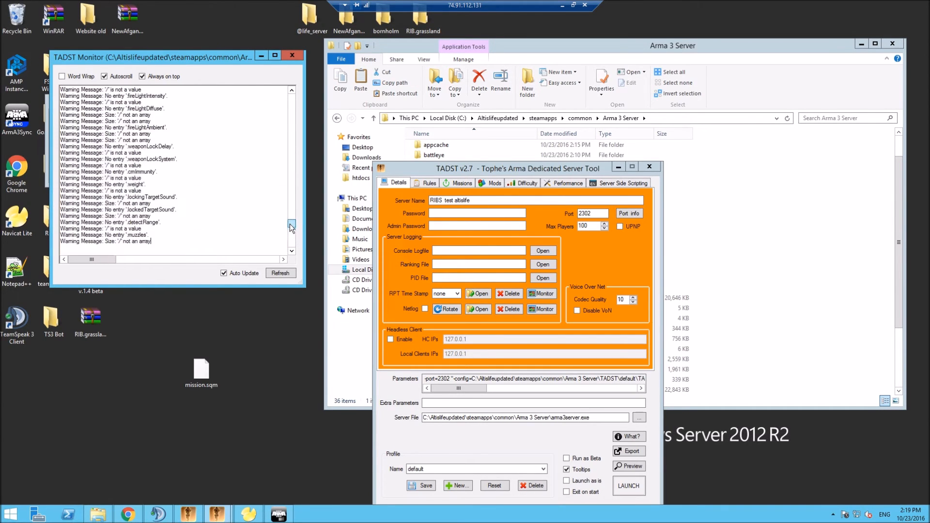
pyautogui.scroll(-3)
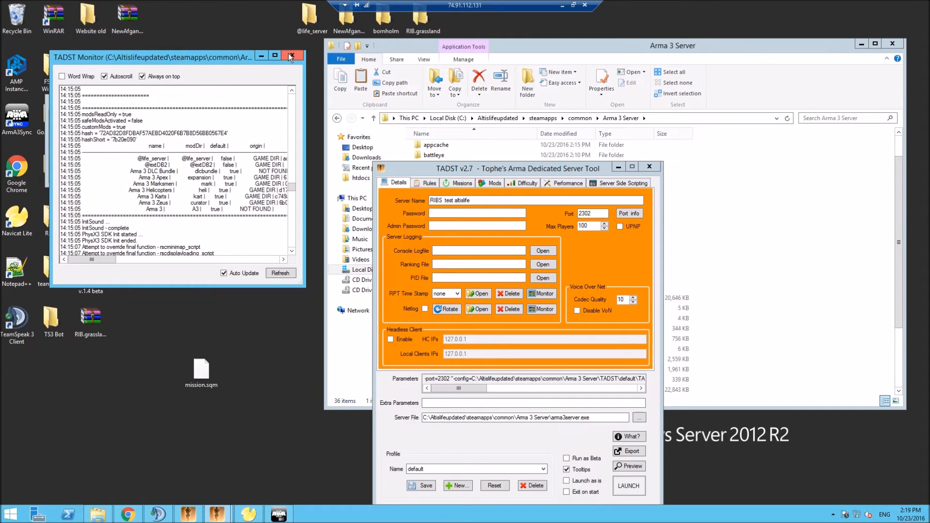
pyautogui.click(628, 486)
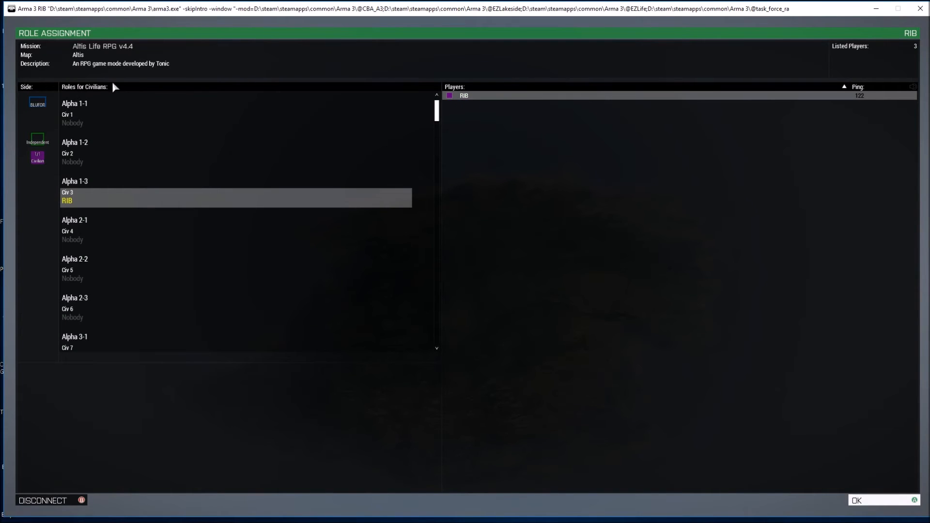
# Step: Disconnect from the lobby and rejoin RIBS test altislife from the Recent servers list
pyautogui.click(42, 500)
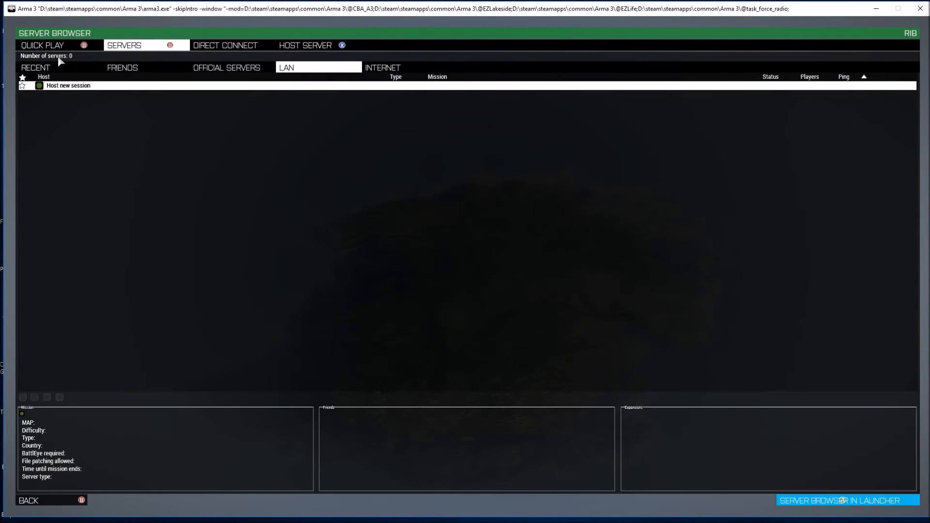
pyautogui.click(34, 67)
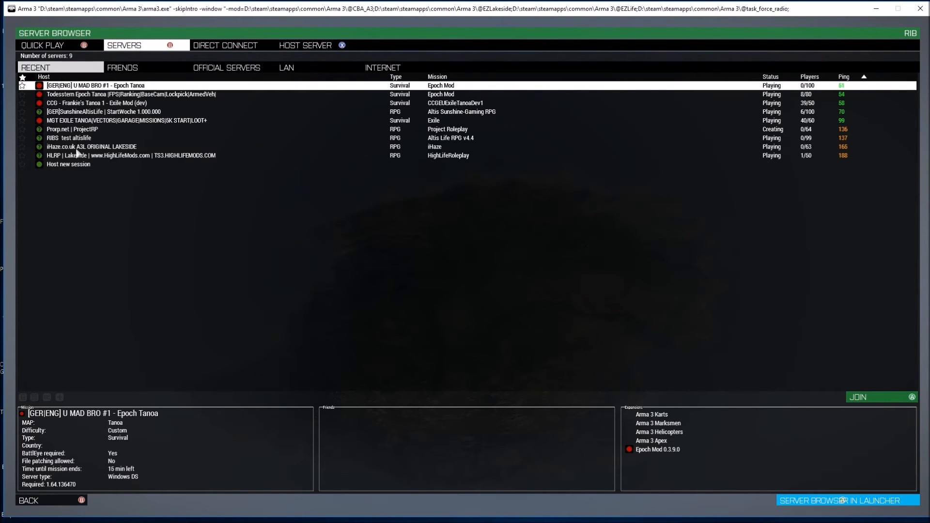
pyautogui.click(858, 397)
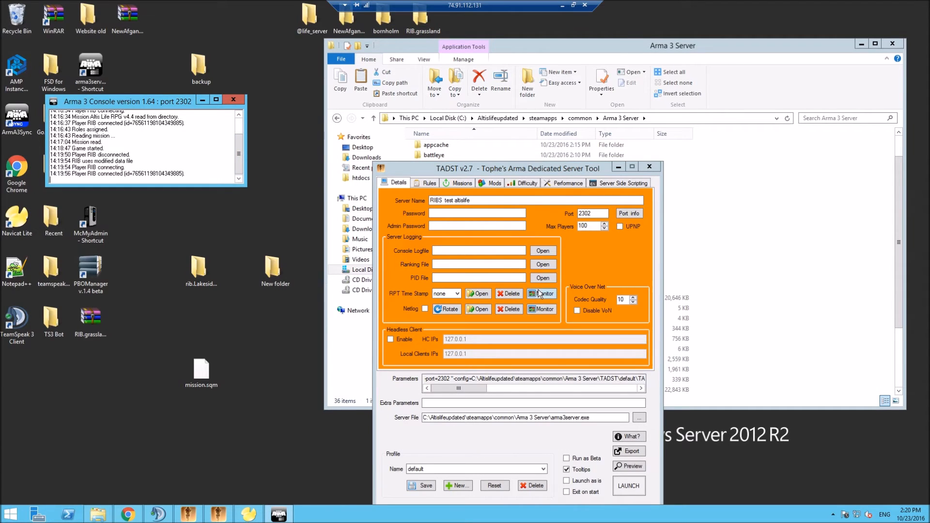
# Step: Follow the video's dll-files.com link and scroll to the VCRUNTIME140.DLL download table
pyautogui.click(539, 293)
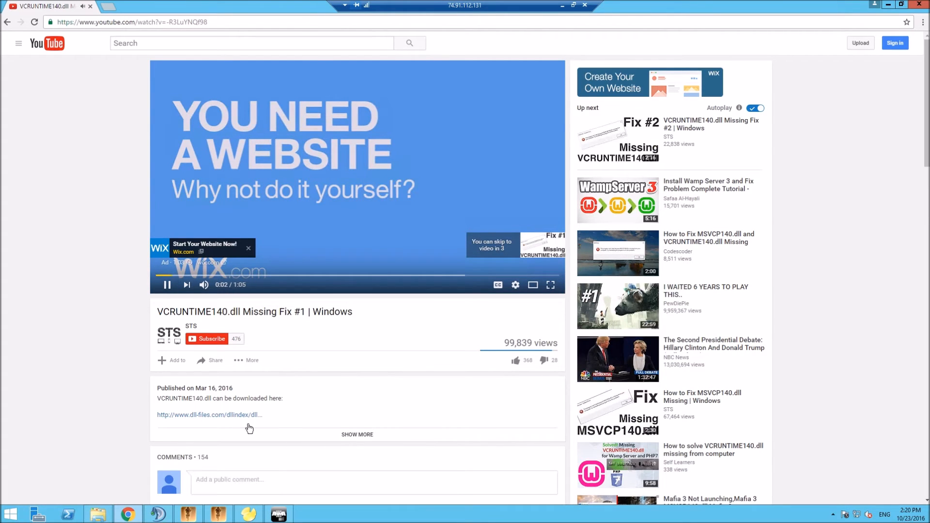
pyautogui.click(208, 415)
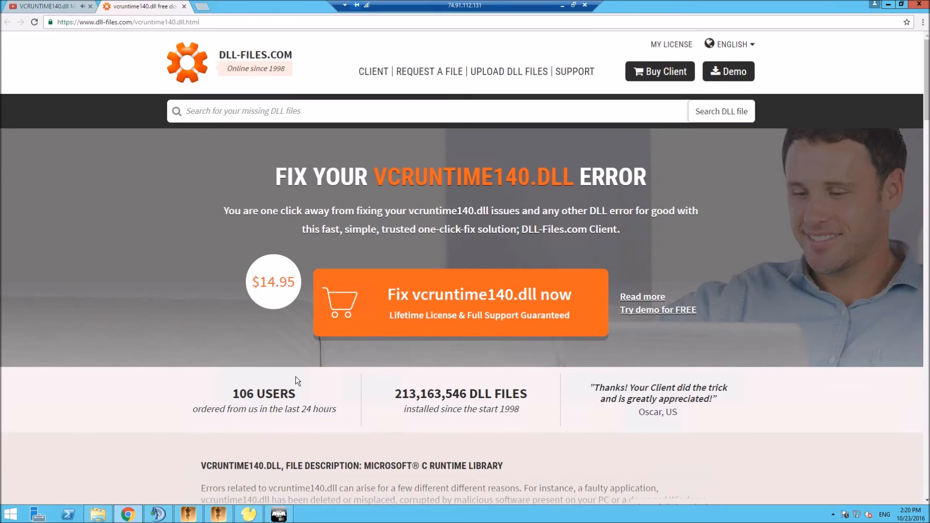
pyautogui.scroll(-3)
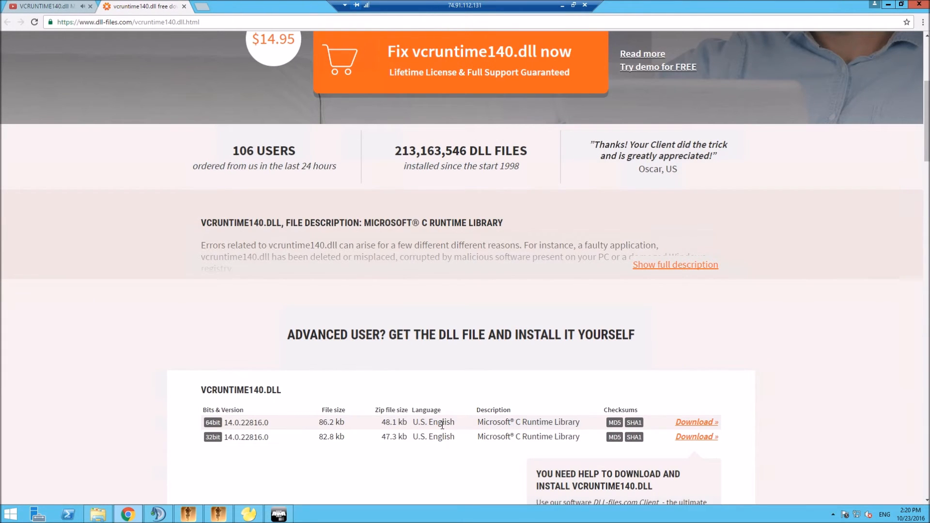
pyautogui.moveTo(650, 425)
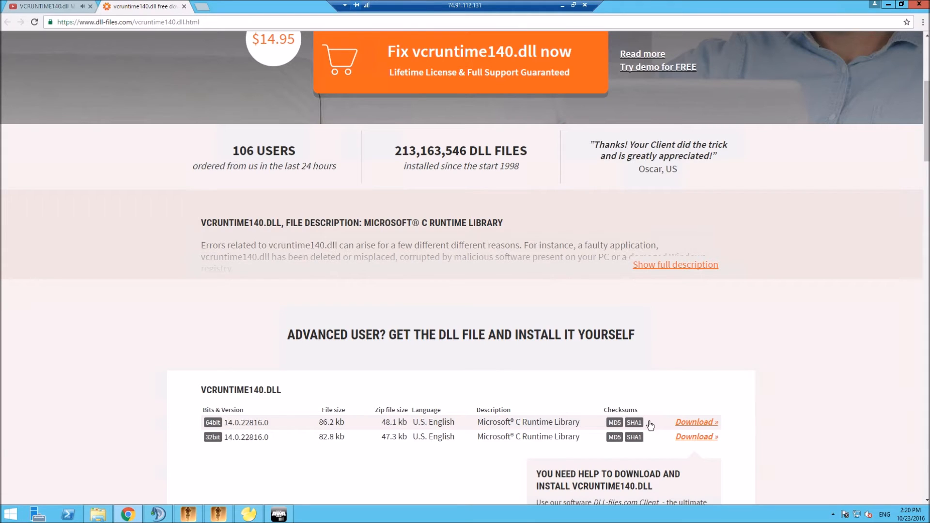
pyautogui.scroll(-3)
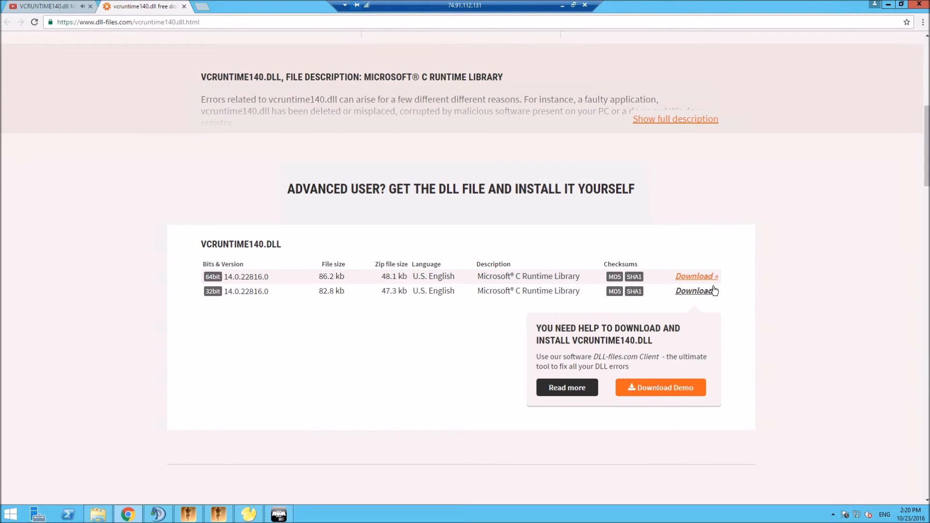
pyautogui.moveTo(696, 291)
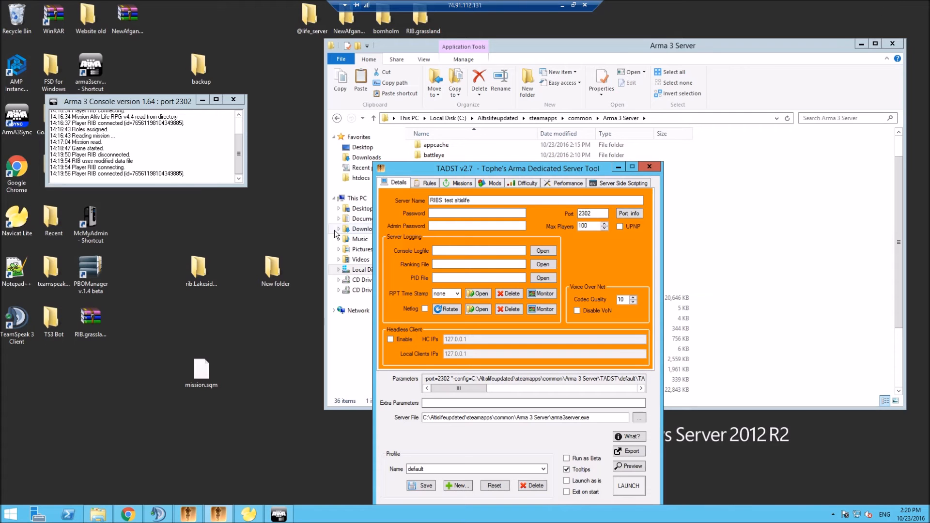
# Step: Continue past the Altis Life debriefing, then disconnect from the Role Assignment screen
pyautogui.click(628, 486)
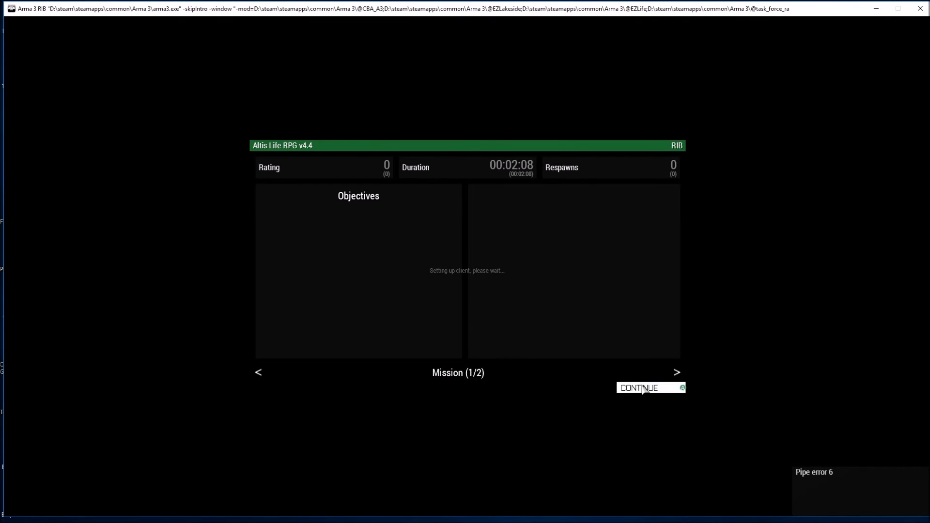
pyautogui.click(637, 387)
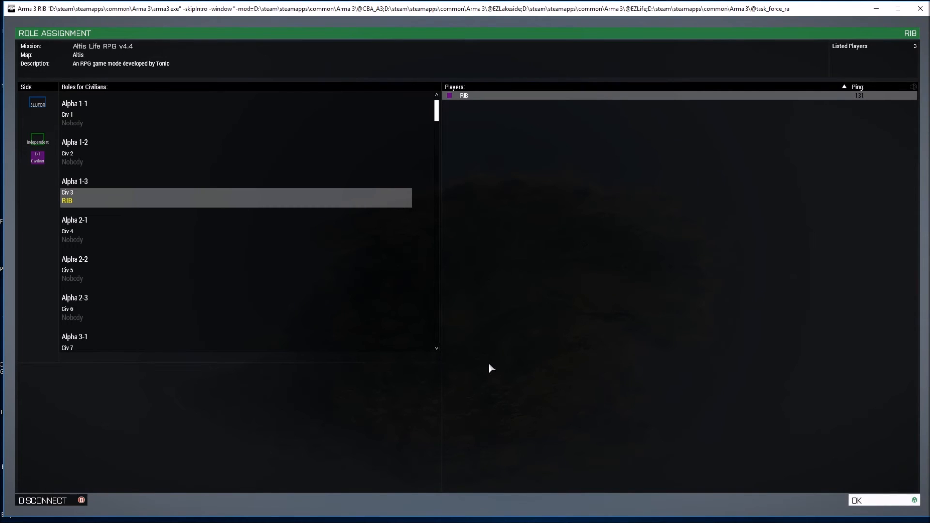
pyautogui.click(42, 500)
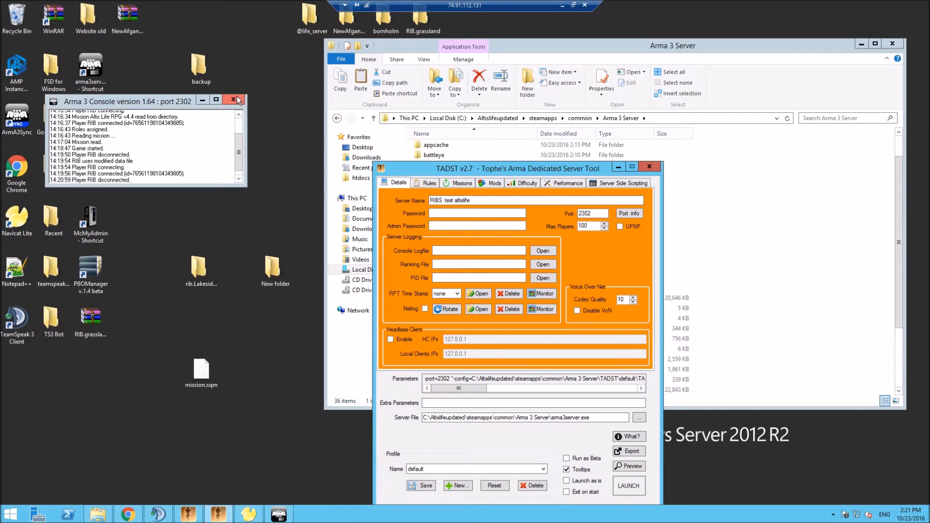
# Step: Close the old console, review Rules and Missions, and relaunch the server on port 2302
pyautogui.click(462, 183)
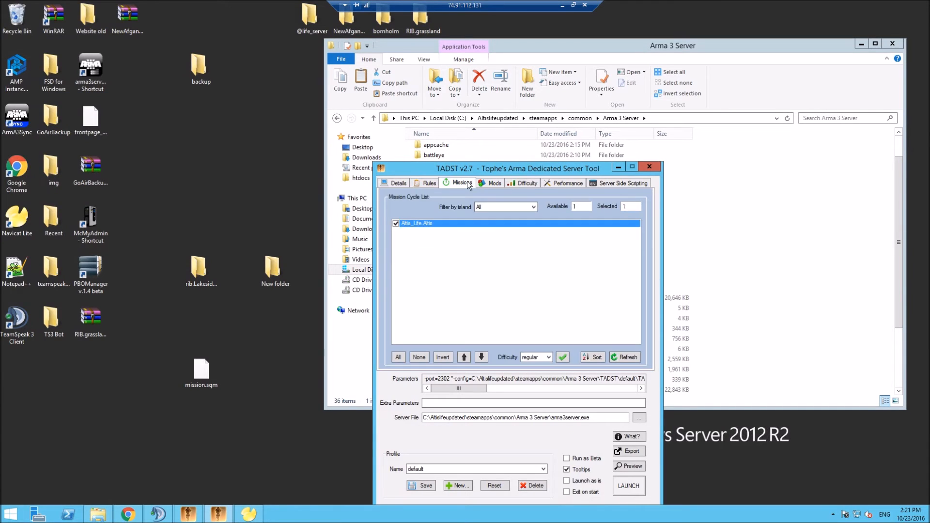
pyautogui.click(428, 183)
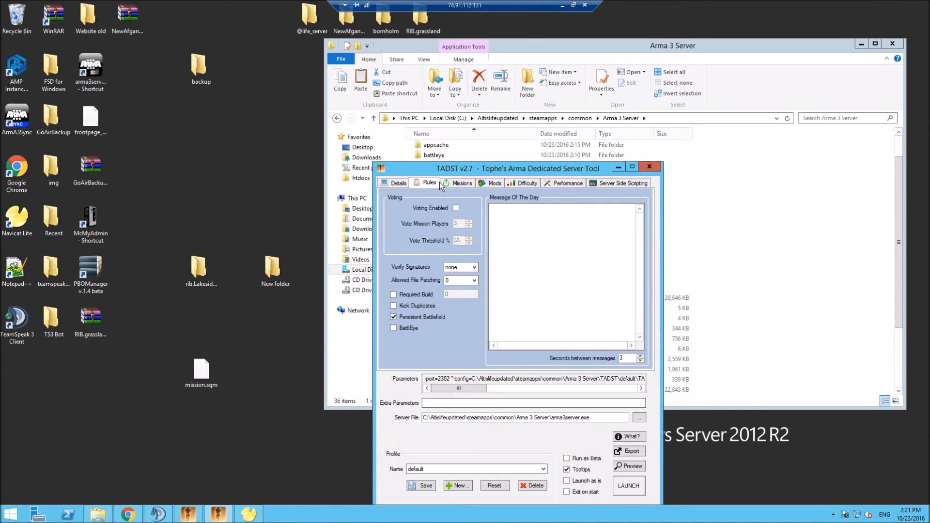
pyautogui.click(461, 182)
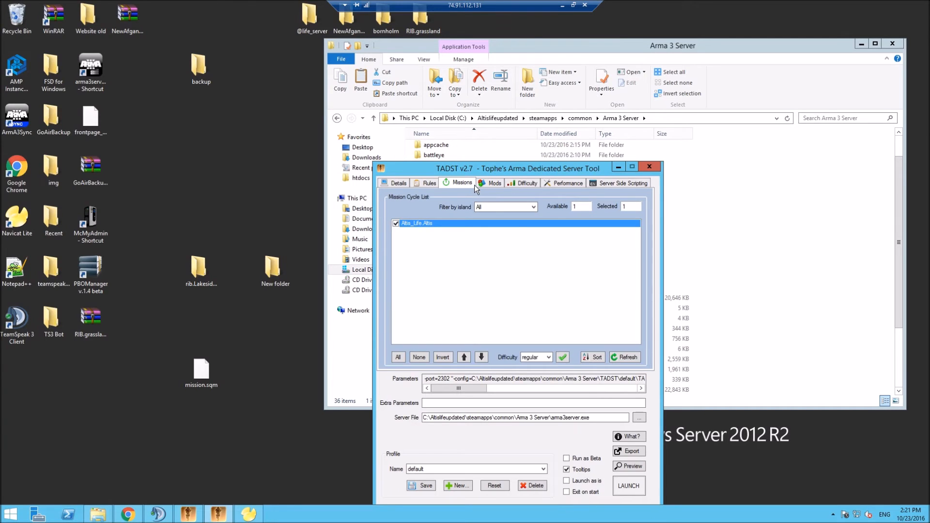
pyautogui.click(628, 485)
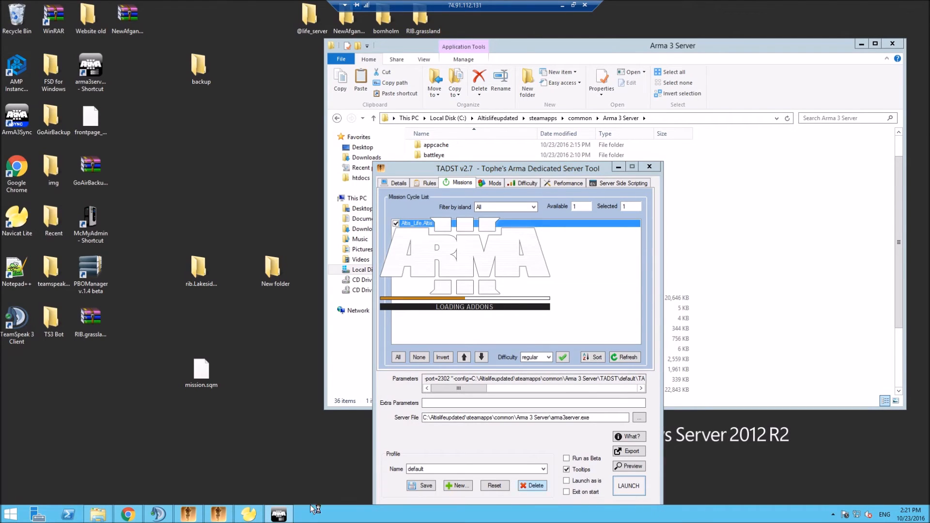
pyautogui.click(127, 513)
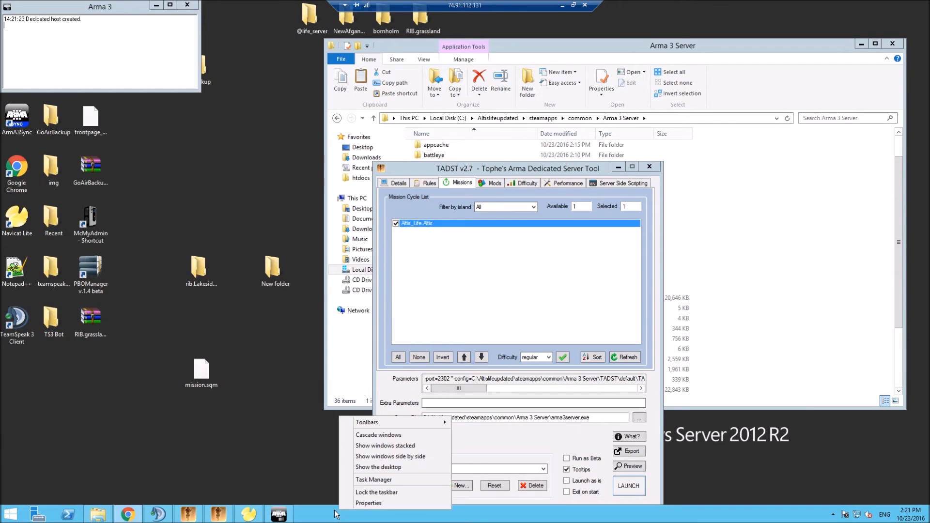
pyautogui.click(367, 503)
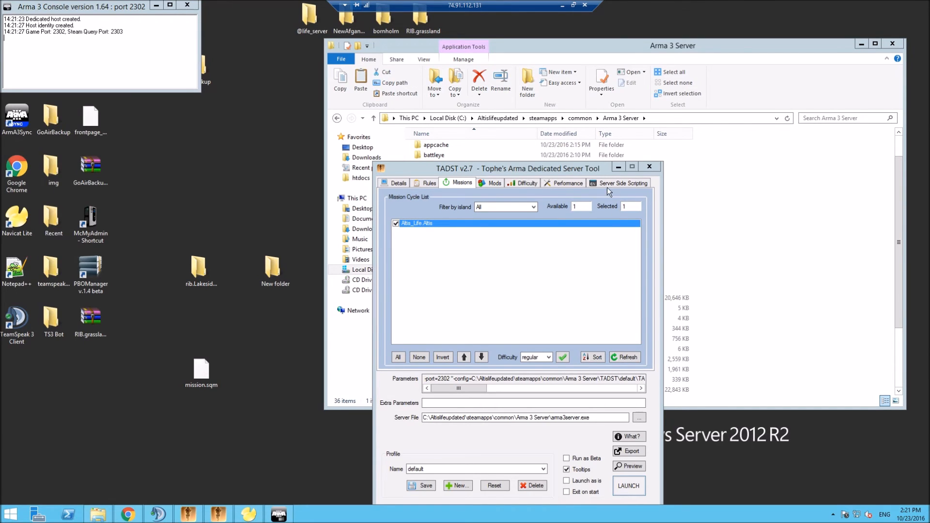
pyautogui.moveTo(782, 348)
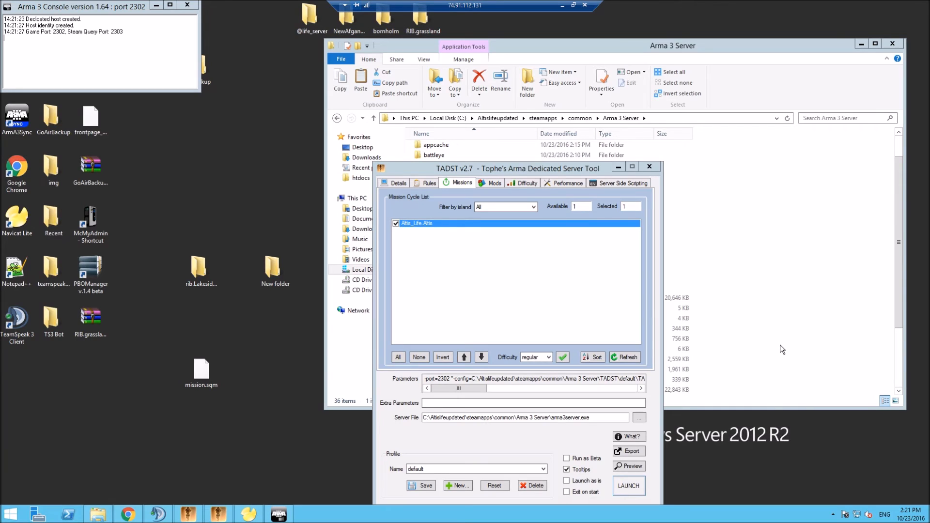
pyautogui.moveTo(796, 354)
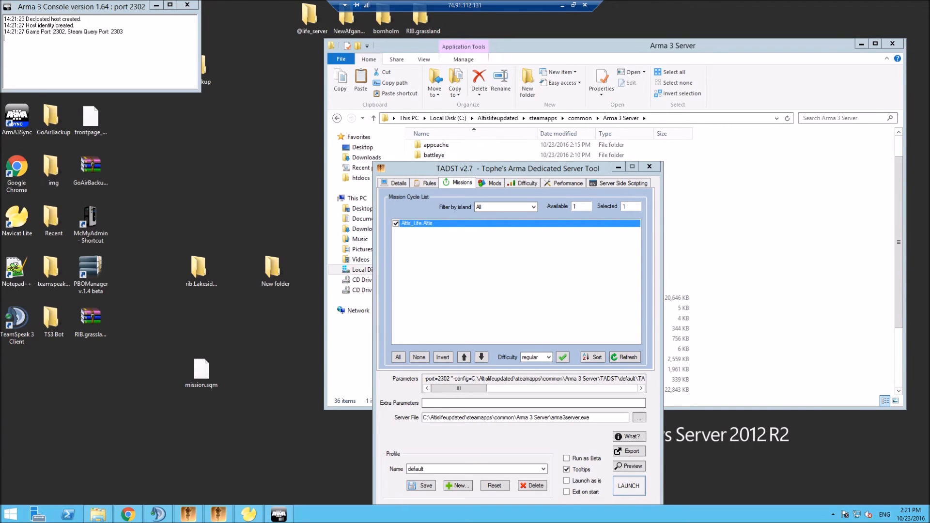
pyautogui.moveTo(765, 261)
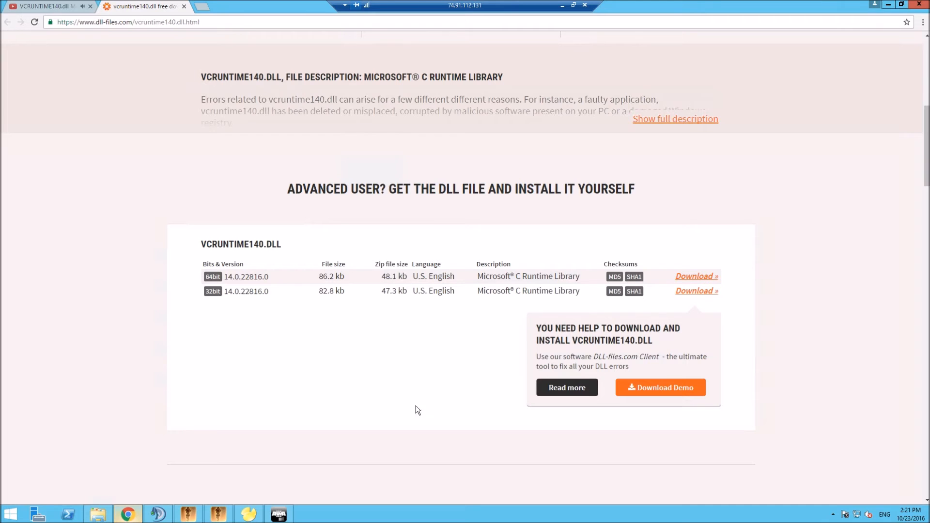
pyautogui.moveTo(623, 313)
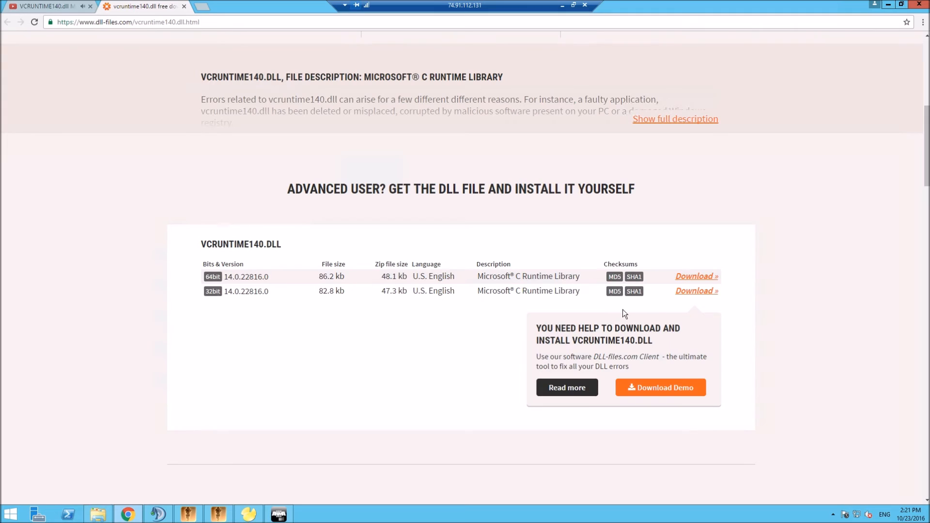
pyautogui.moveTo(616, 315)
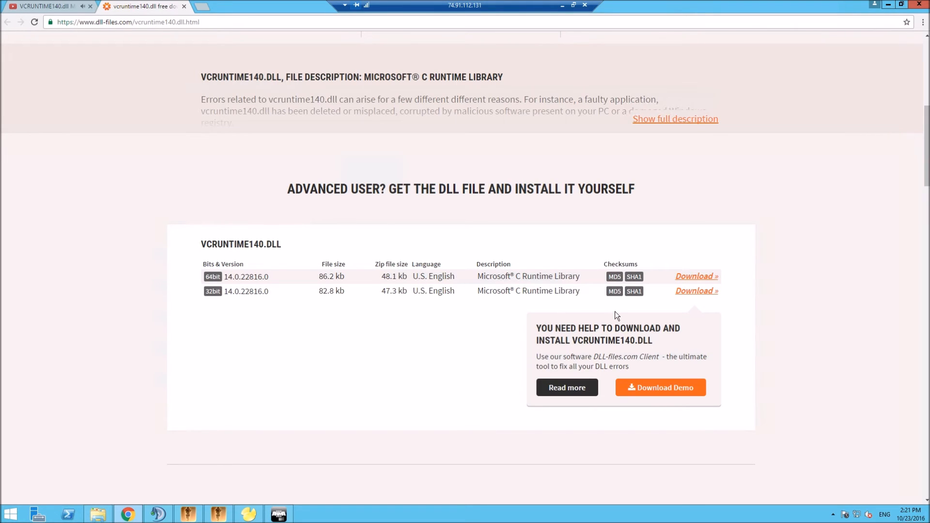
# Step: After reviewing the 64/32-bit DLL downloads, bring the Arma 3 Server folder forward
pyautogui.click(696, 291)
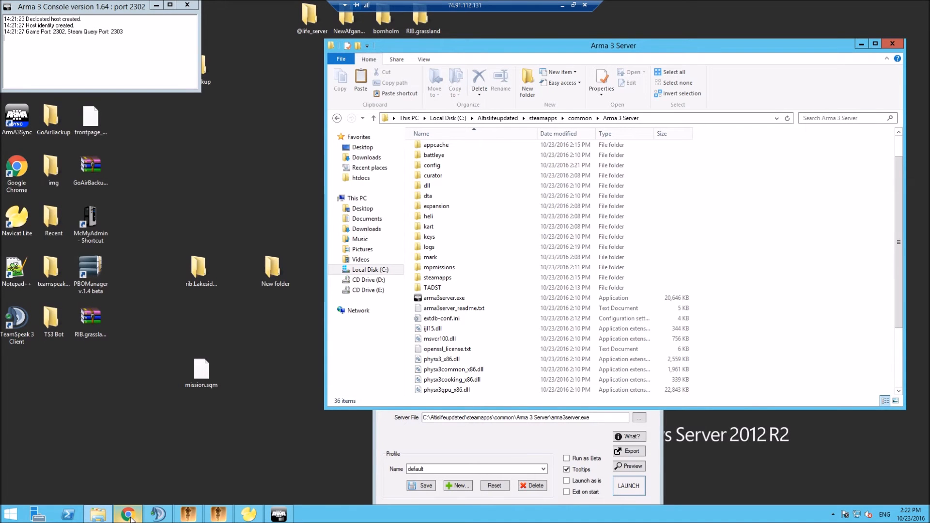
# Step: Extract vcruntime140.zip, read its README, and copy vcruntime140.dll into the Arma 3 Server folder
pyautogui.doubleClick(201, 267)
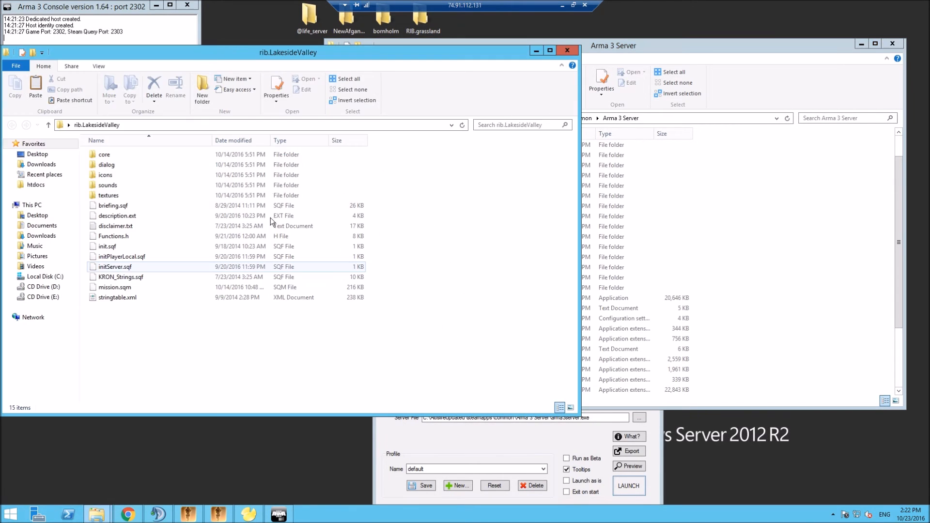
pyautogui.click(42, 164)
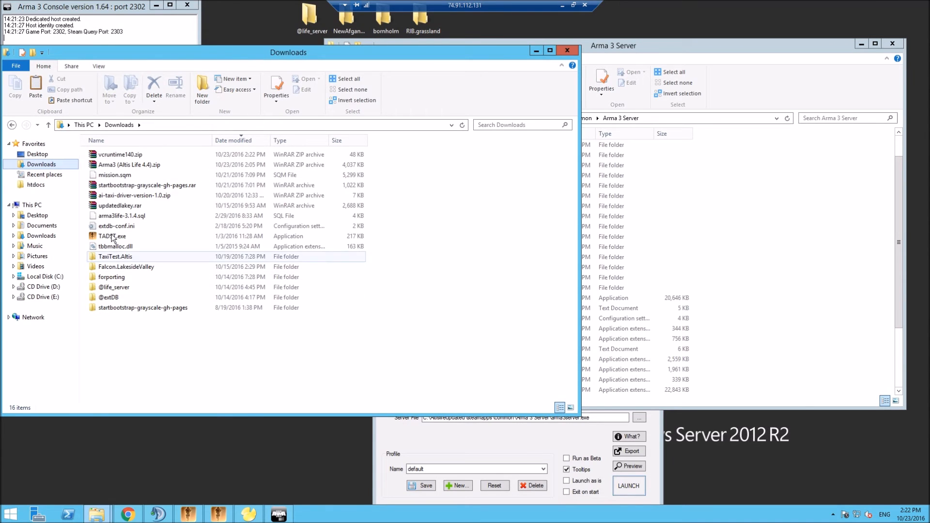
pyautogui.rightClick(119, 154)
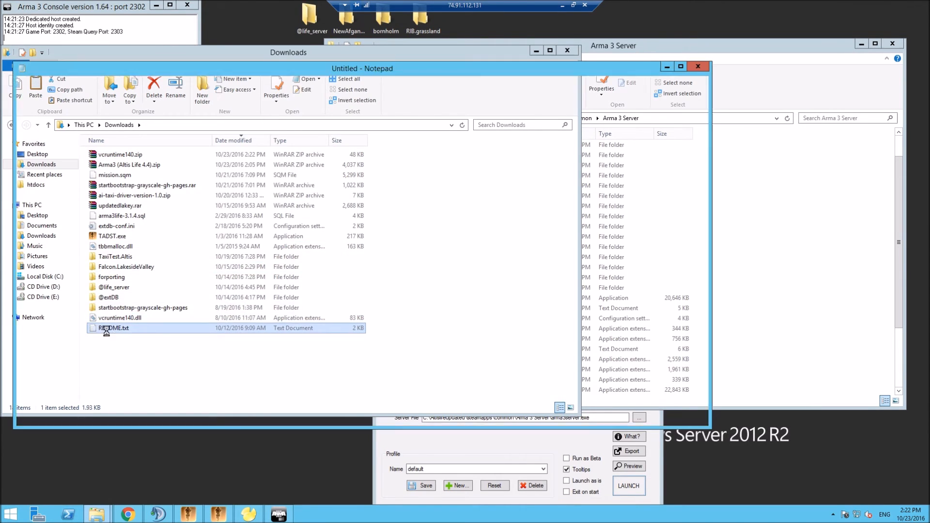
pyautogui.doubleClick(114, 328)
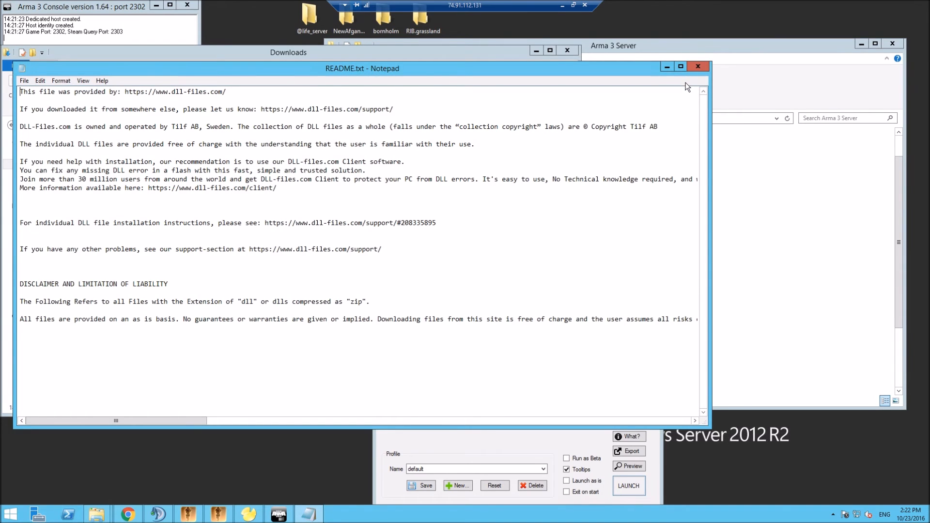
pyautogui.moveTo(690, 89)
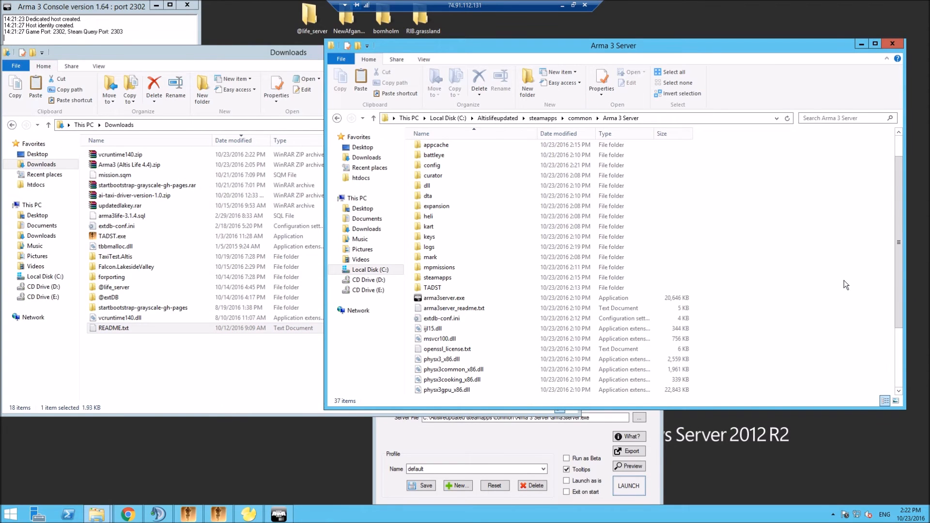
pyautogui.scroll(-3)
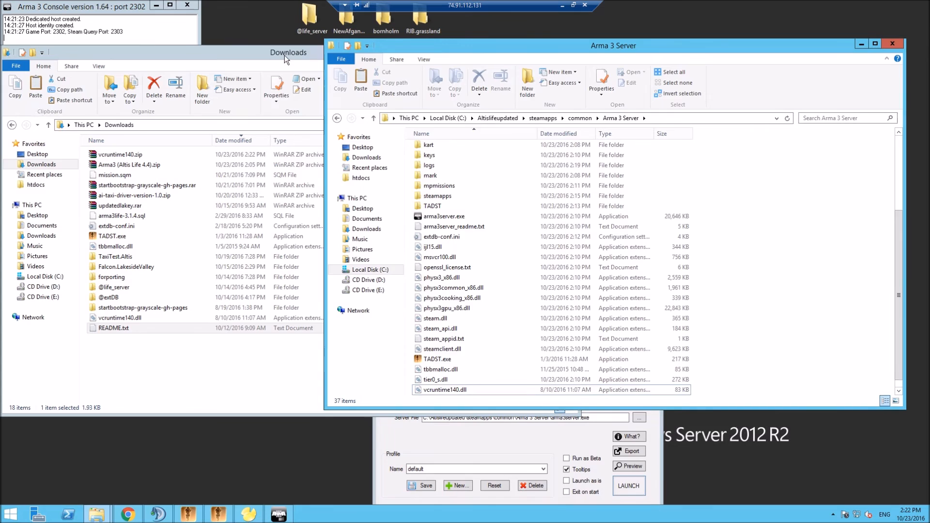
pyautogui.click(187, 6)
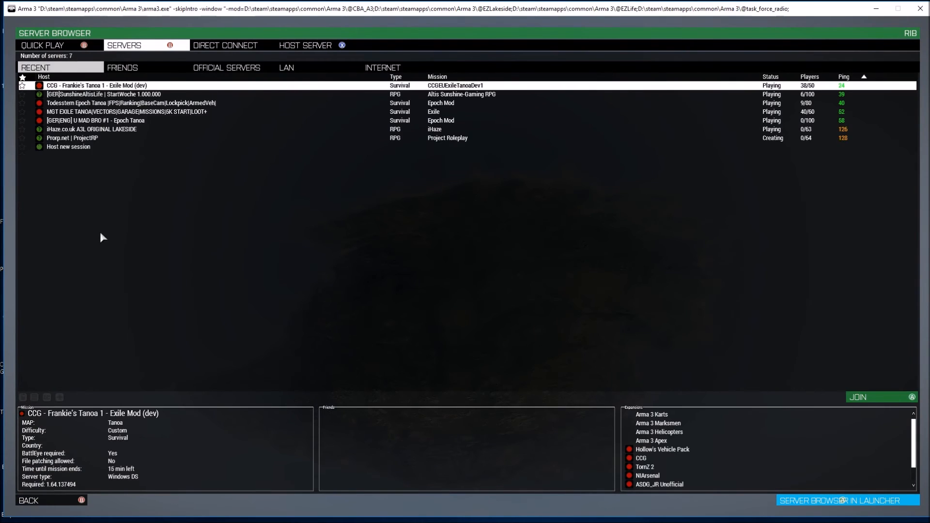
# Step: Join the Altis Life session, dismiss the texture error, and spawn at Pyrgos
pyautogui.click(857, 397)
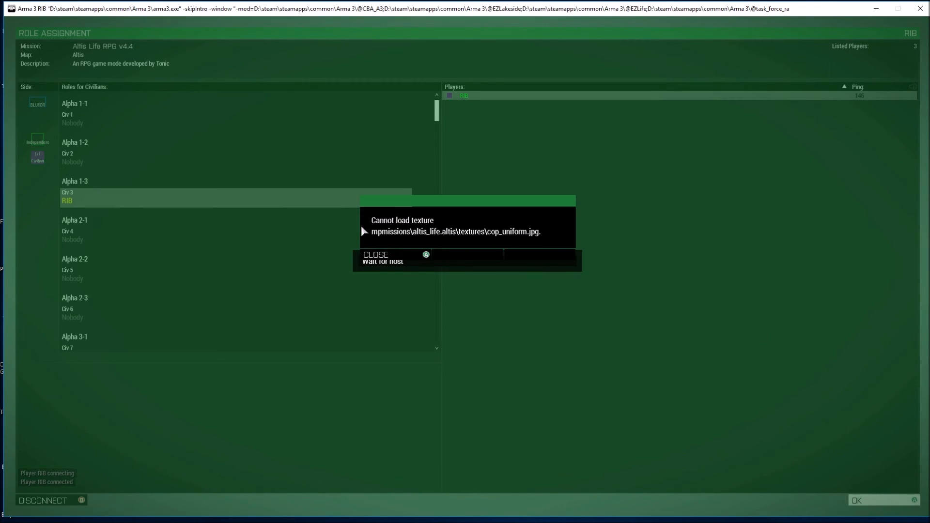
pyautogui.click(375, 254)
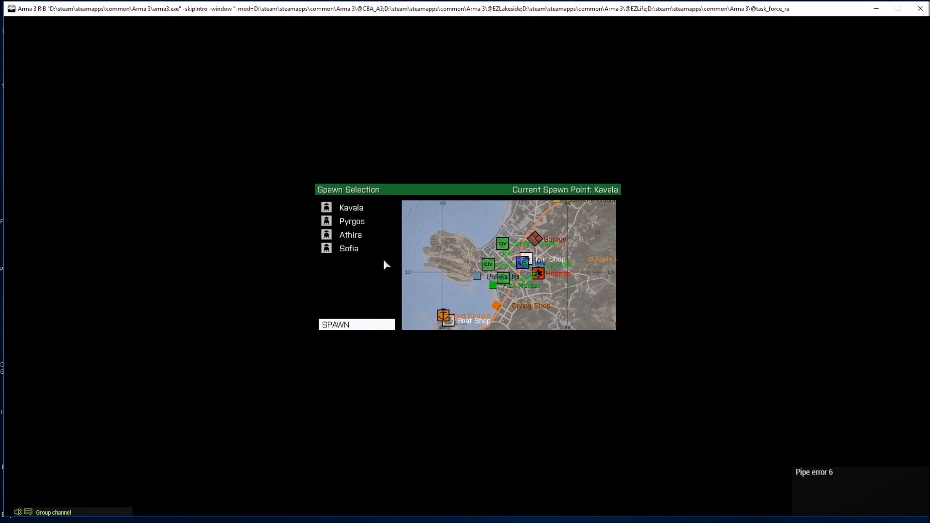
pyautogui.click(351, 220)
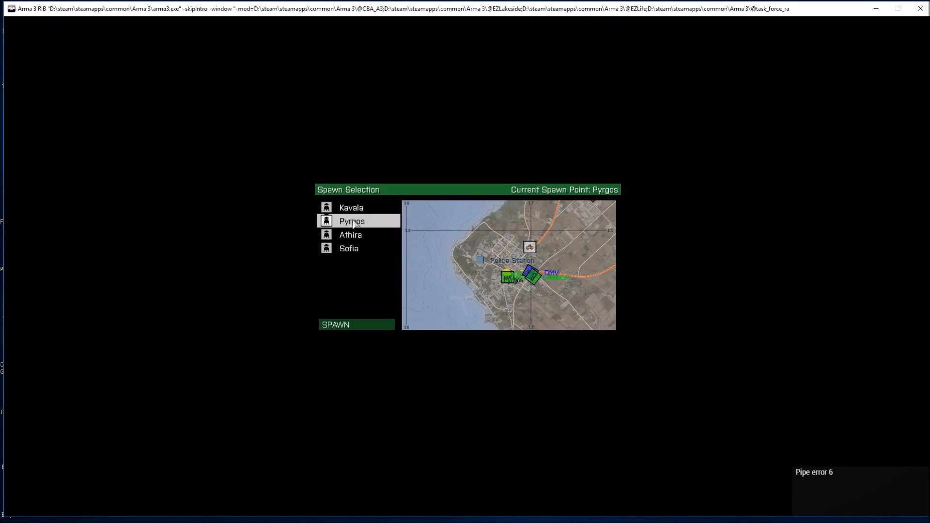
pyautogui.moveTo(384, 220)
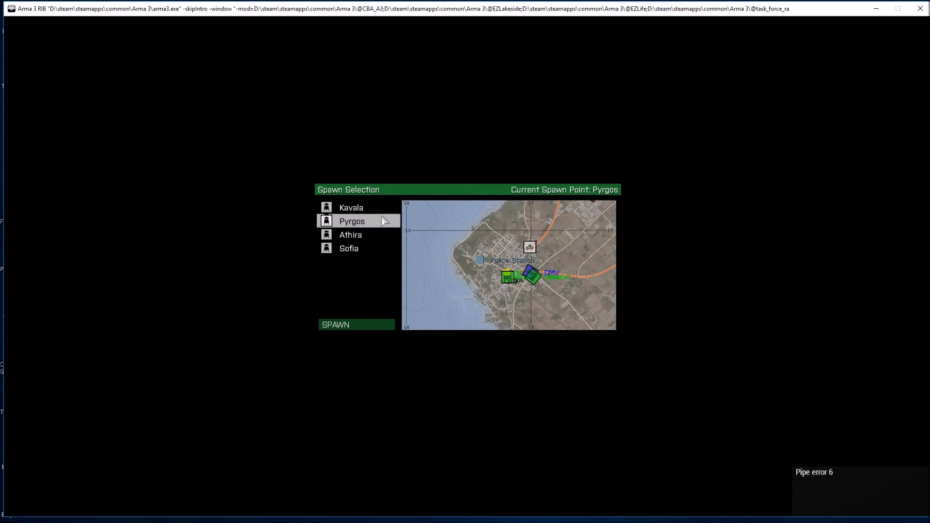
pyautogui.moveTo(361, 318)
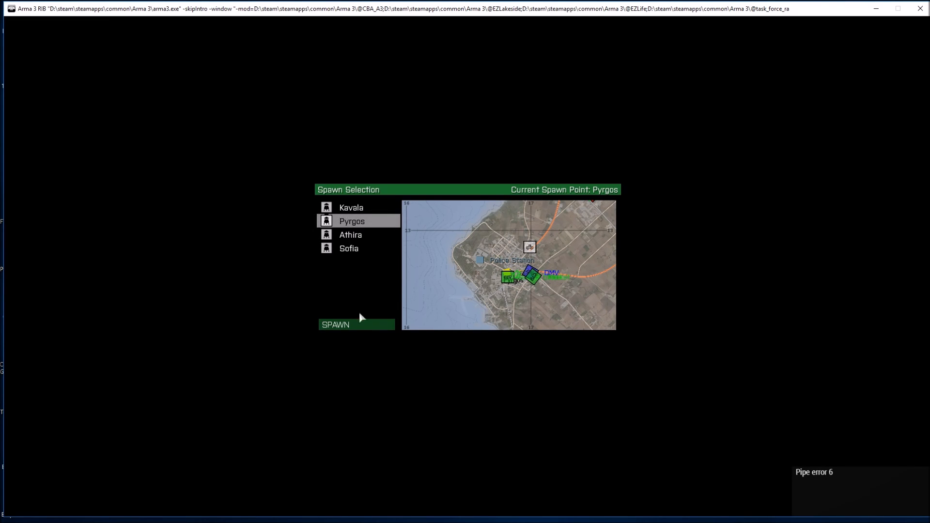
pyautogui.click(356, 324)
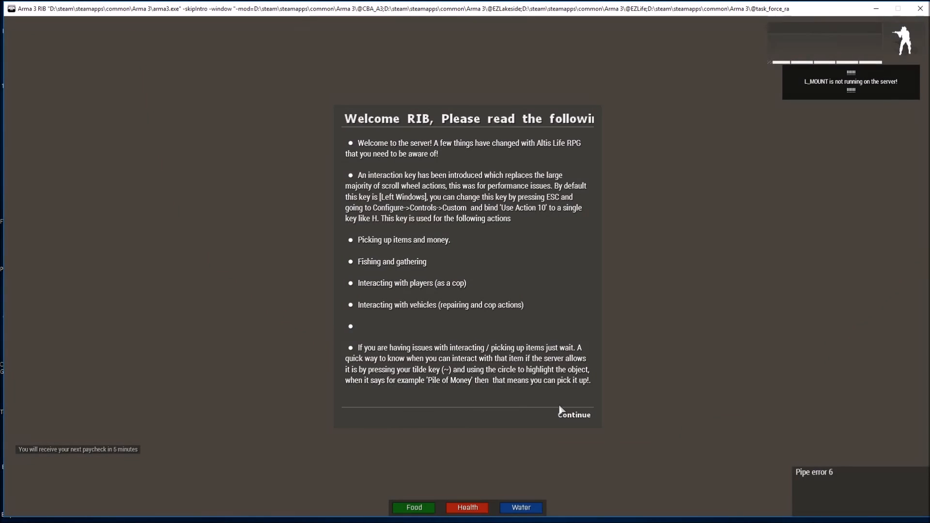
# Step: Dismiss the welcome notes, then open and close the cell phone from the player menu
pyautogui.click(573, 415)
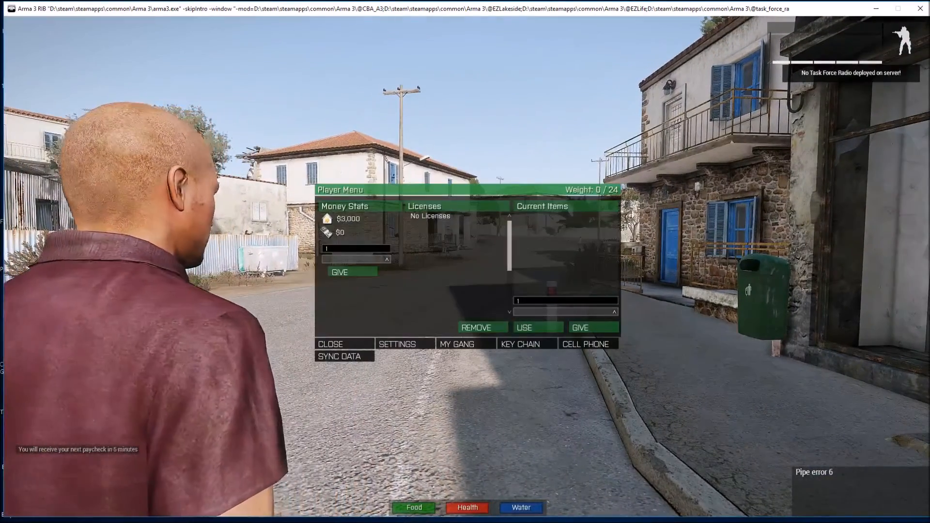
pyautogui.click(585, 344)
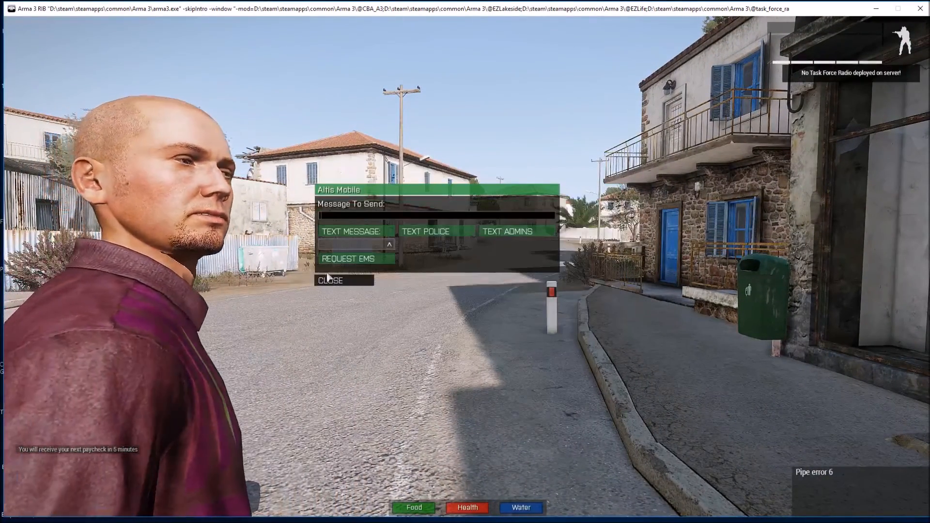
pyautogui.click(330, 280)
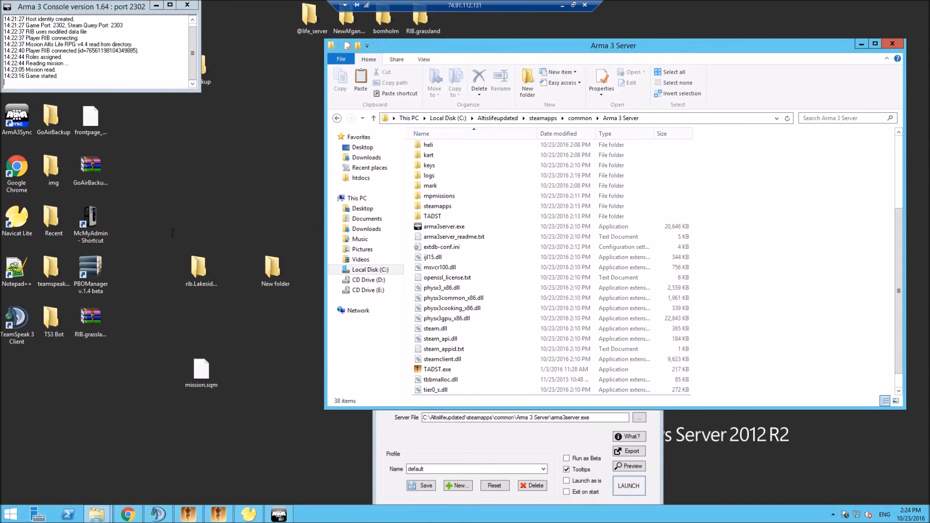
pyautogui.moveTo(561, 5)
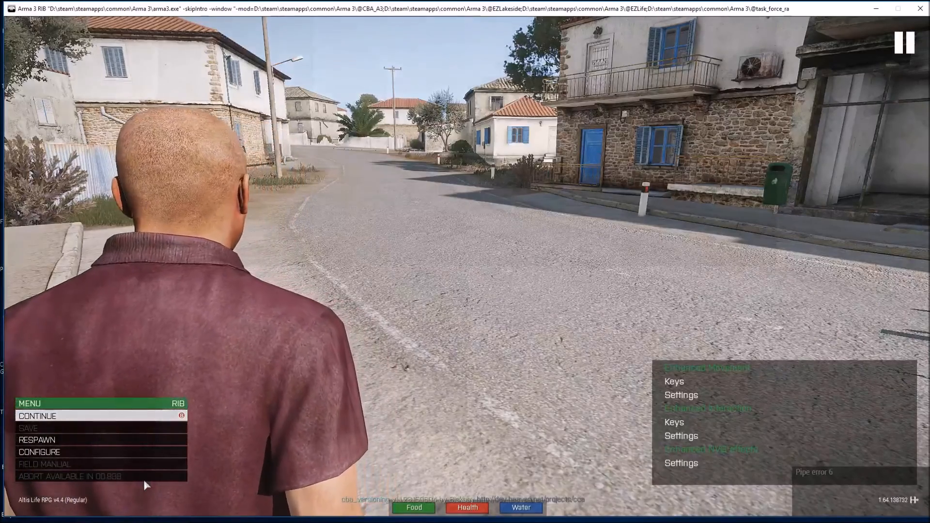
# Step: Abort the mission, rejoin as civilian, dismiss the error, and respawn at Kavala
pyautogui.click(37, 416)
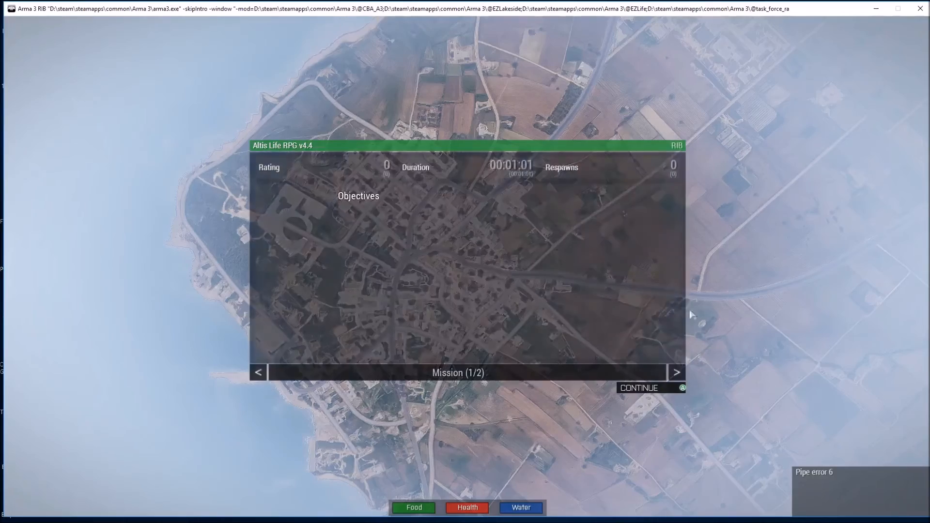
pyautogui.click(645, 387)
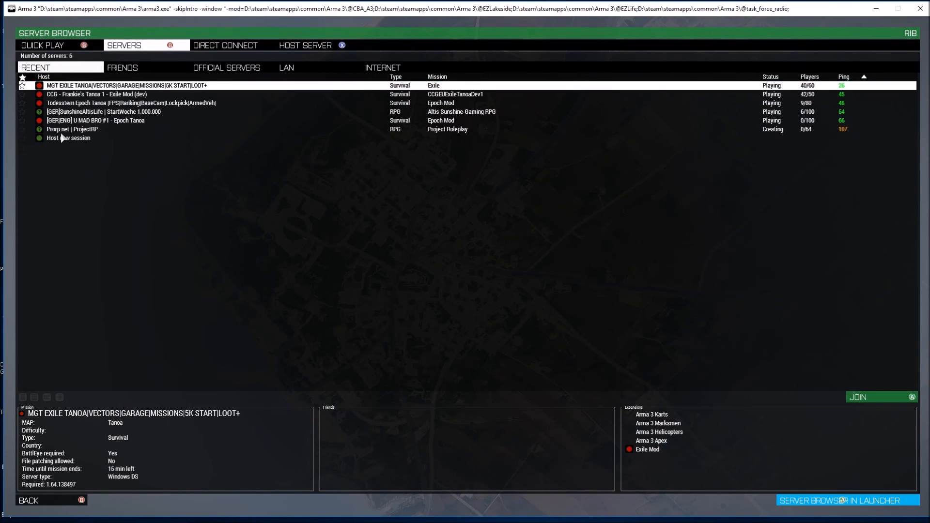
pyautogui.click(857, 397)
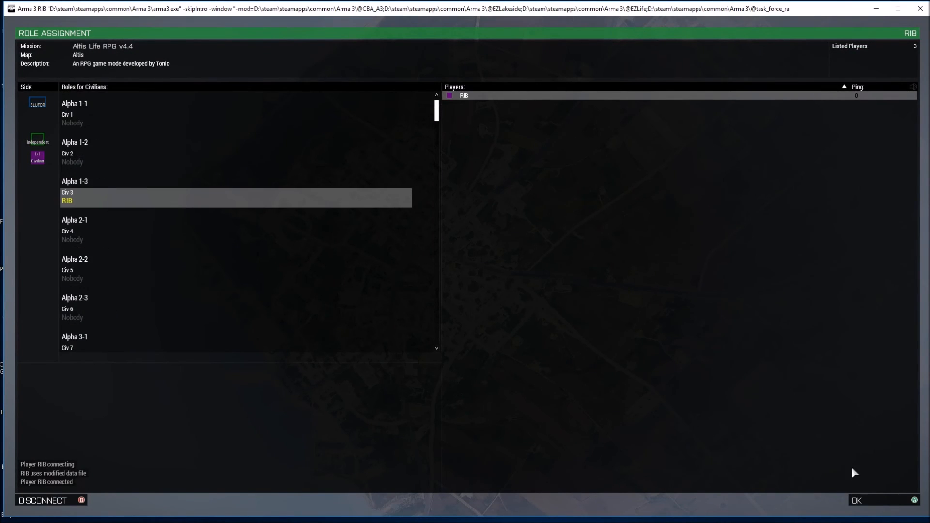
pyautogui.click(855, 500)
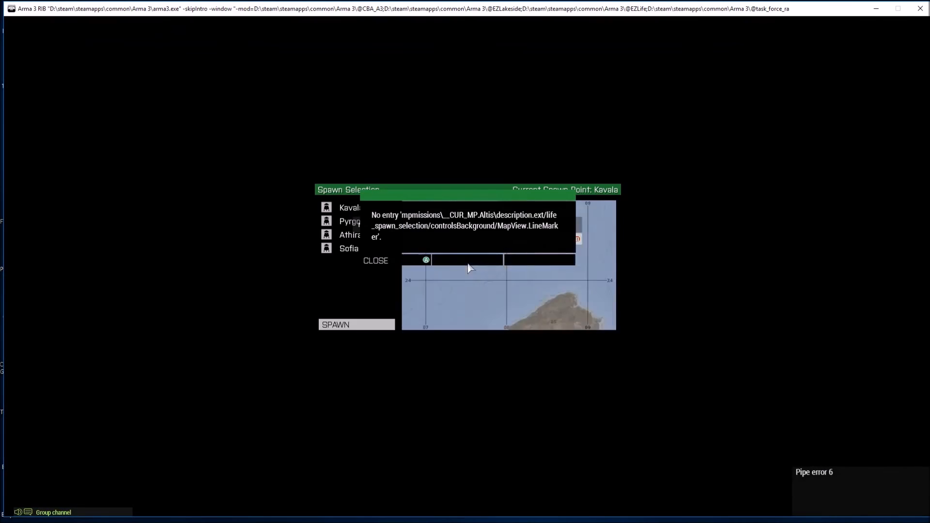
pyautogui.click(374, 260)
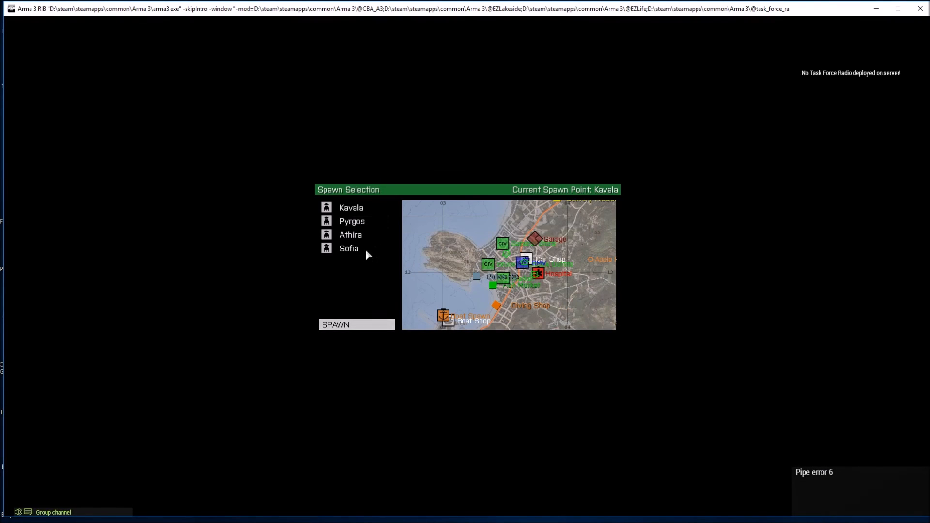
pyautogui.click(351, 221)
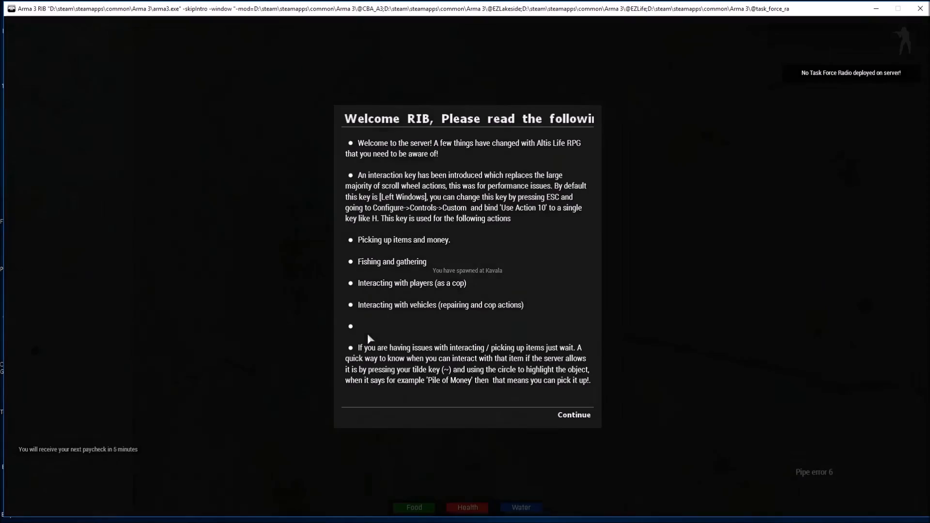
pyautogui.click(573, 415)
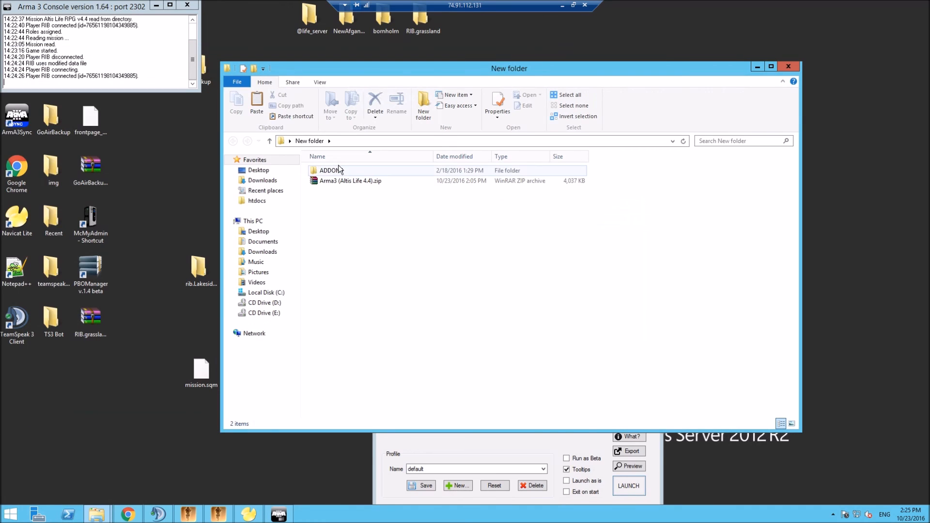
# Step: Copy vcruntime140.dll from Downloads into ADDONS and pack all seven items into ADDONS.rar
pyautogui.doubleClick(331, 170)
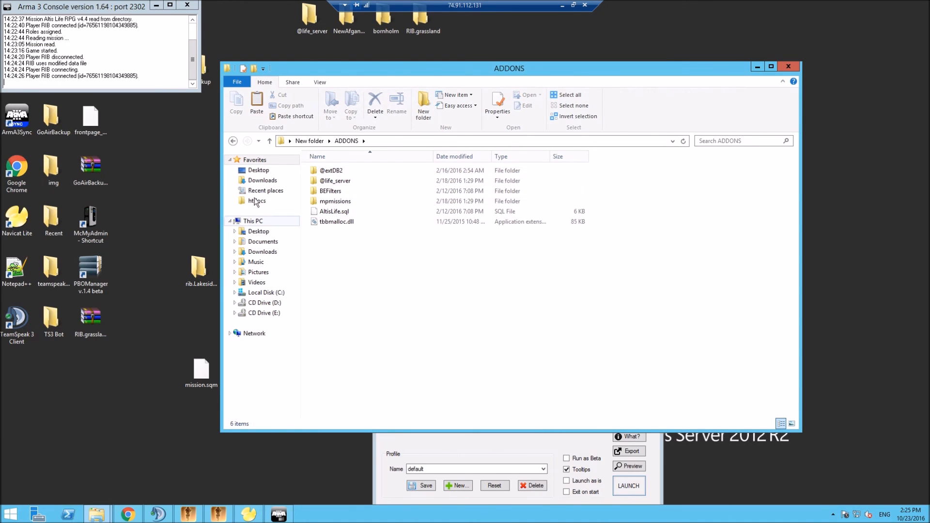
pyautogui.click(263, 180)
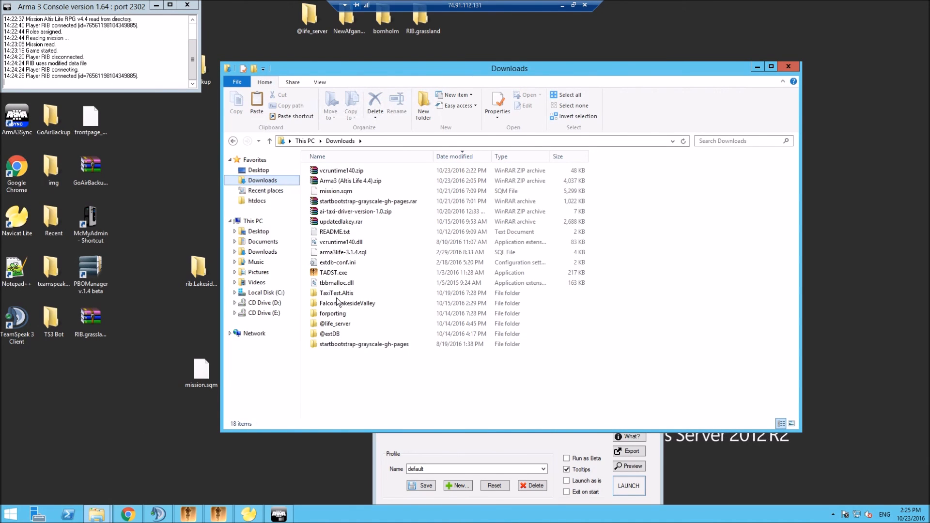
pyautogui.rightClick(341, 242)
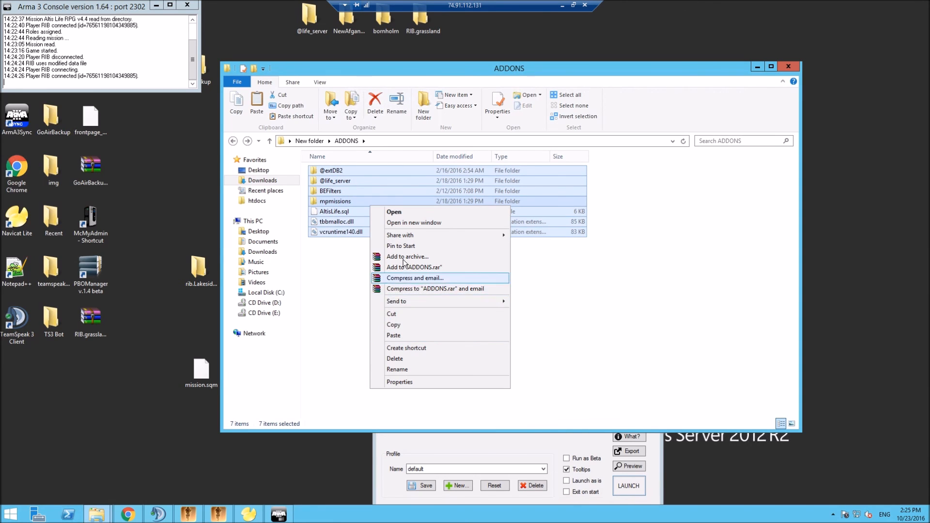
pyautogui.click(435, 288)
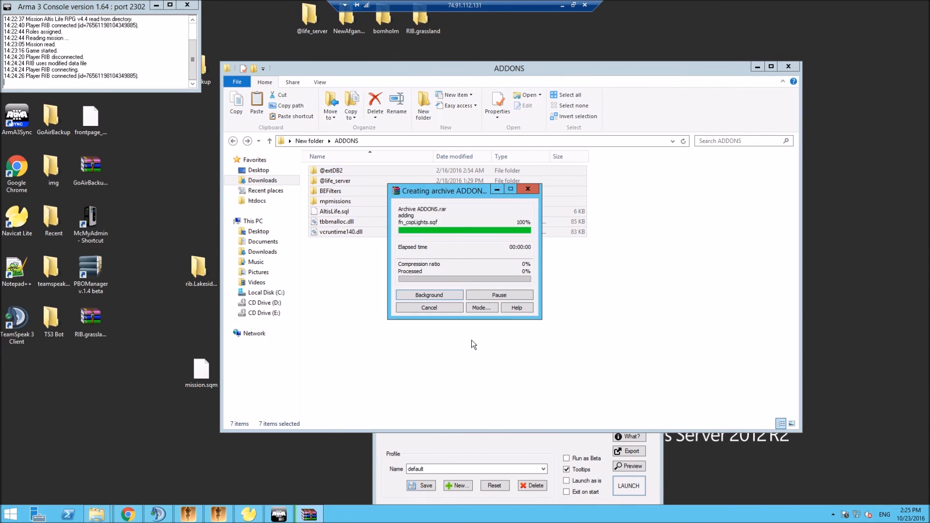